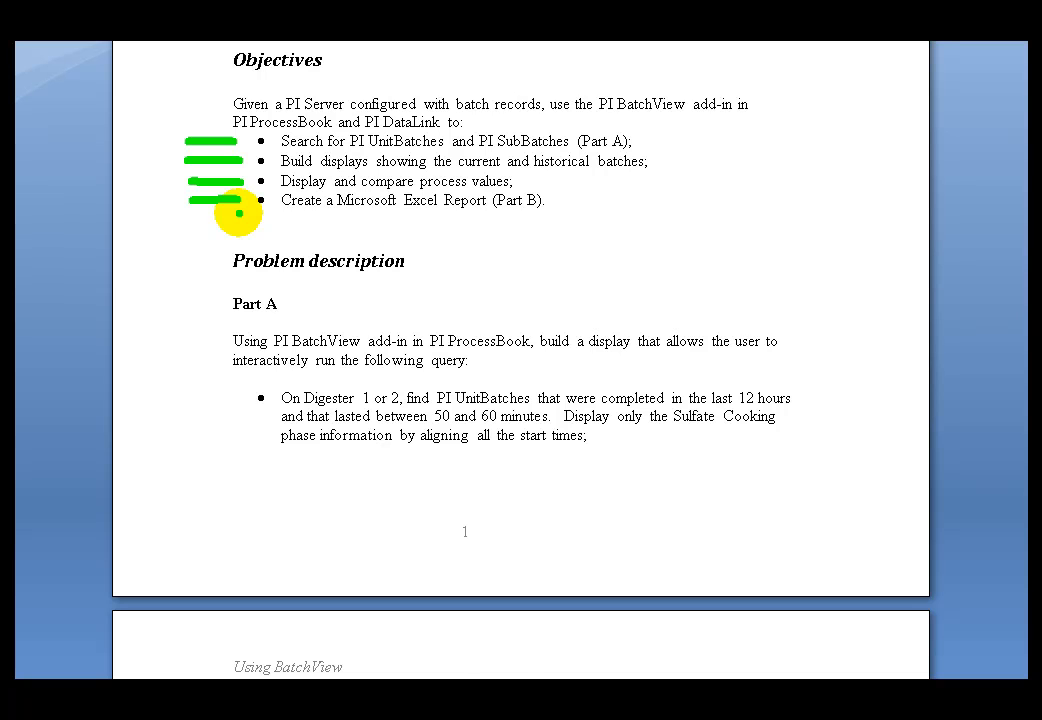
Rerun the search with Unit Name digester*2, leaving three Digester 2 batches in results and trends.
scroll("down", 3)
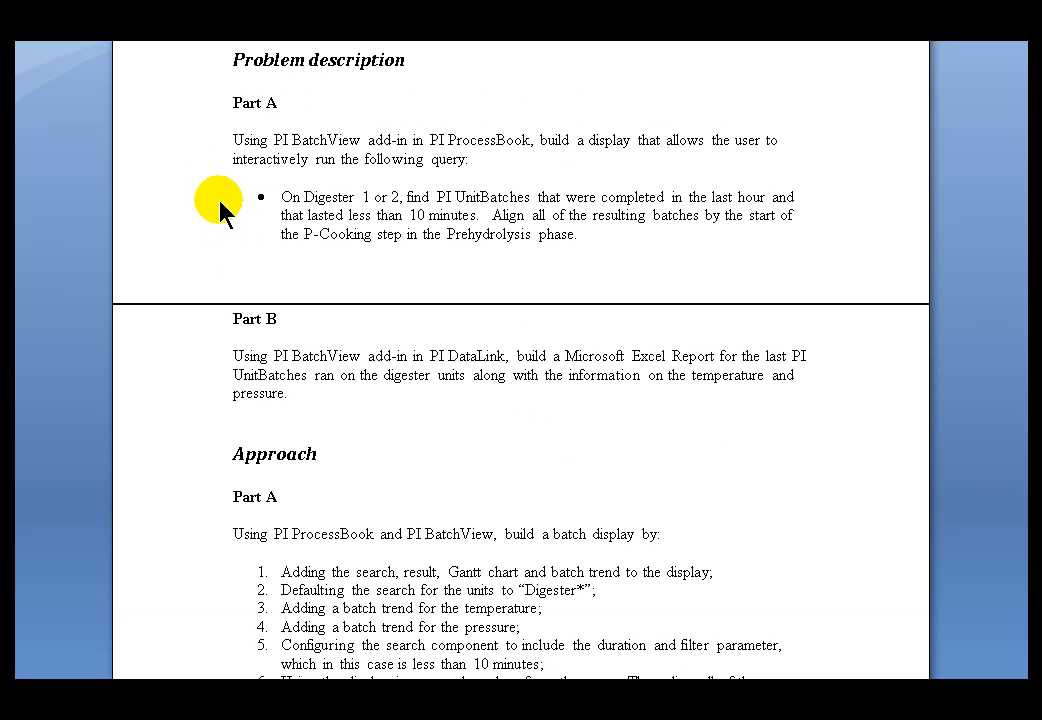
mouse_move(651, 224)
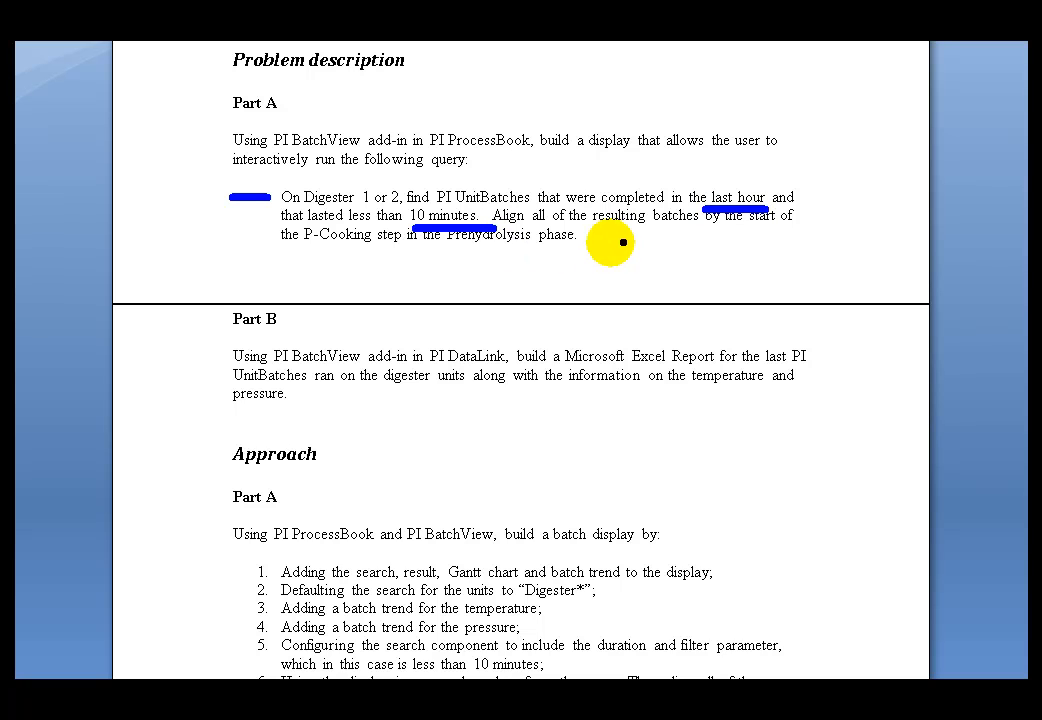
mouse_move(400, 412)
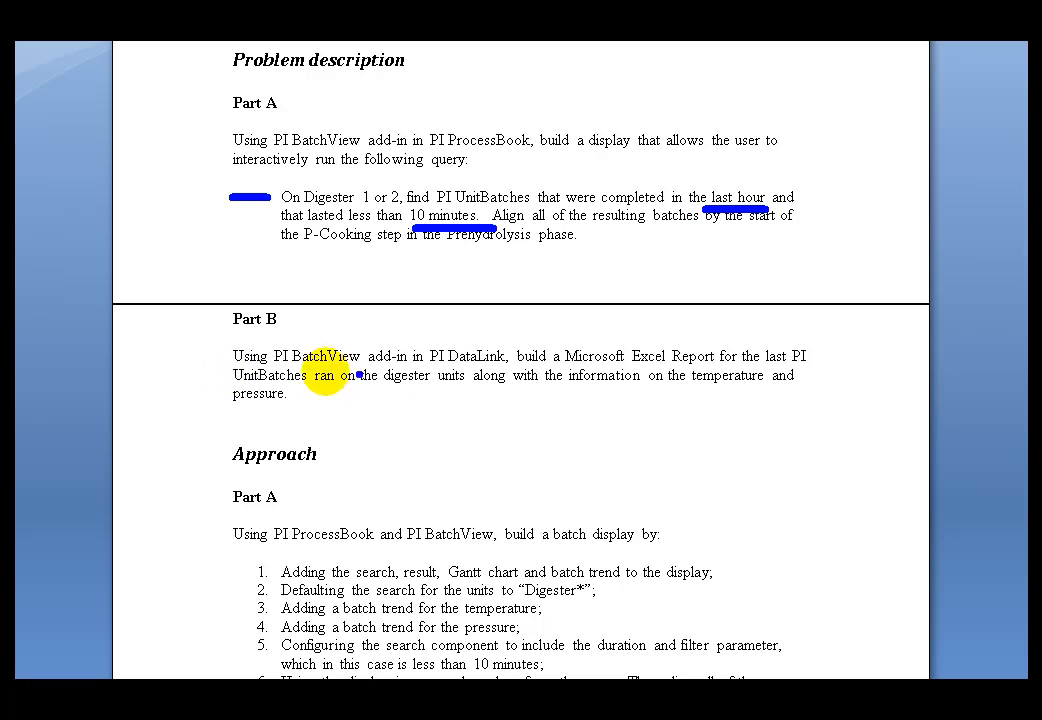
mouse_move(425, 375)
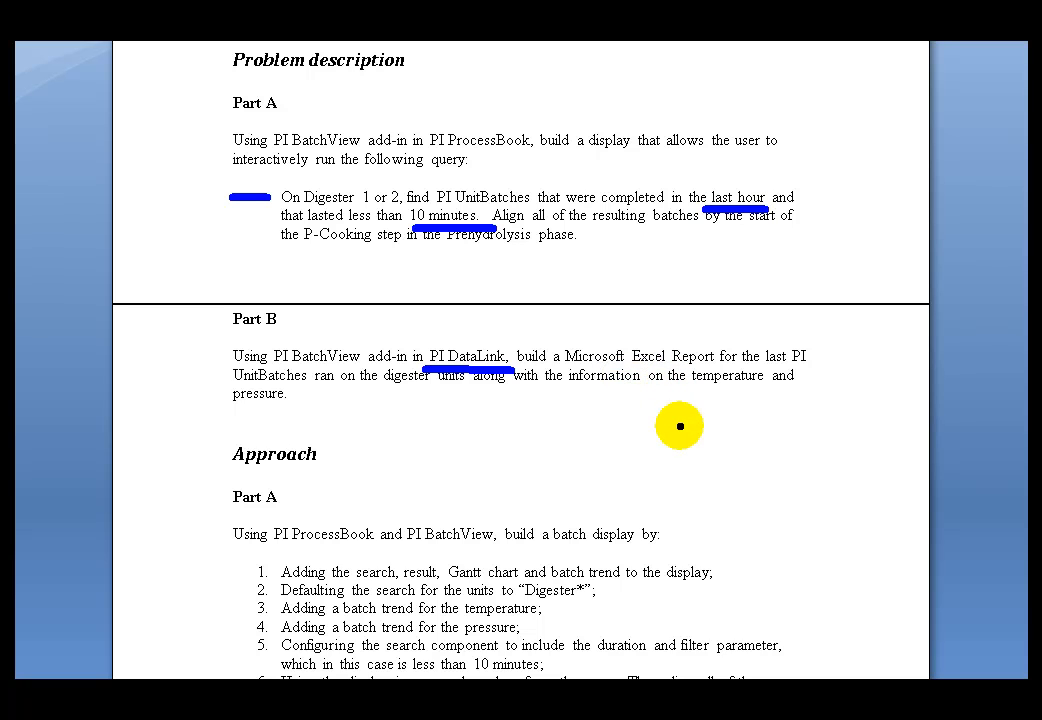
mouse_move(228, 383)
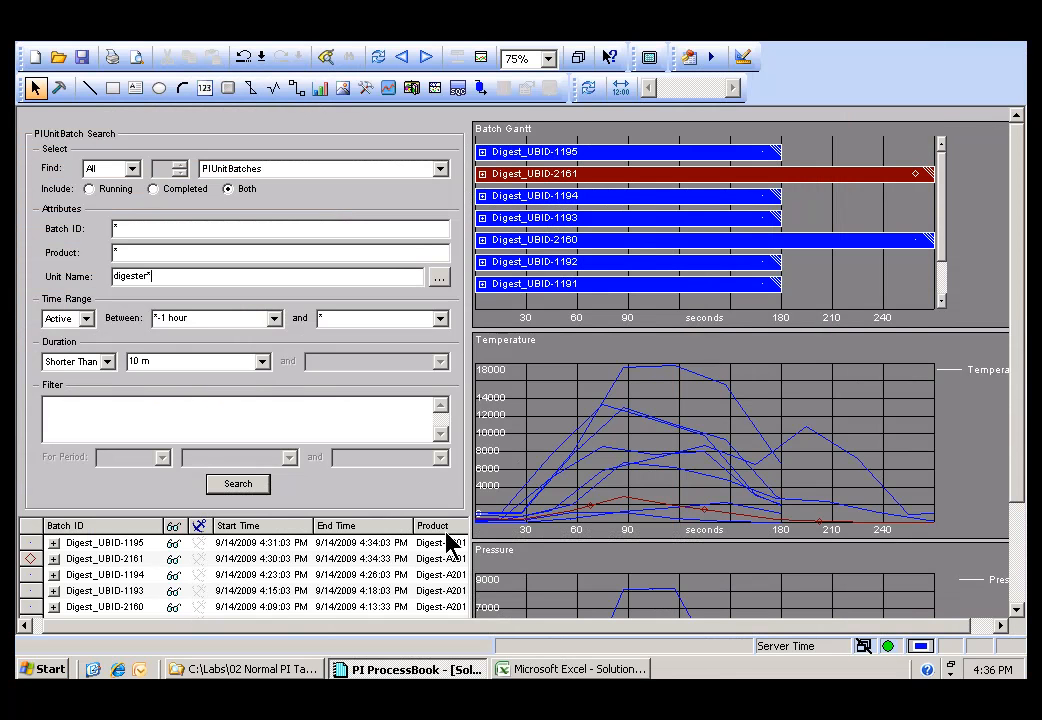
mouse_move(258, 287)
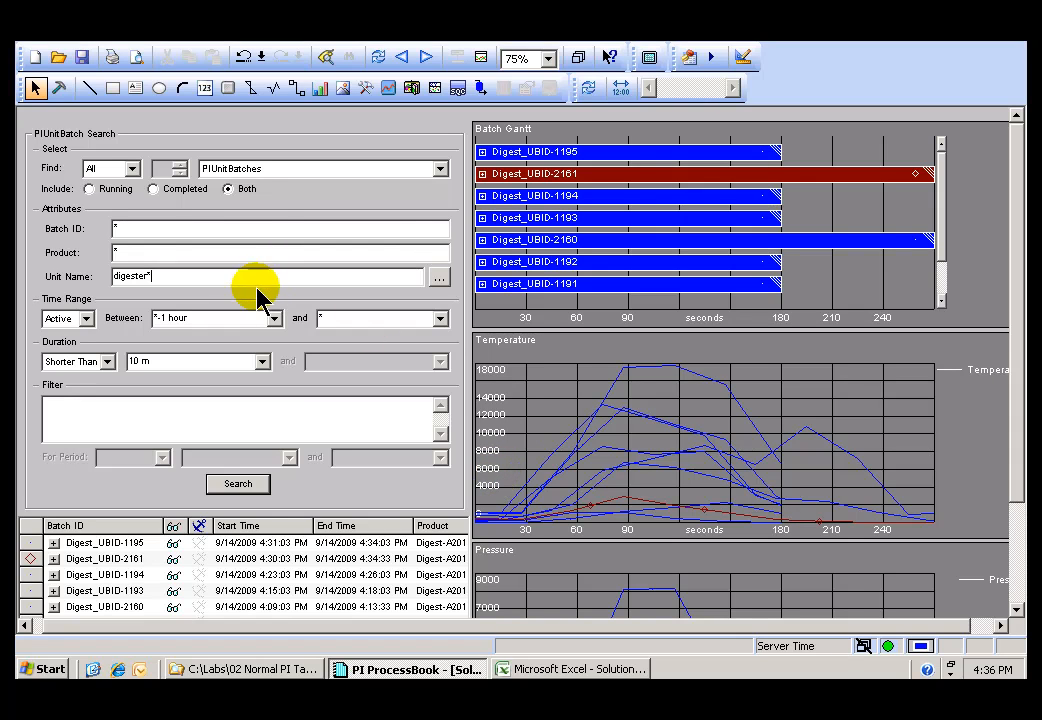
mouse_move(595, 137)
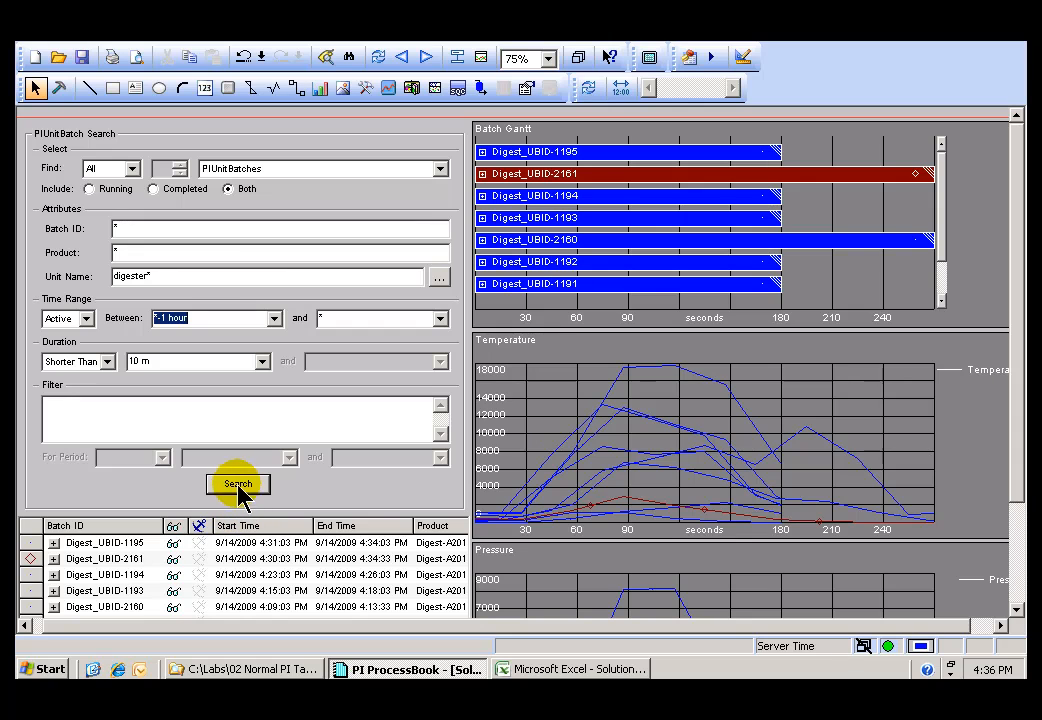
left_click(238, 483)
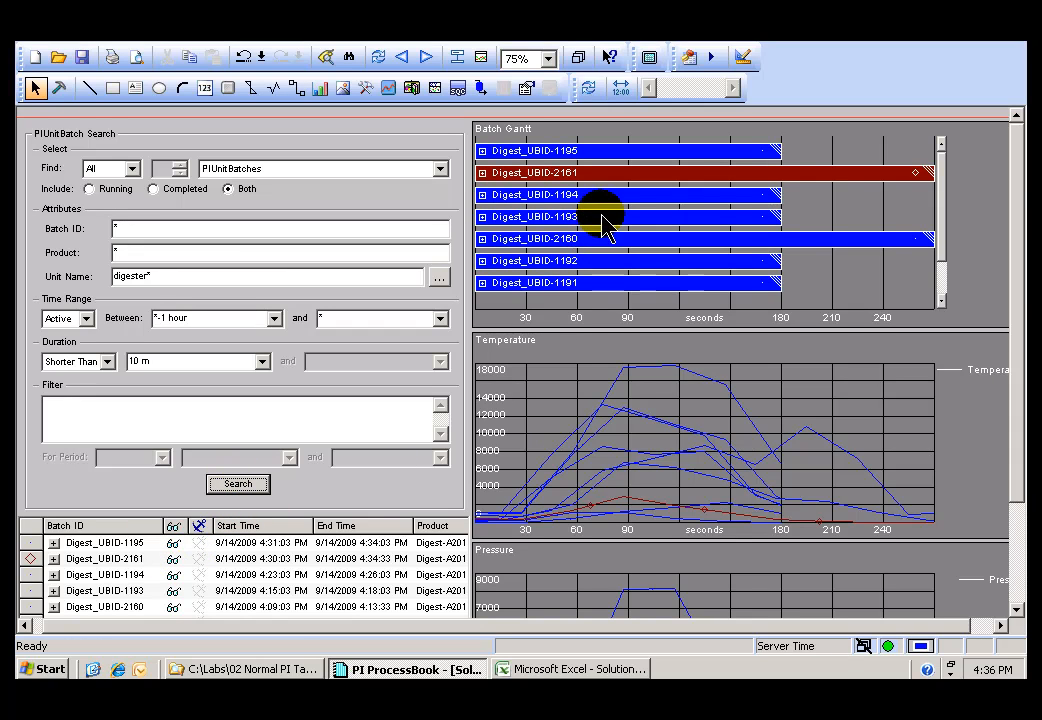
mouse_move(595, 185)
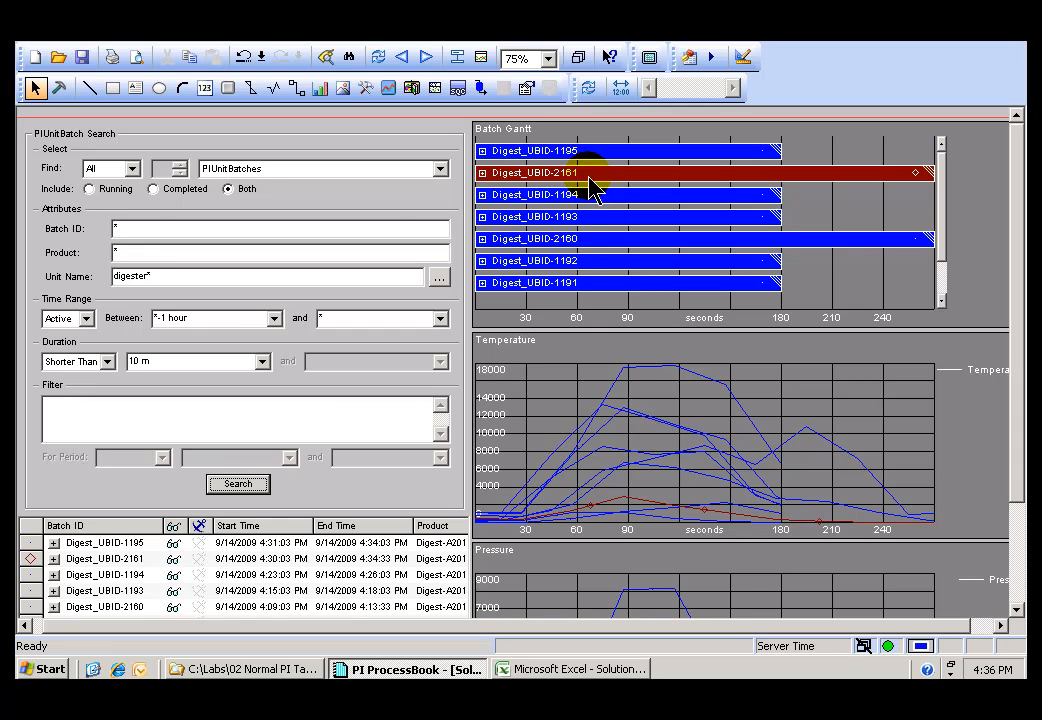
mouse_move(625, 450)
type("2")
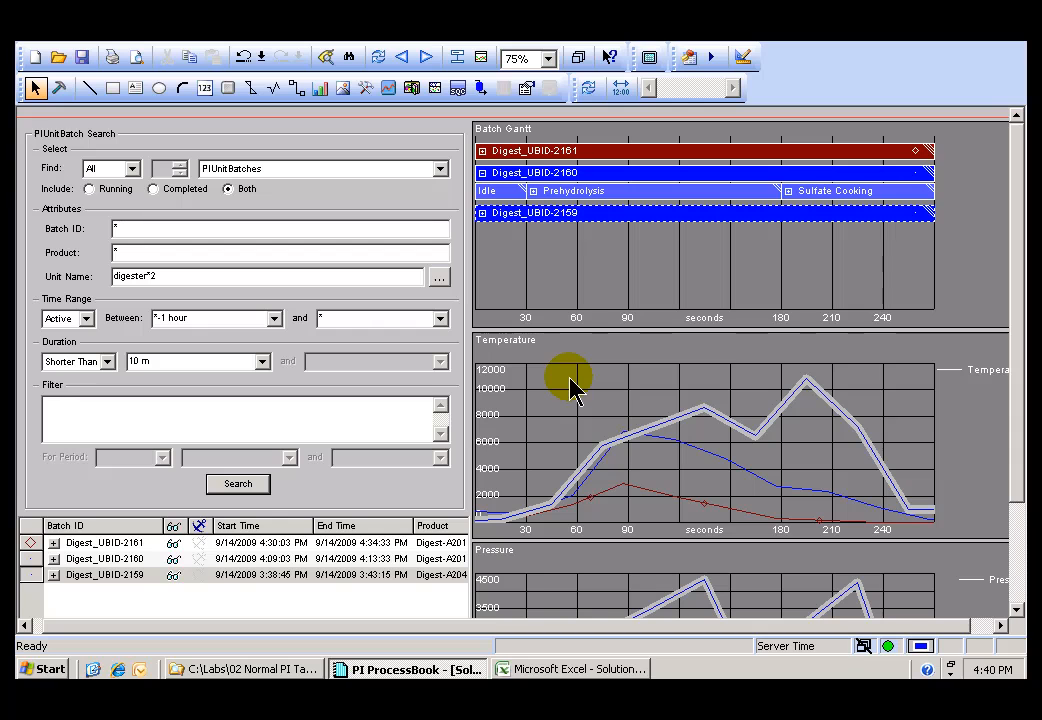
left_click(570, 668)
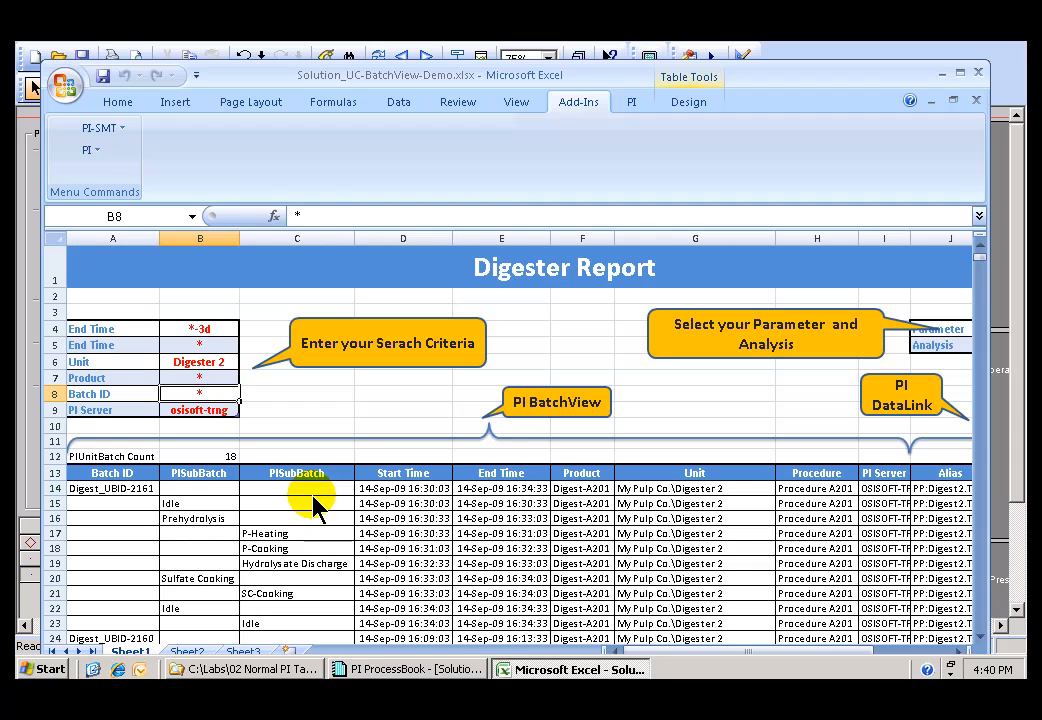
mouse_move(935, 505)
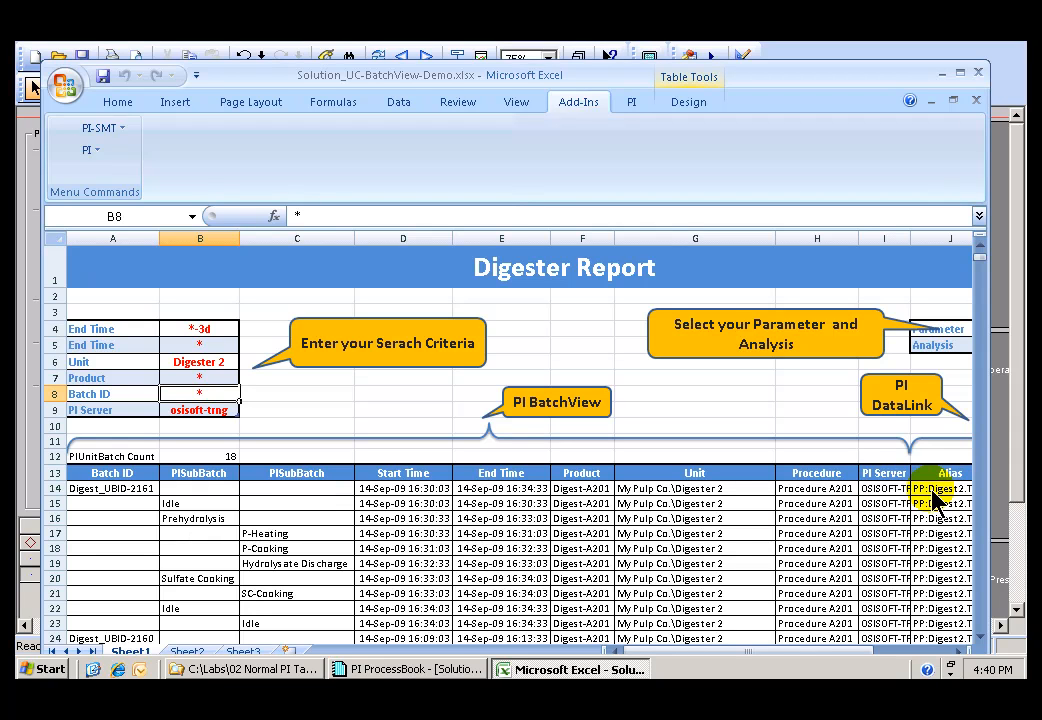
Set the report's Unit dropdown in B6 to Digester 1.
scroll("right", 3)
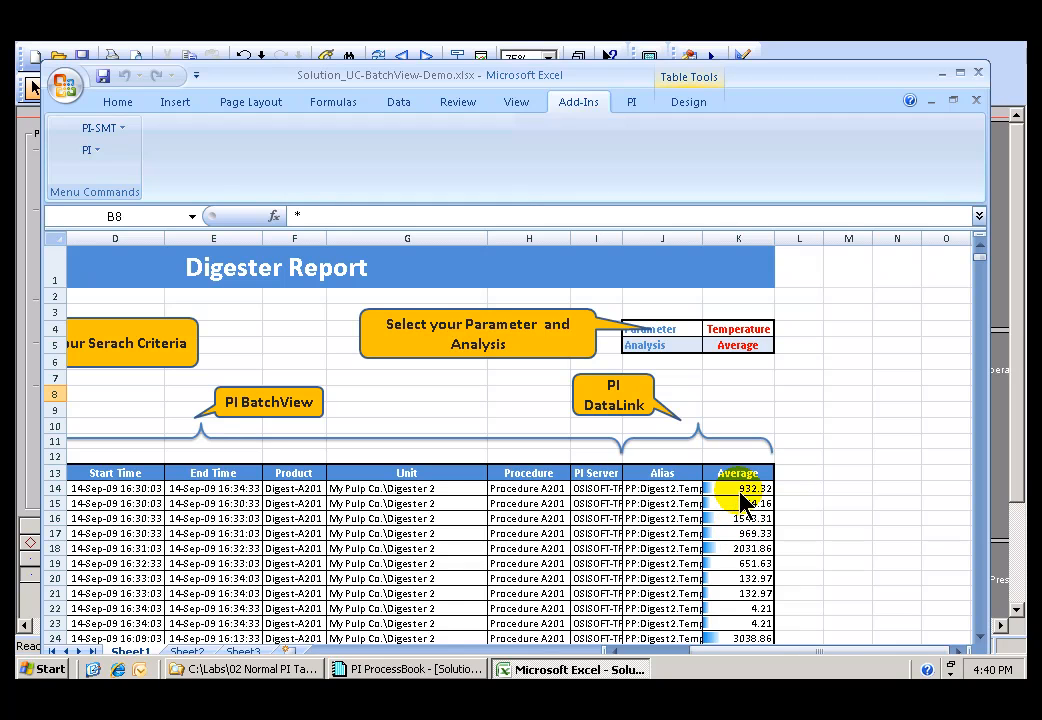
left_click(662, 488)
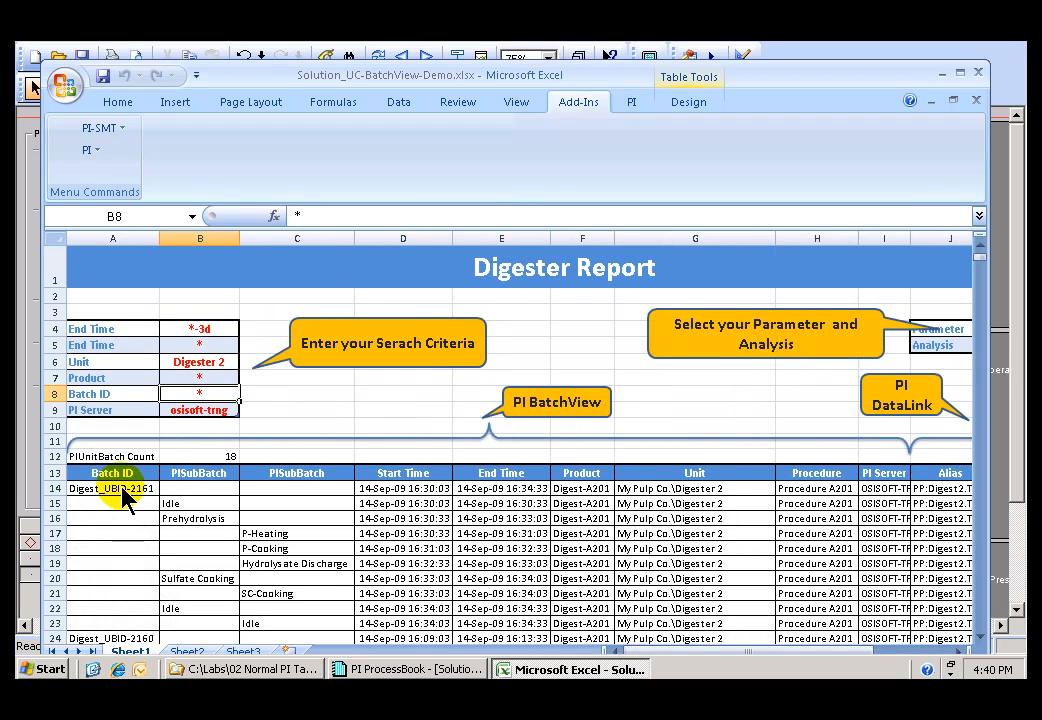
left_click(199, 362)
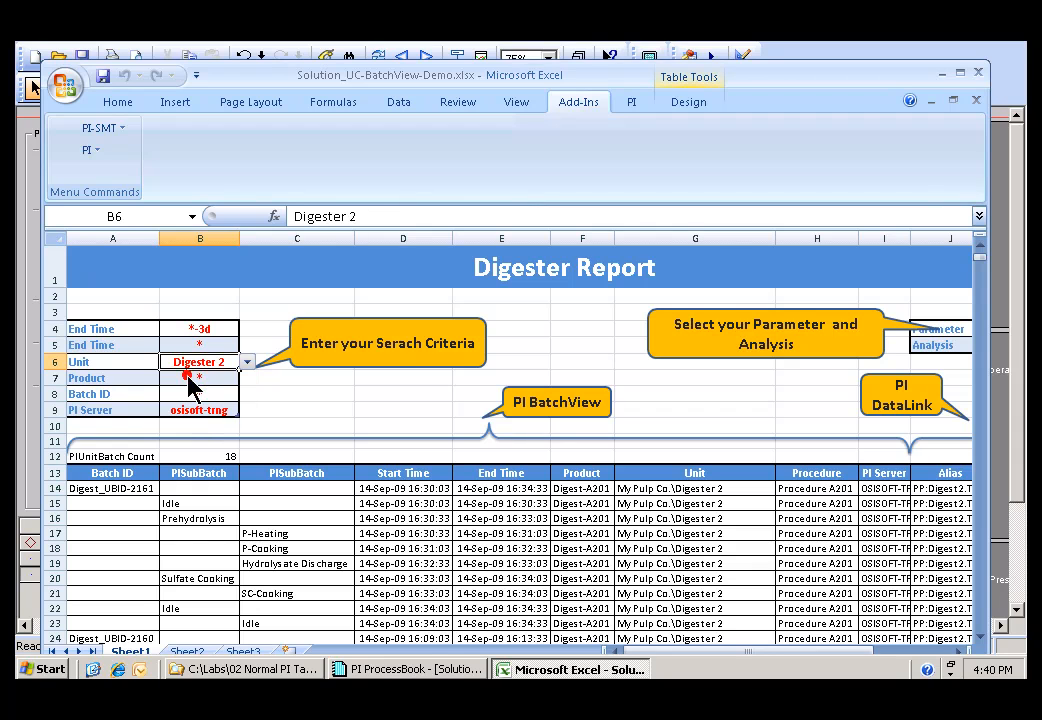
left_click(247, 360)
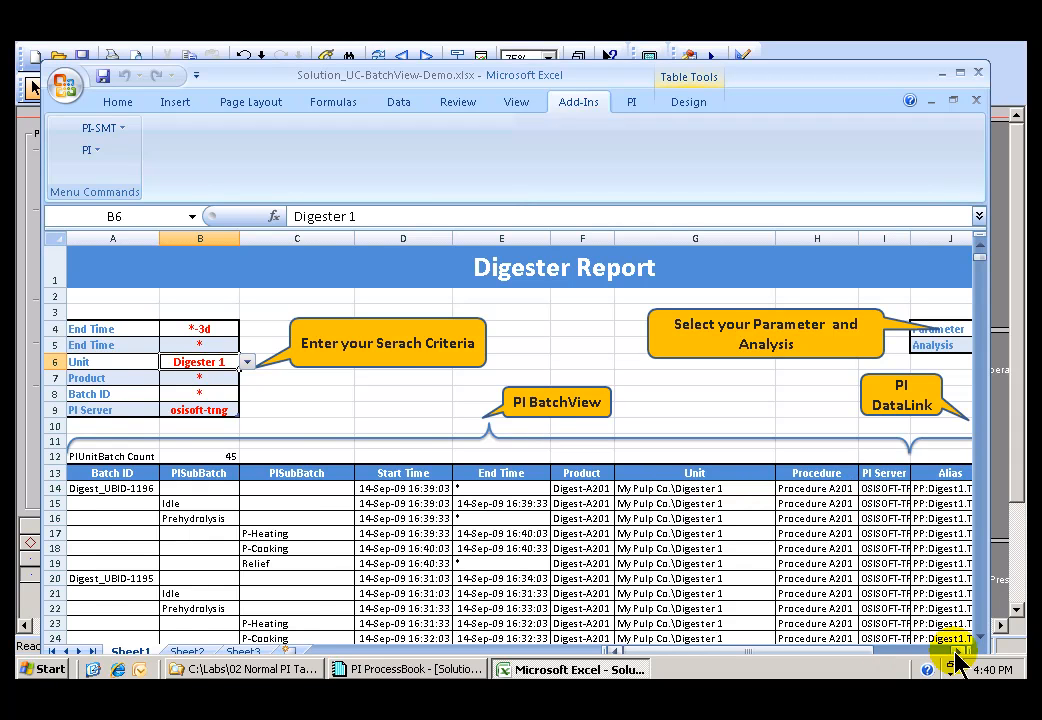
Set the Parameter dropdown in K4 to Pressure to report average pressure.
scroll("right", 3)
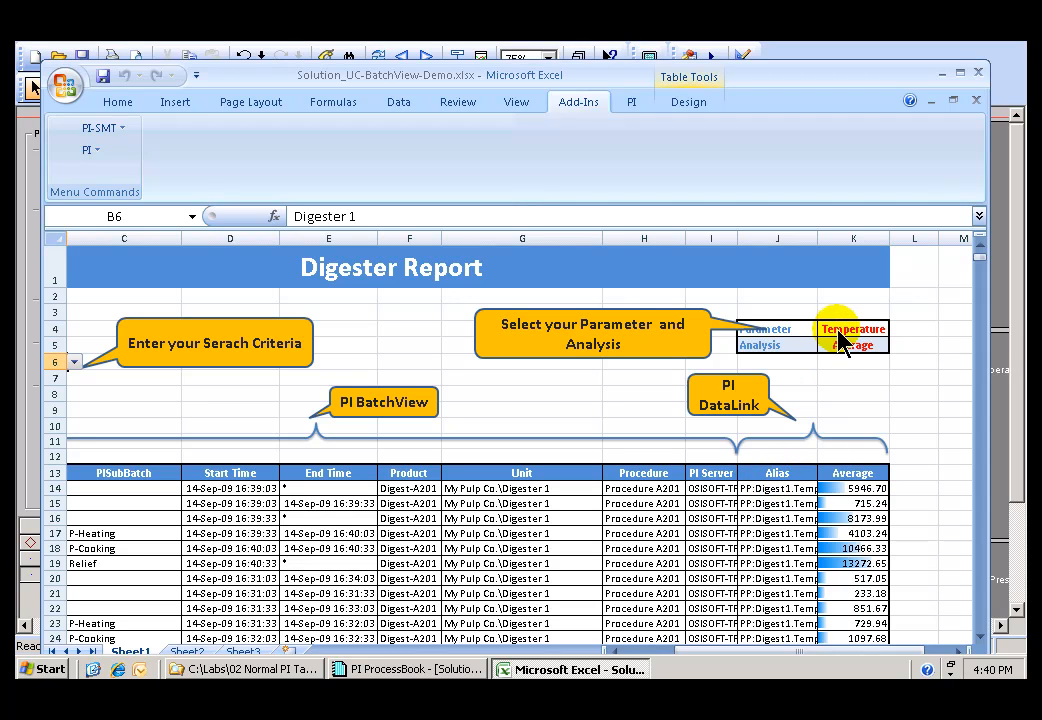
mouse_move(777, 503)
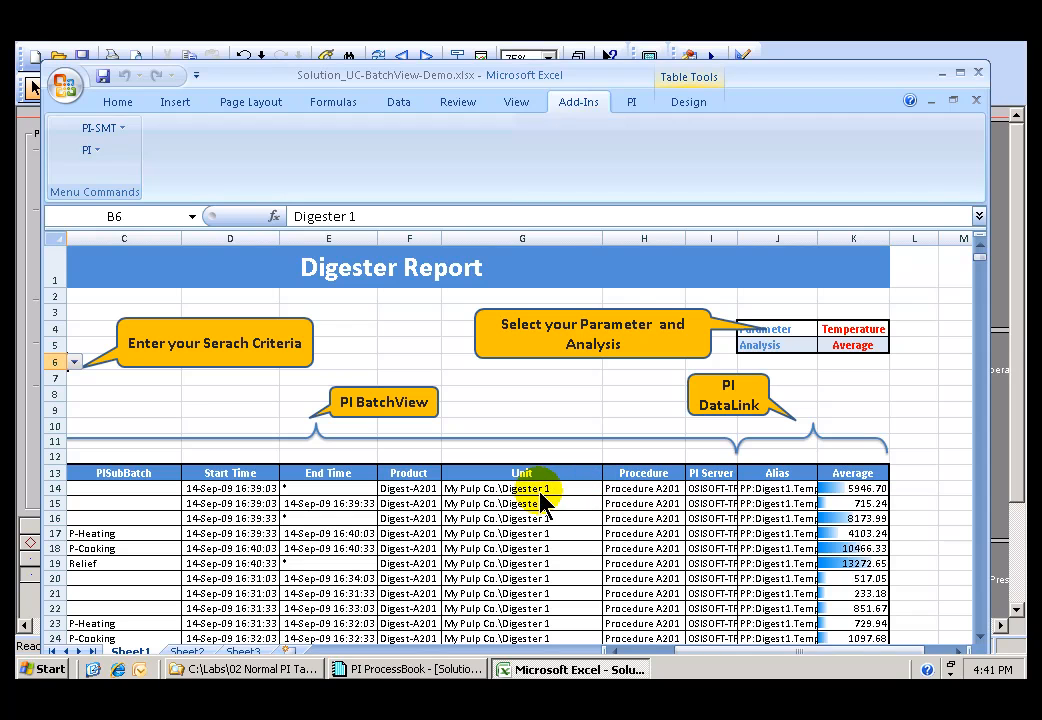
mouse_move(838, 450)
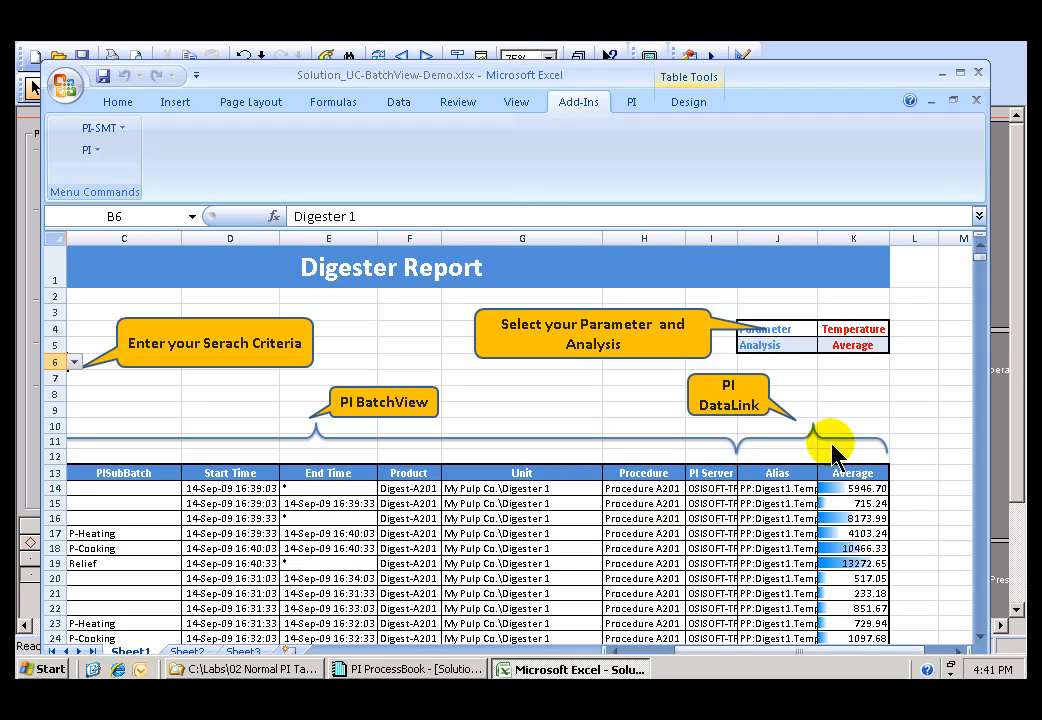
left_click(897, 329)
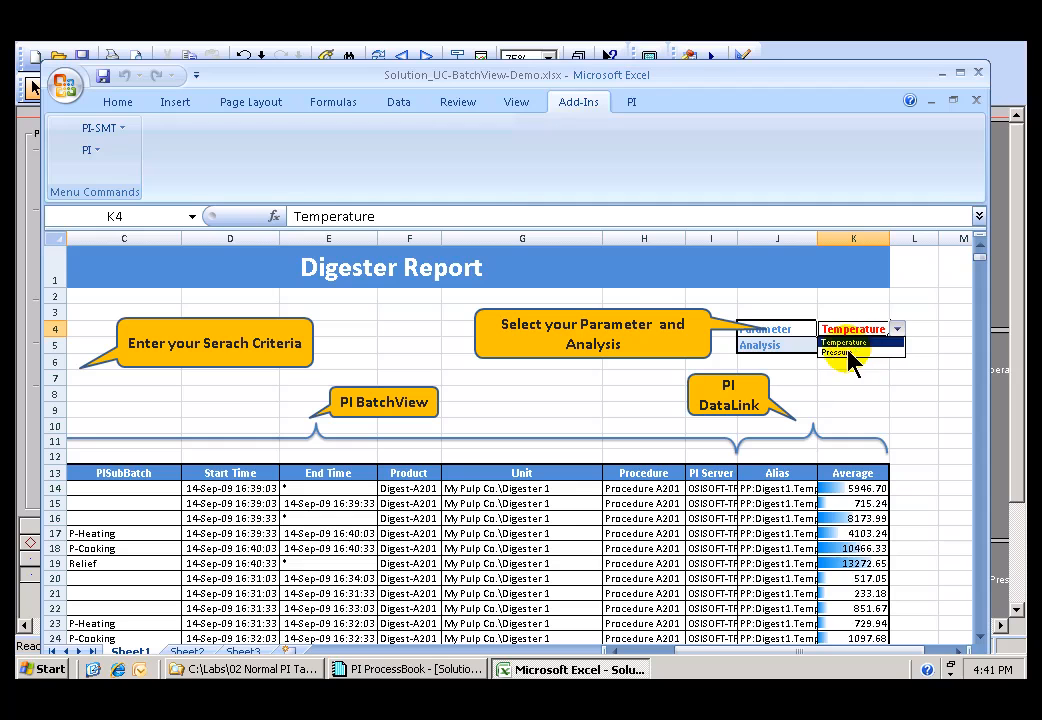
left_click(840, 352)
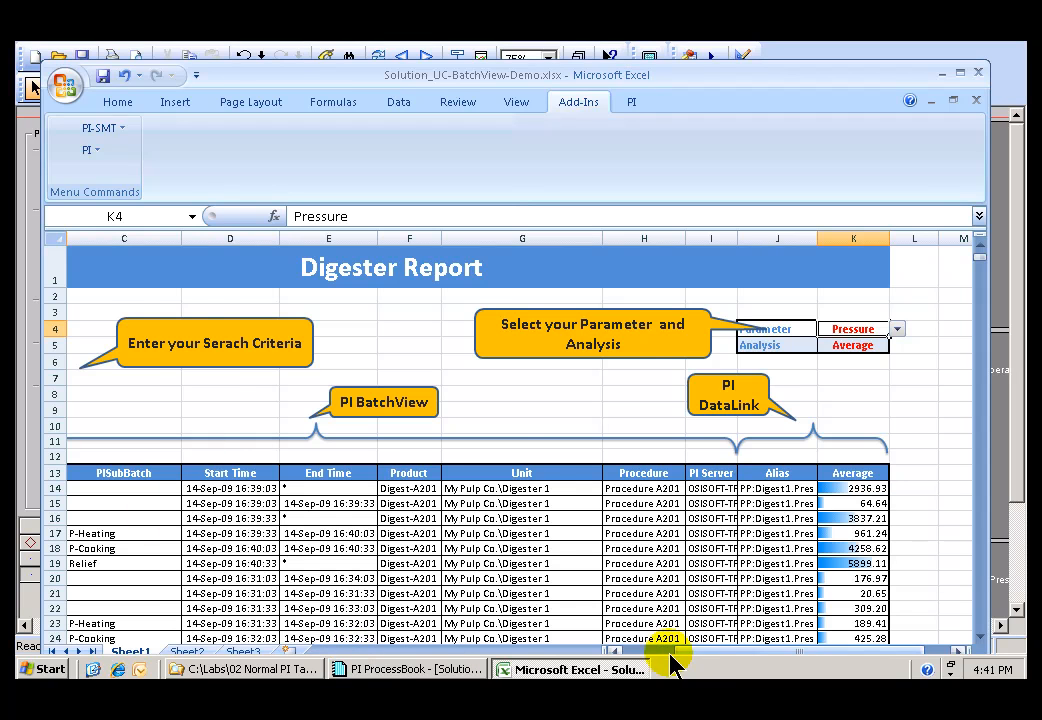
scroll("left", 3)
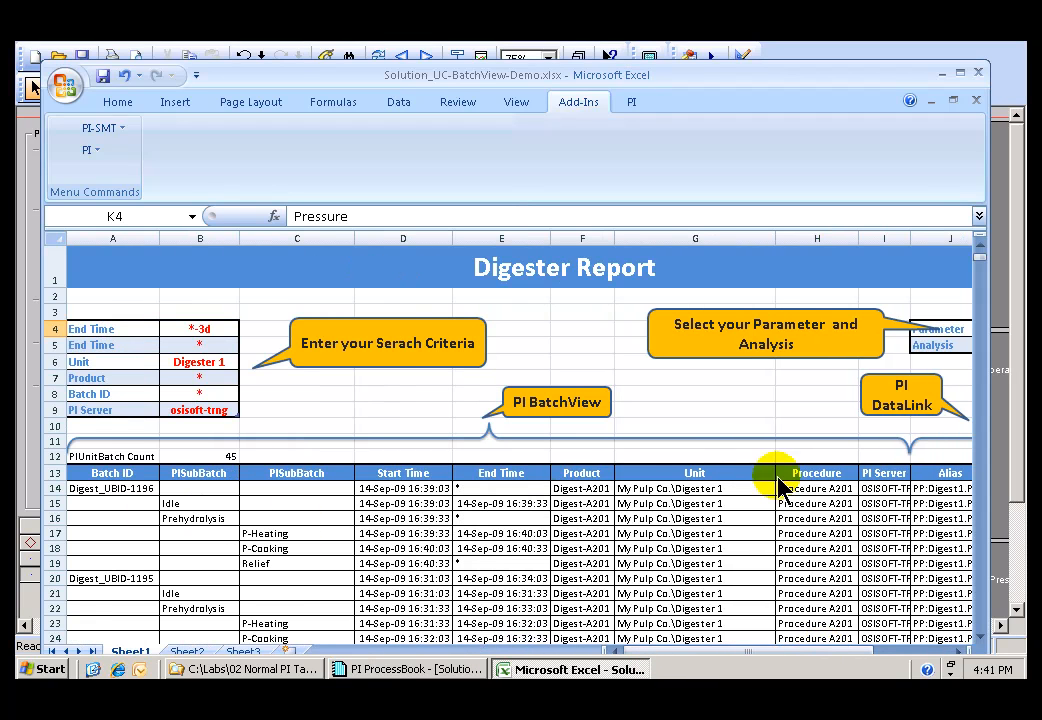
mouse_move(930, 560)
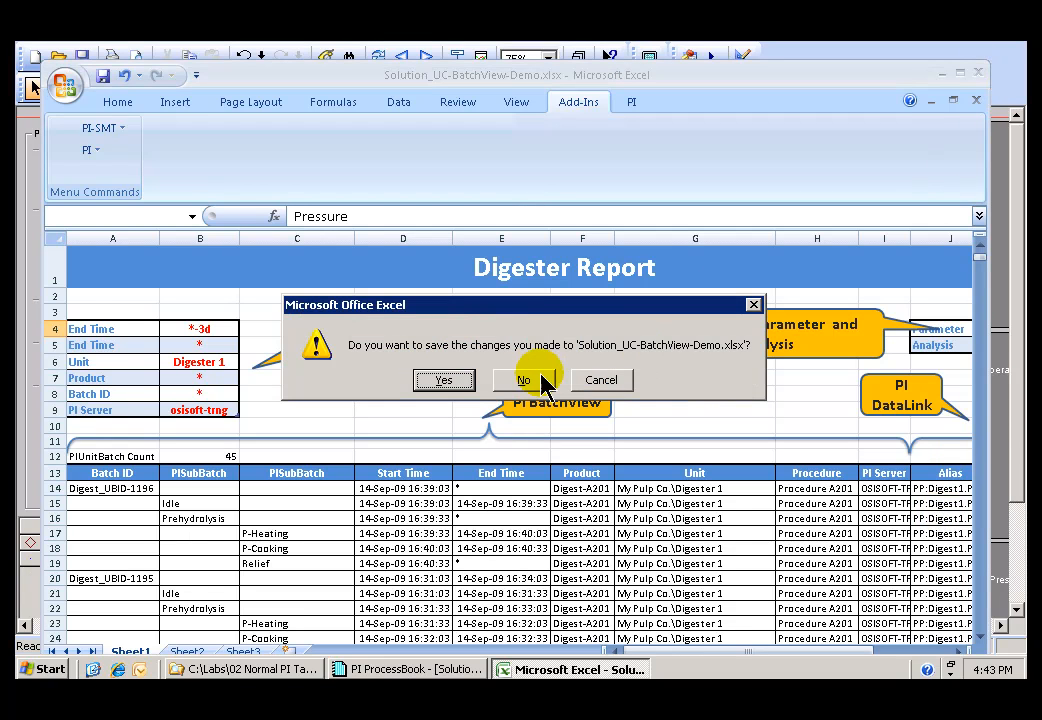
Close the Excel report without saving and bring up ProcessBook's File menu.
left_click(523, 380)
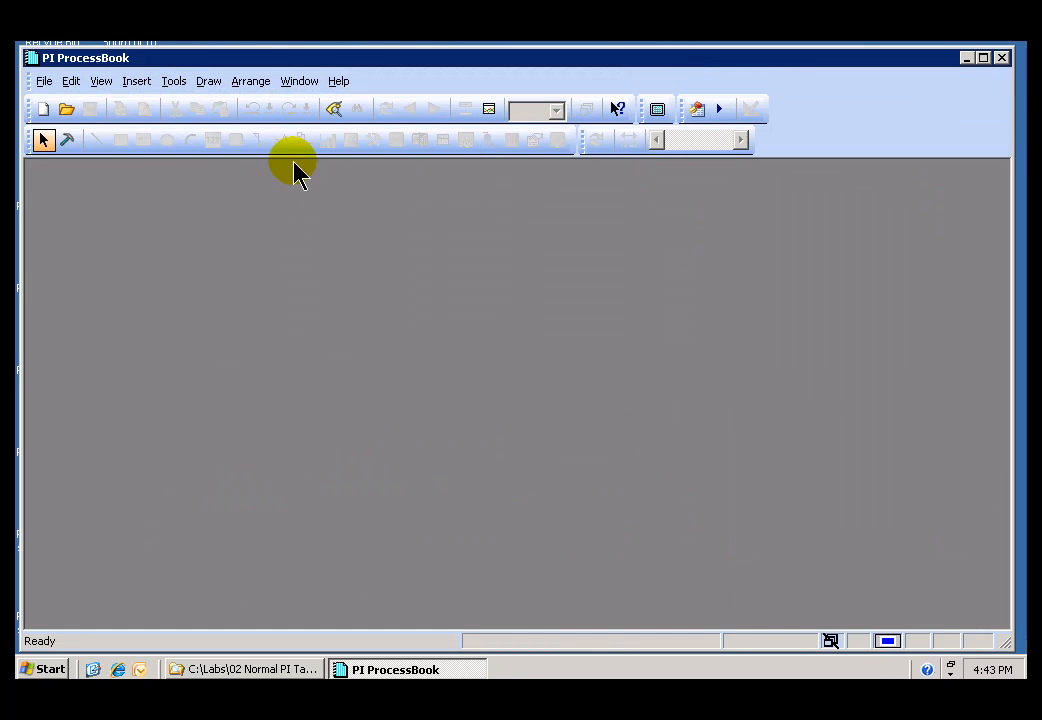
mouse_move(130, 70)
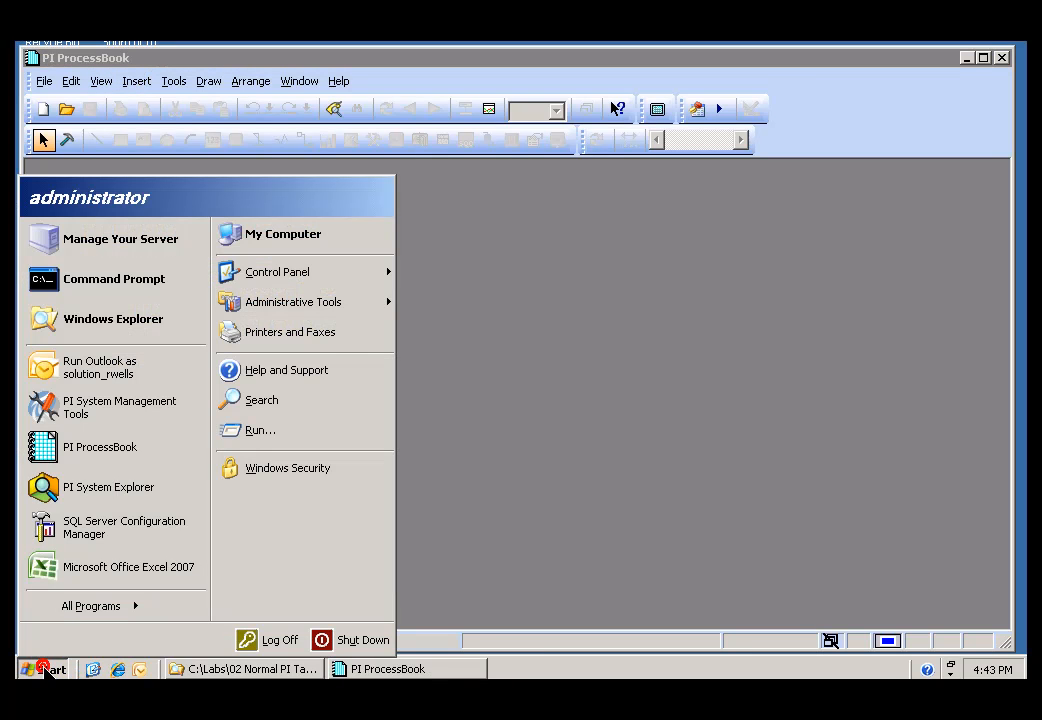
mouse_move(42, 665)
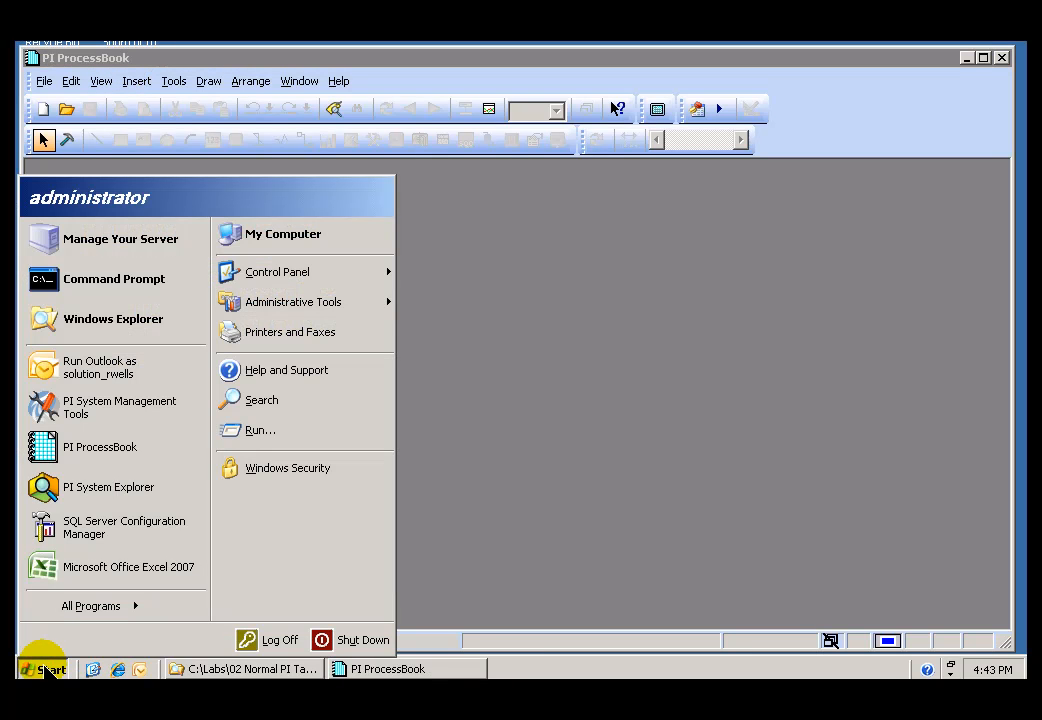
mouse_move(95, 606)
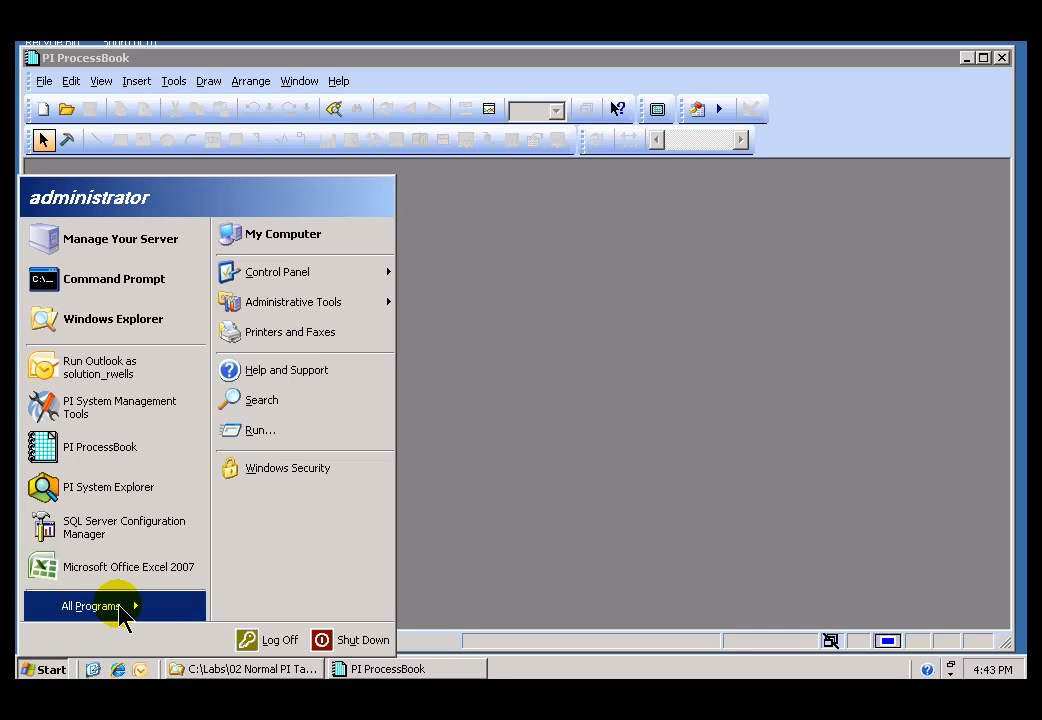
left_click(91, 606)
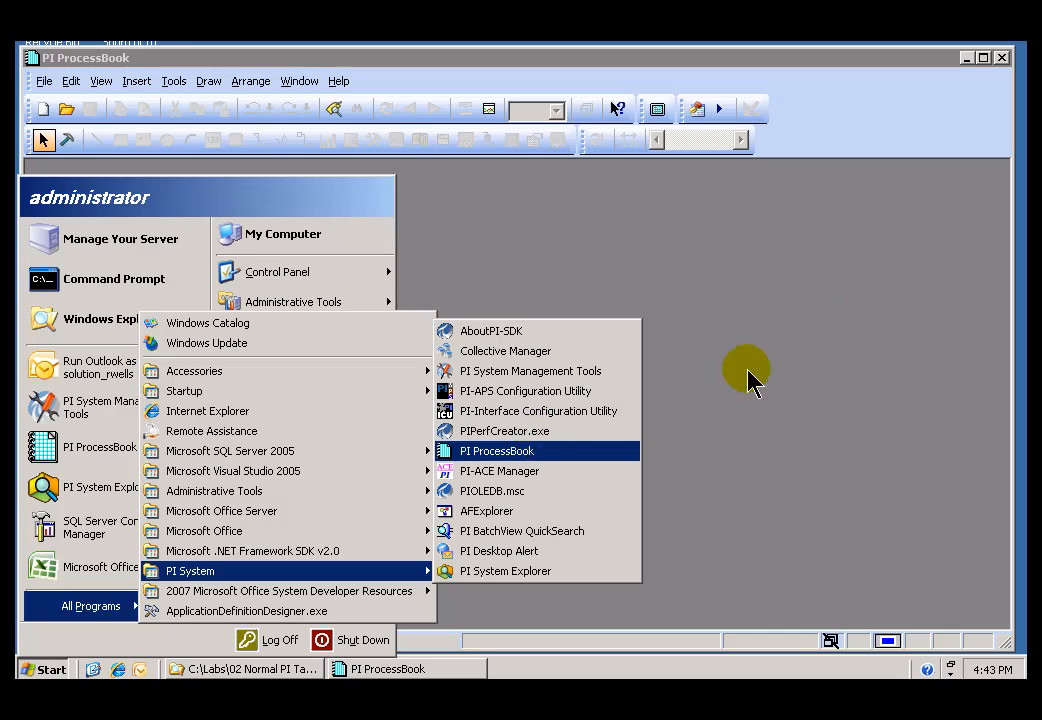
left_click(43, 81)
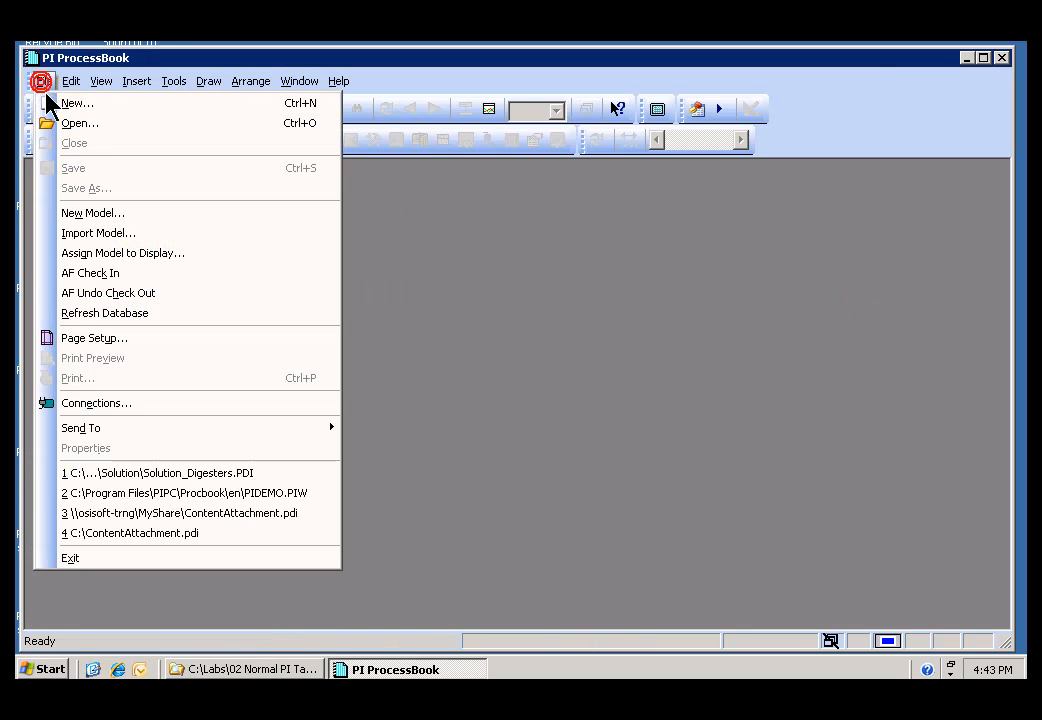
Create a new ProcessBook Display (.pdi) file named Digesters.
left_click(76, 103)
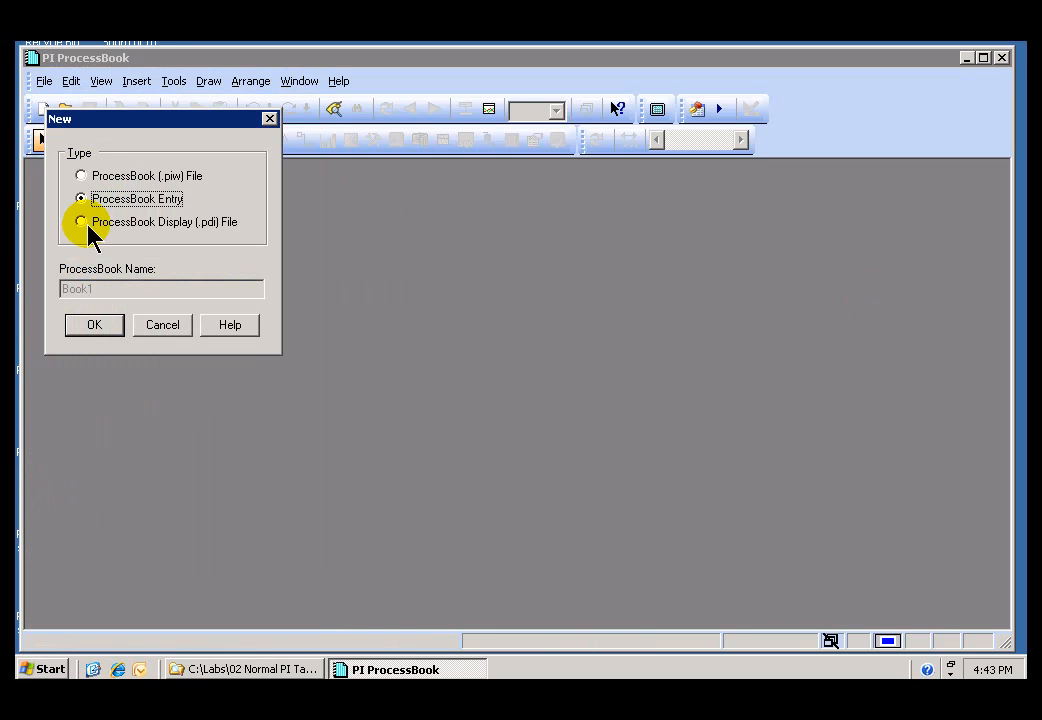
left_click(81, 221)
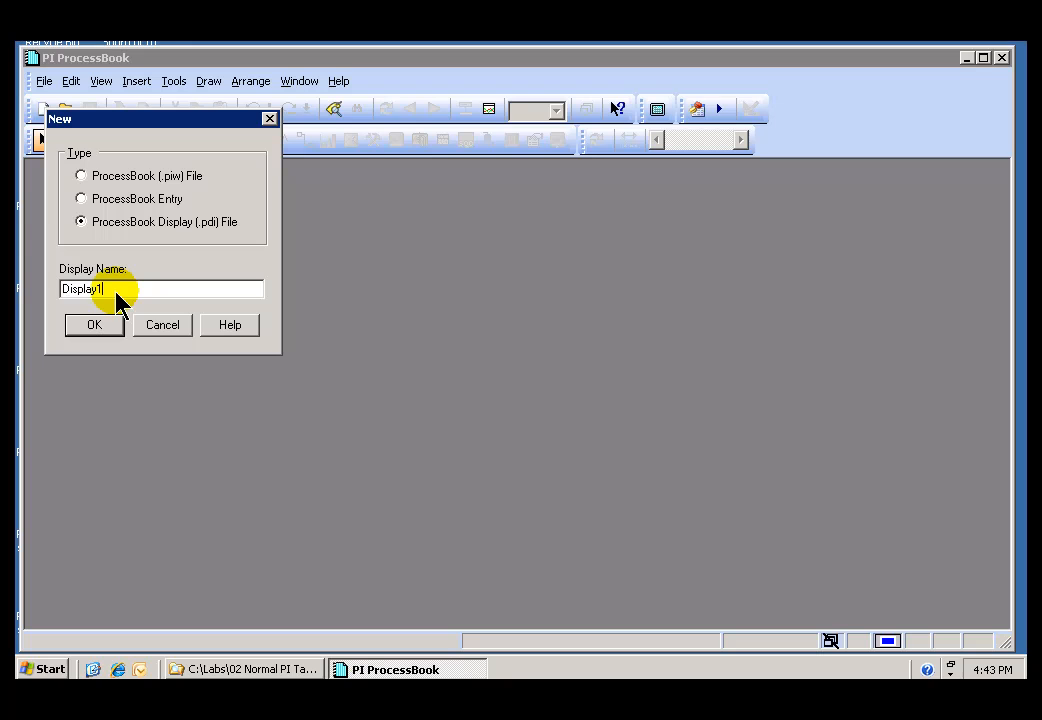
type("Dig")
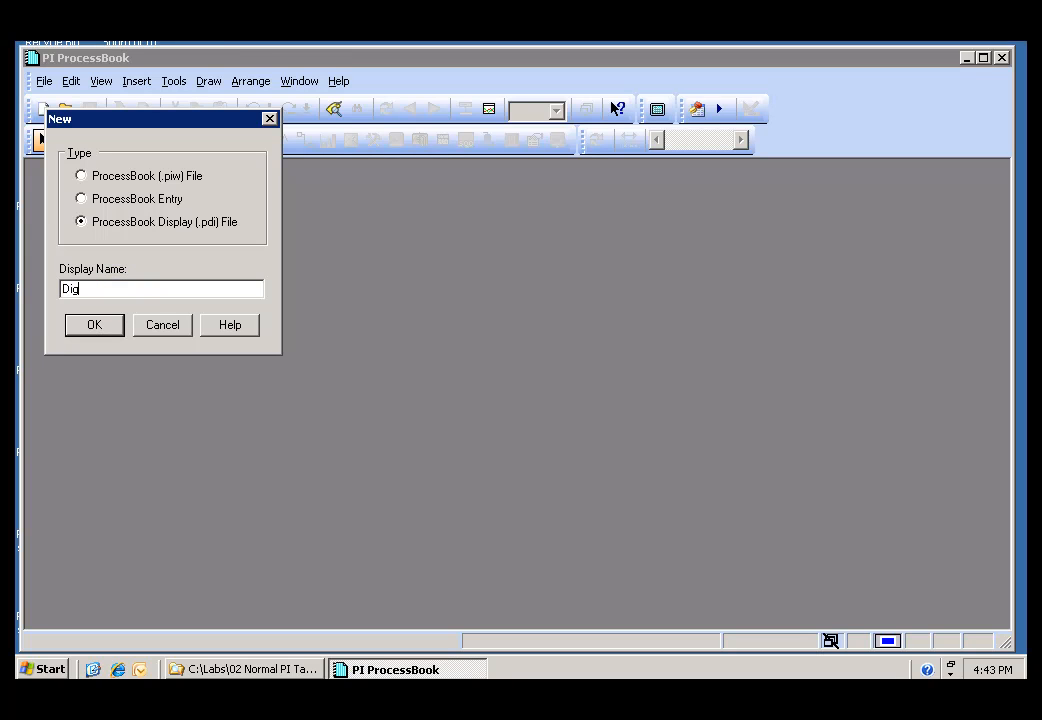
left_click(93, 324)
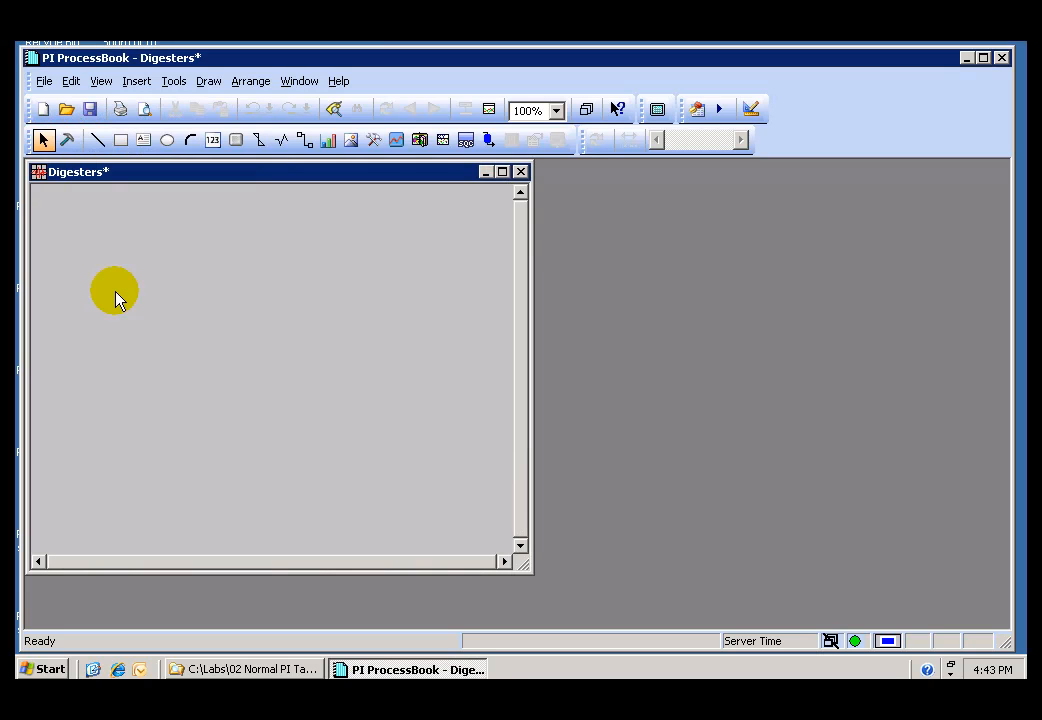
mouse_move(960, 62)
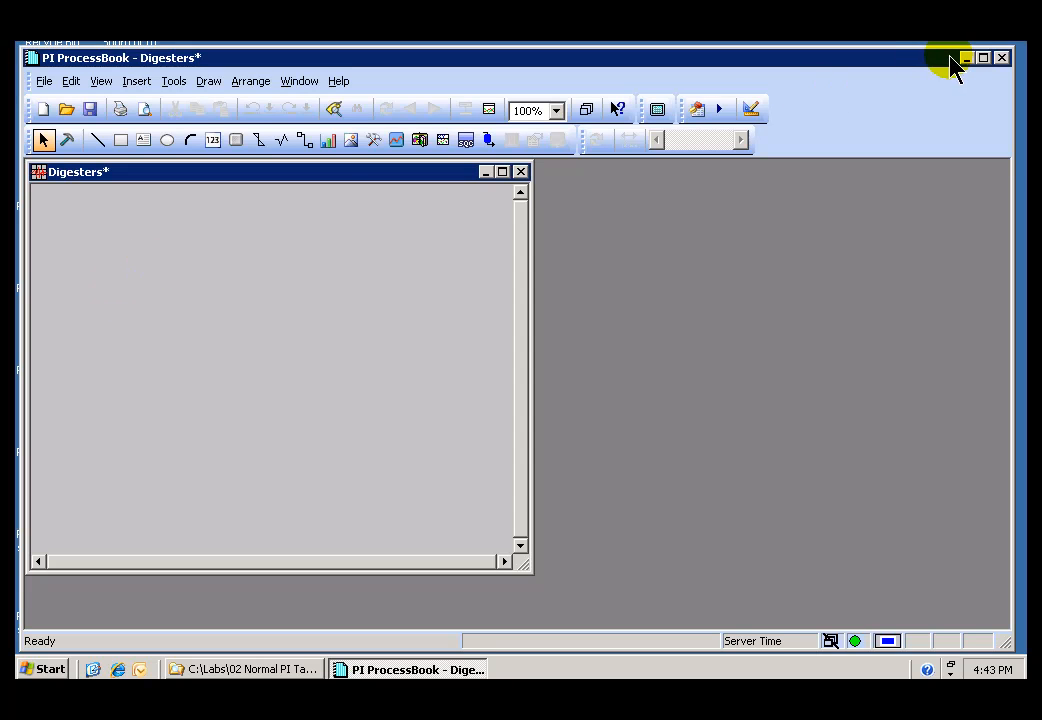
Maximize the ProcessBook and Digesters display windows and turn on Build mode.
left_click(982, 57)
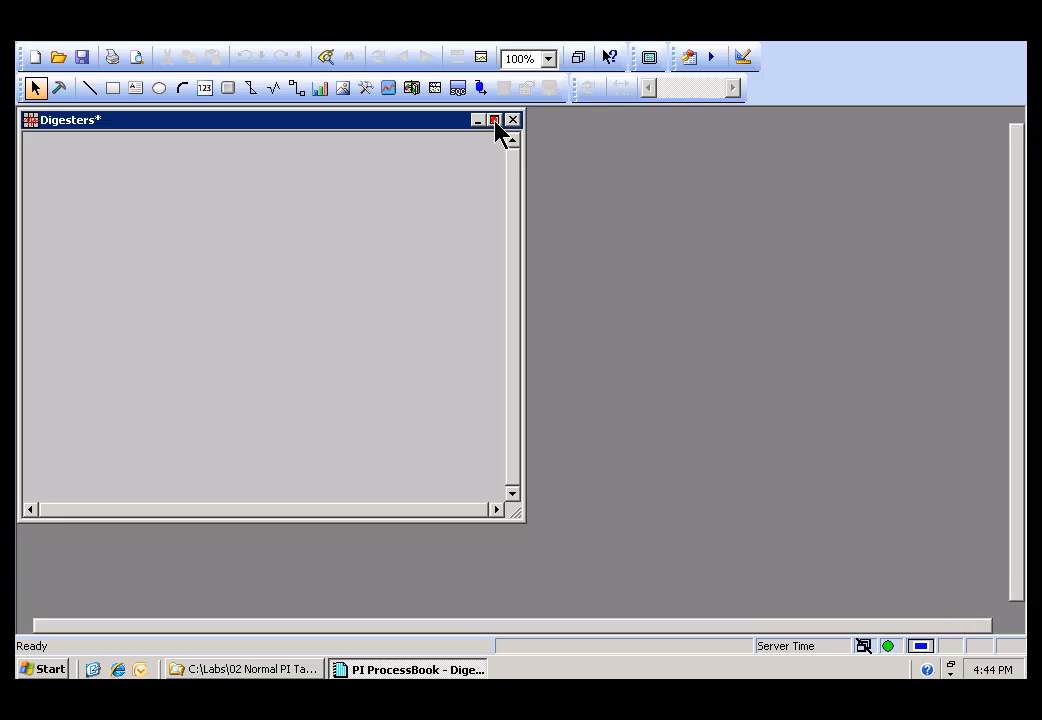
left_click(495, 120)
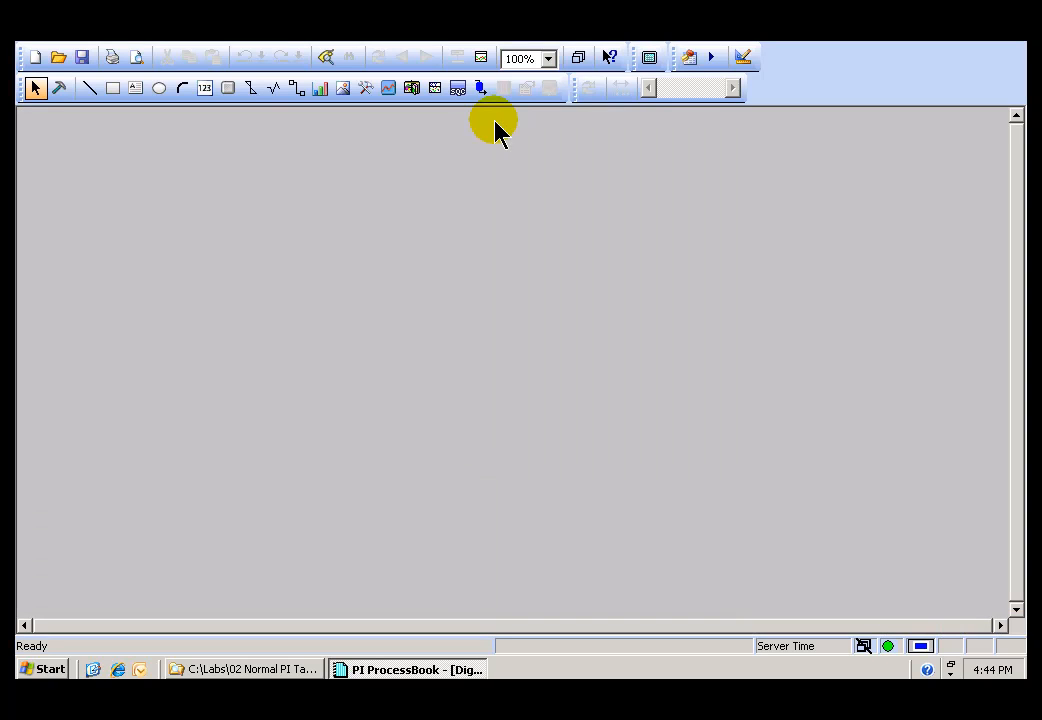
mouse_move(35, 90)
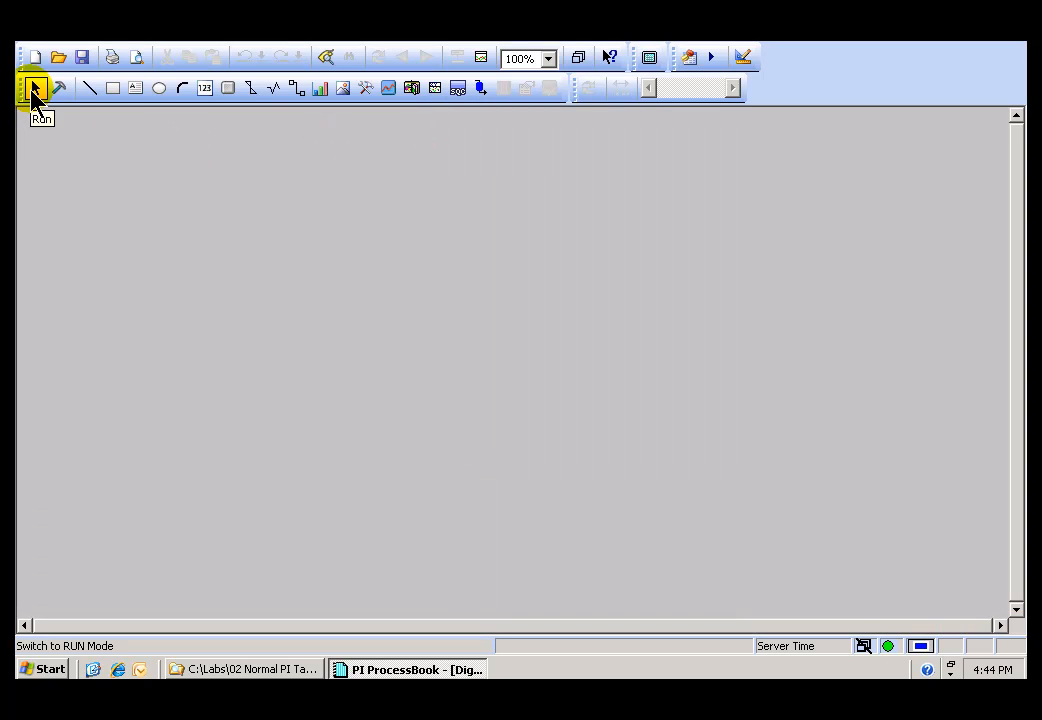
left_click(34, 88)
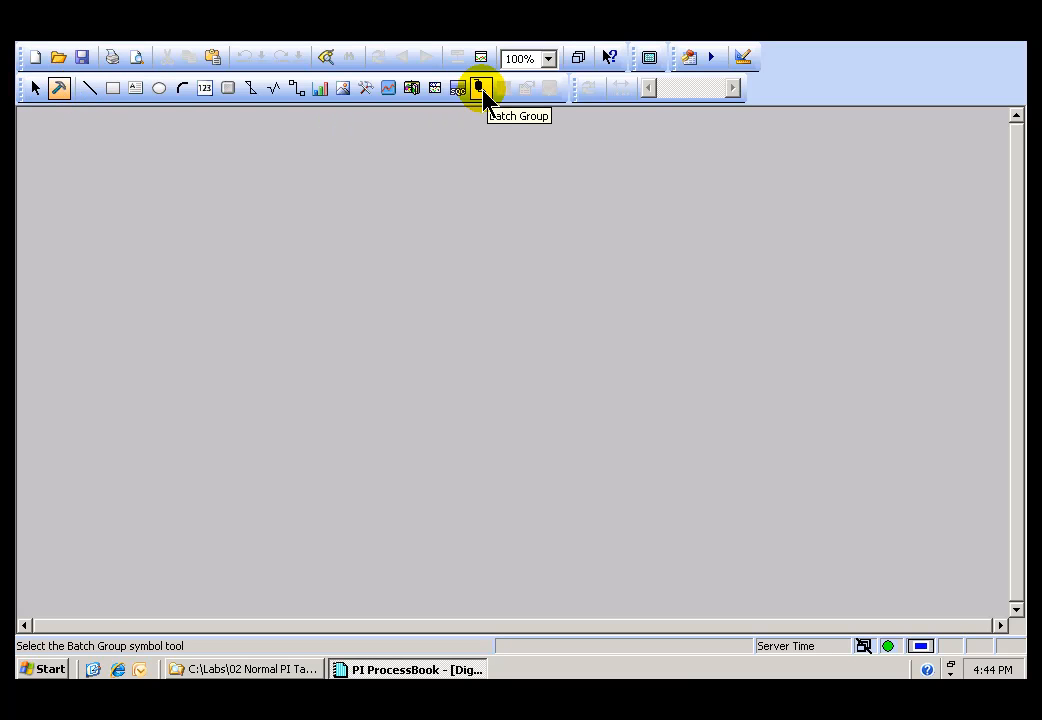
mouse_move(365, 130)
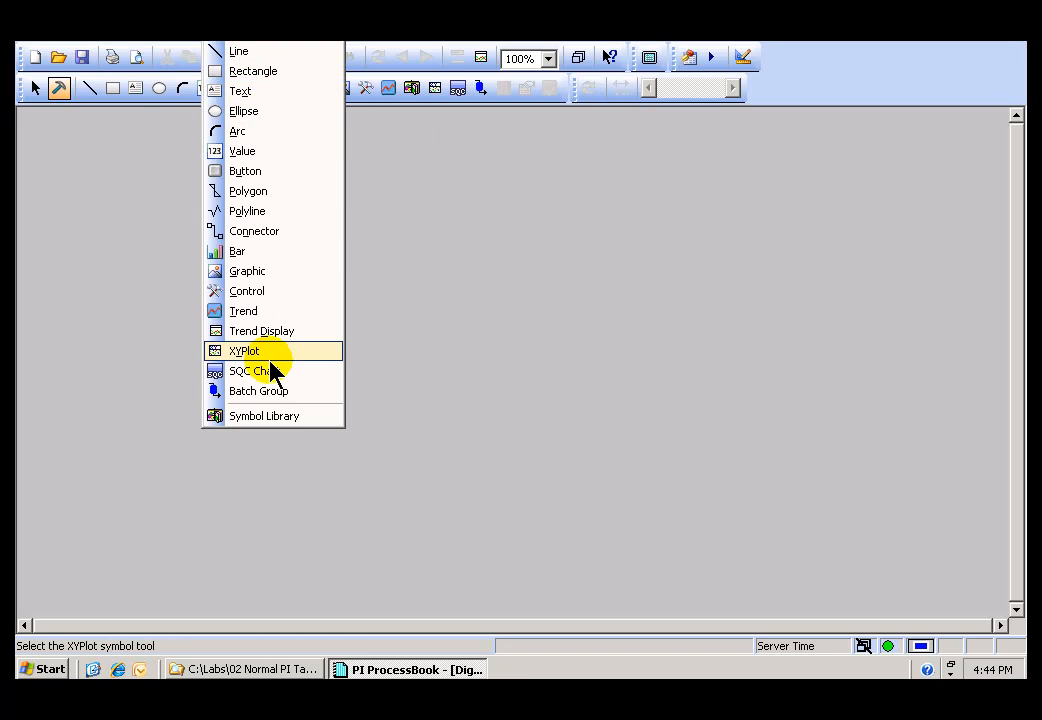
mouse_move(275, 391)
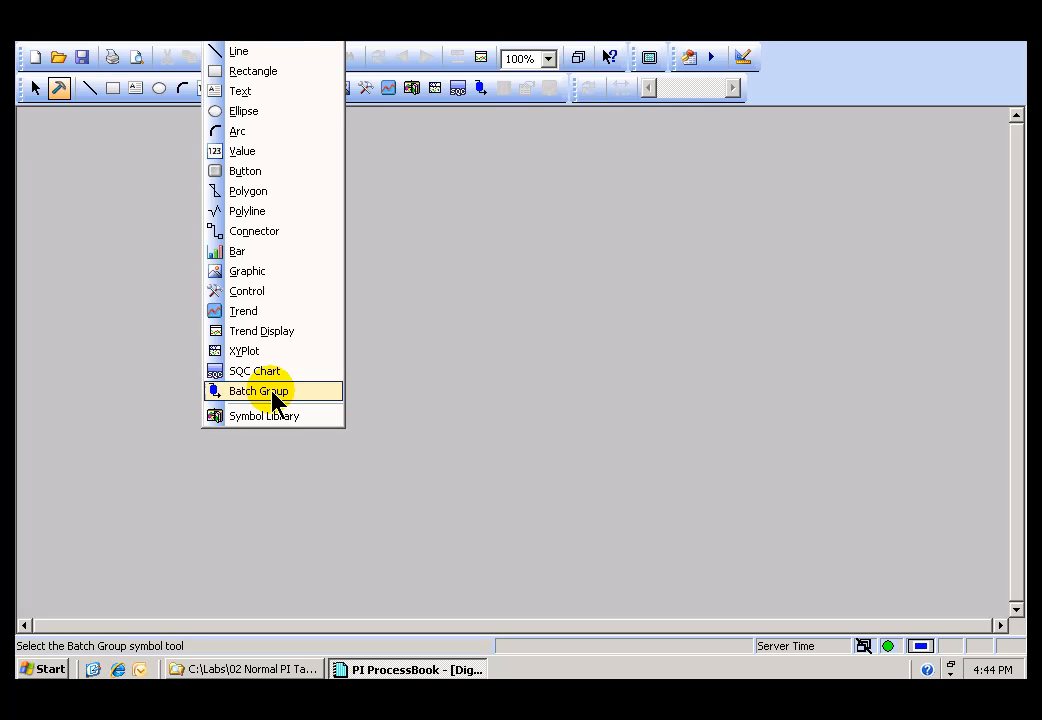
Choose Batch Group from the Draw toolbar drop-down to start the Batch Definition.
left_click(258, 391)
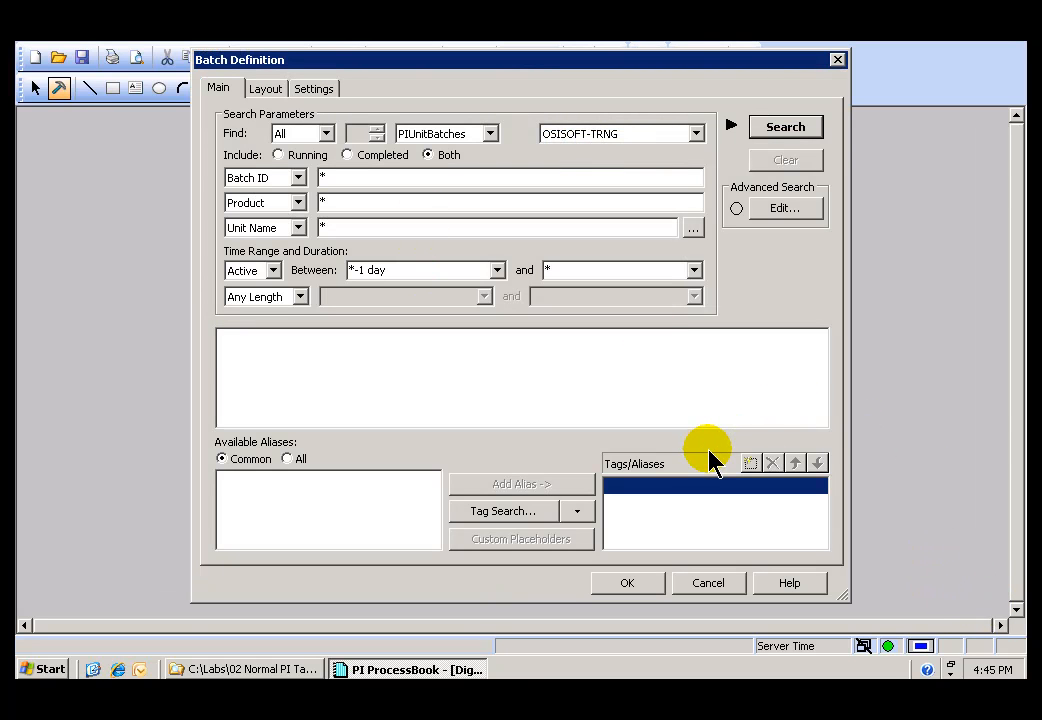
mouse_move(700, 448)
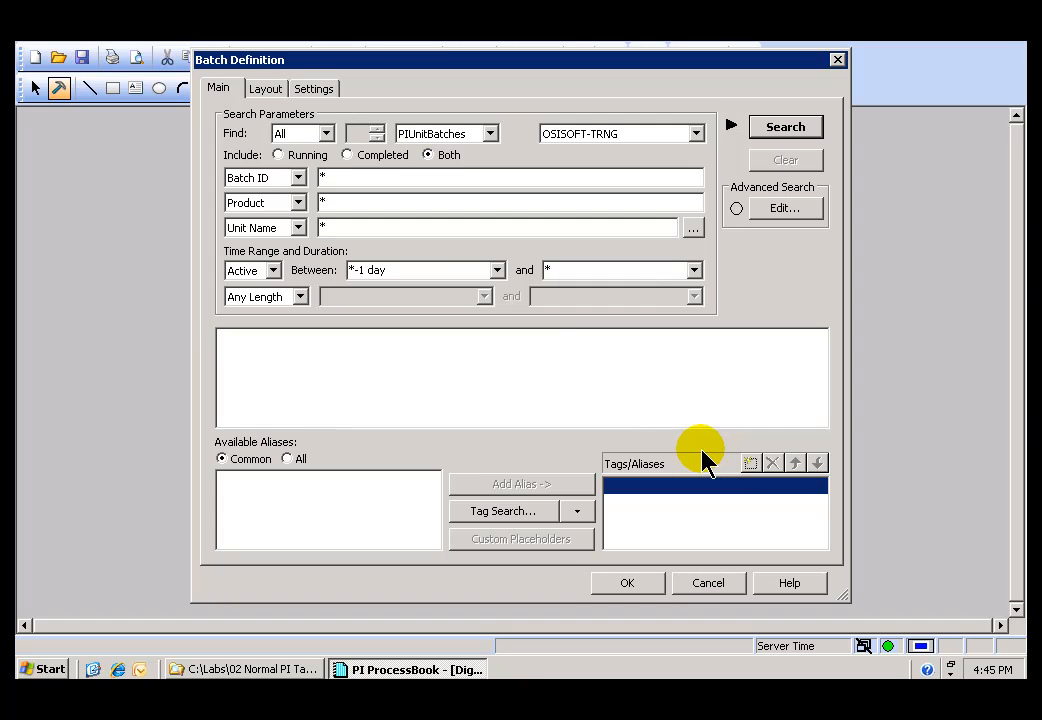
mouse_move(435, 75)
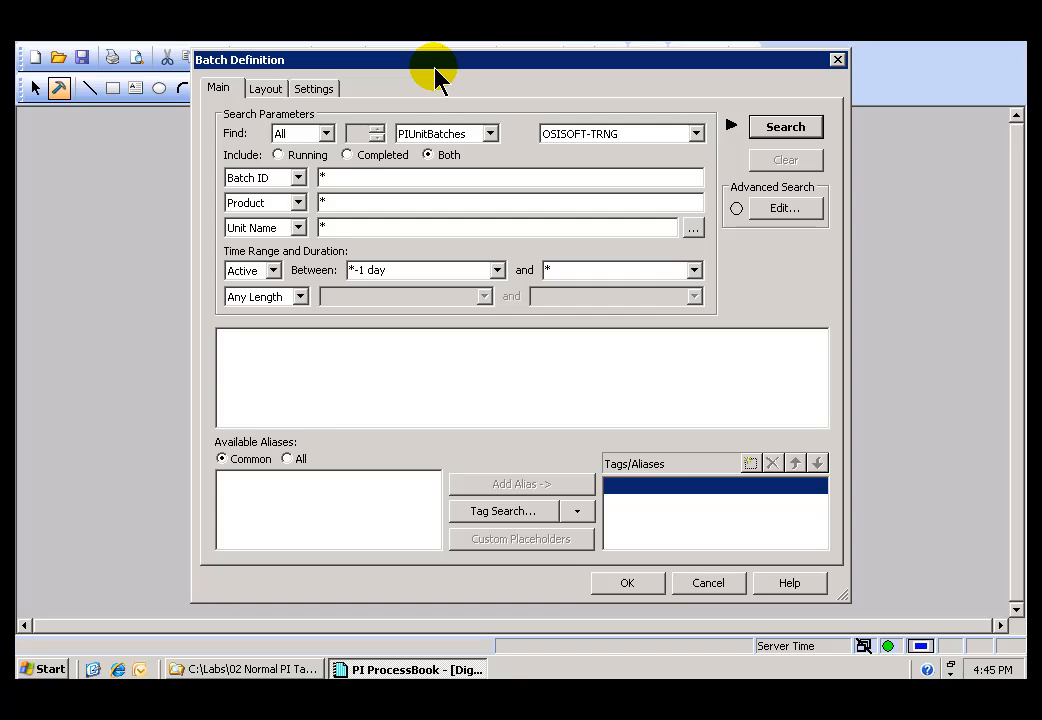
mouse_move(328, 238)
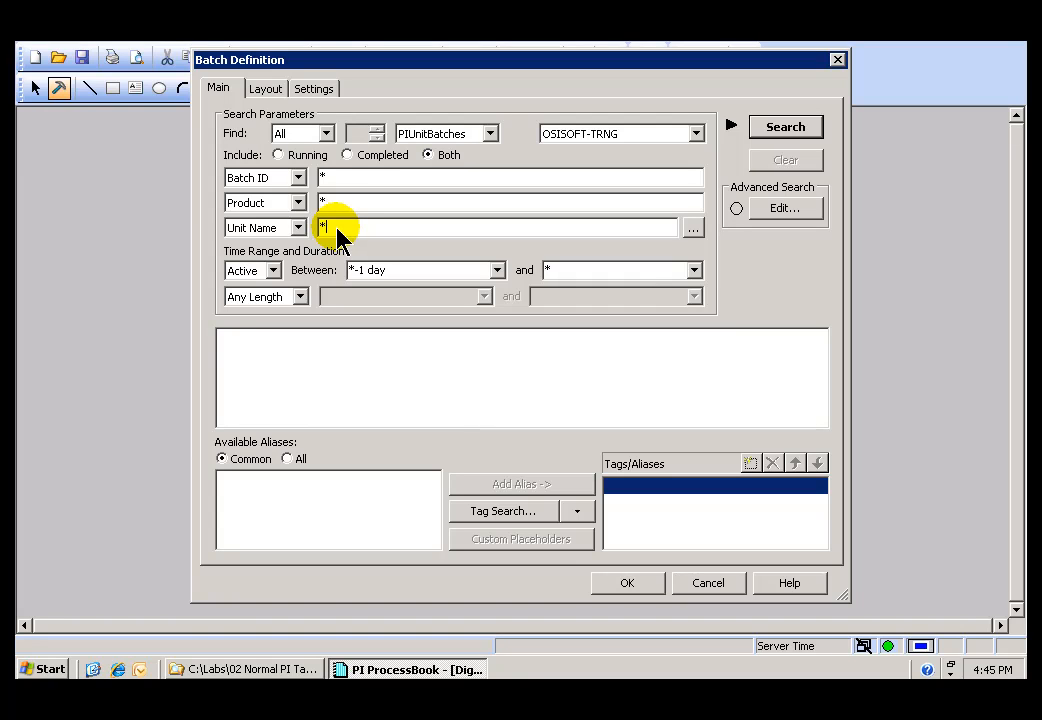
left_click(489, 133)
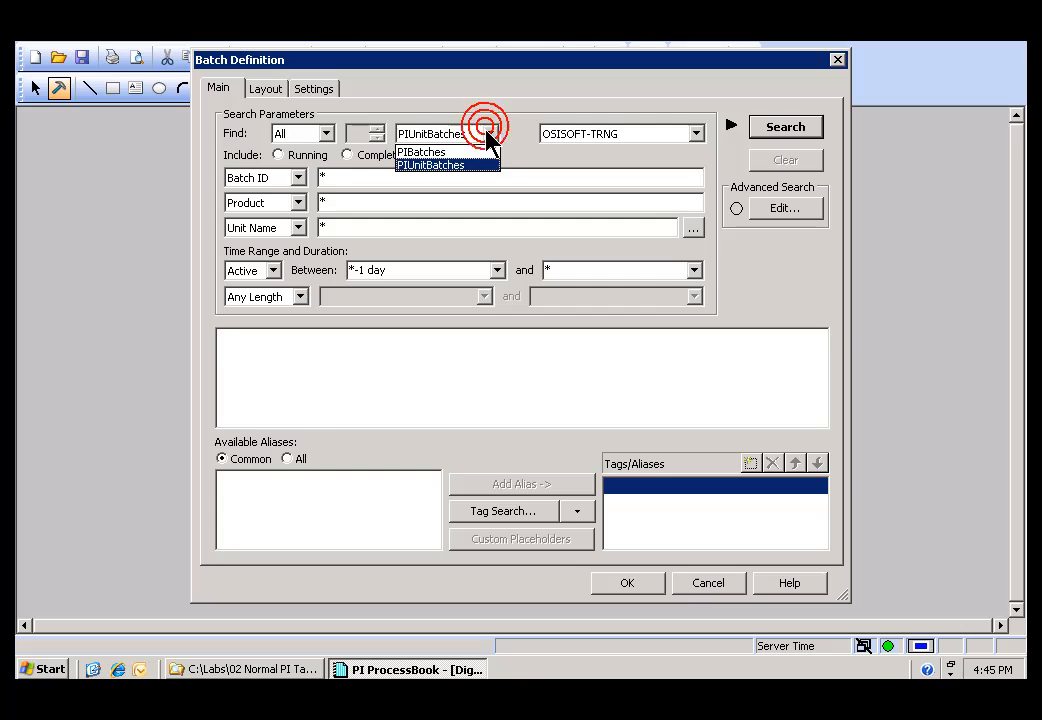
left_click(420, 152)
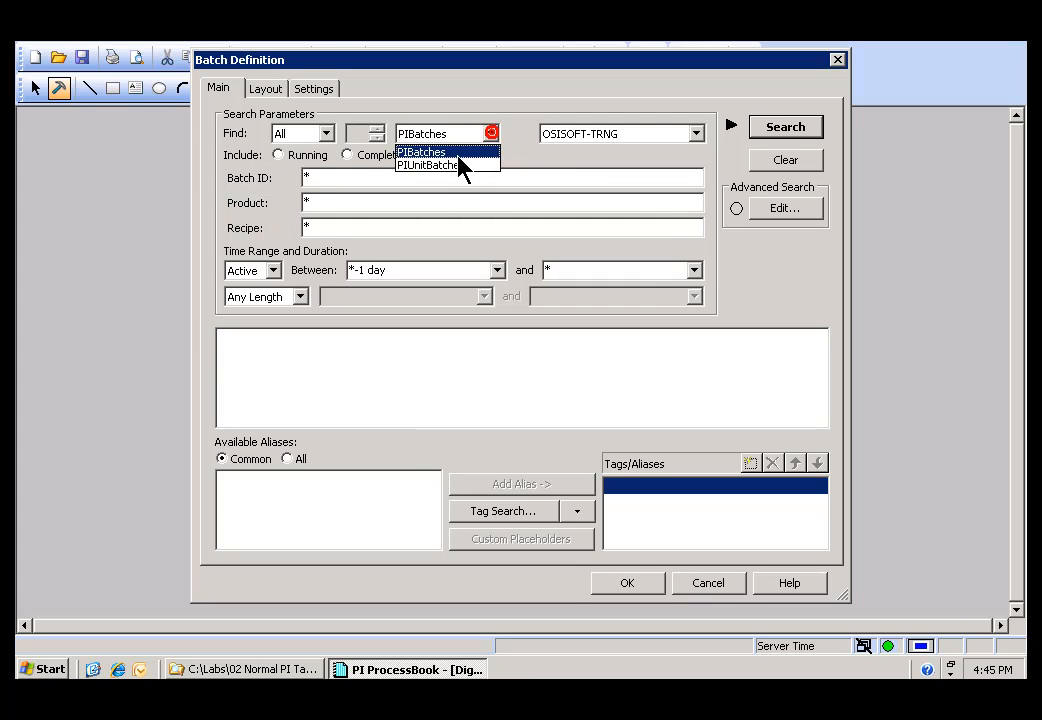
left_click(429, 165)
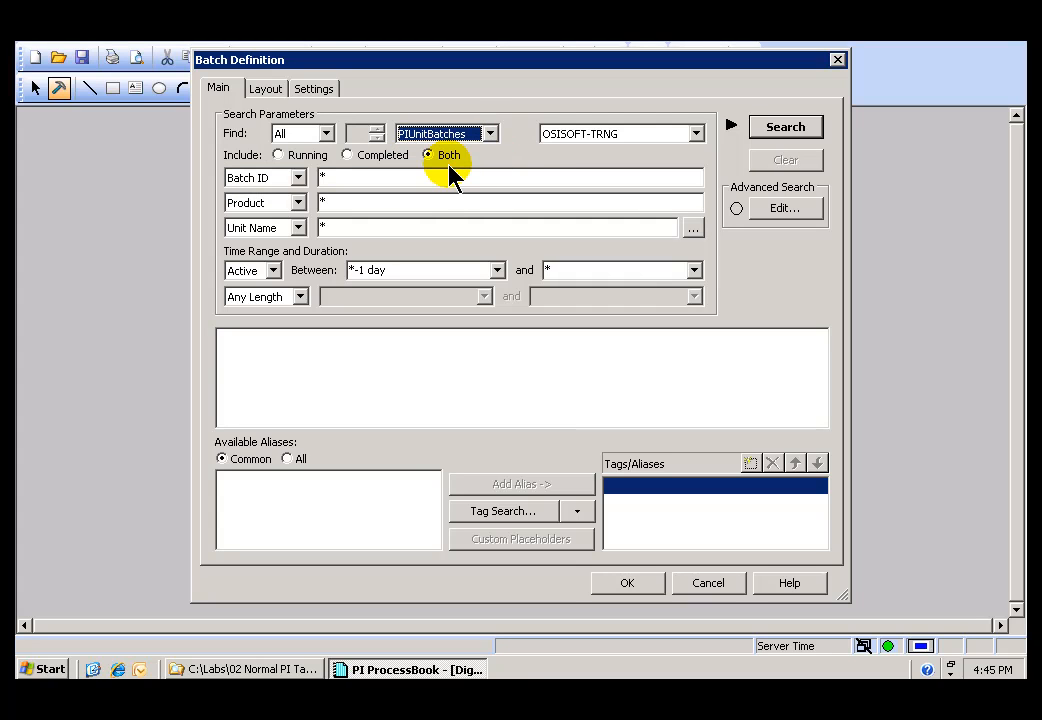
mouse_move(330, 227)
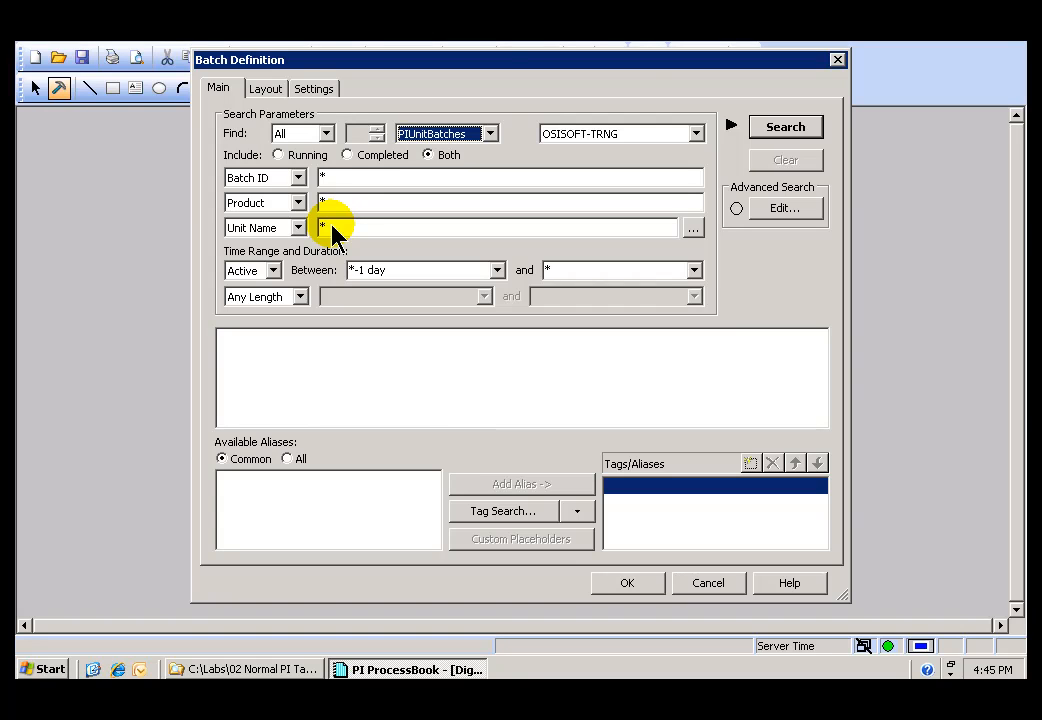
mouse_move(695, 133)
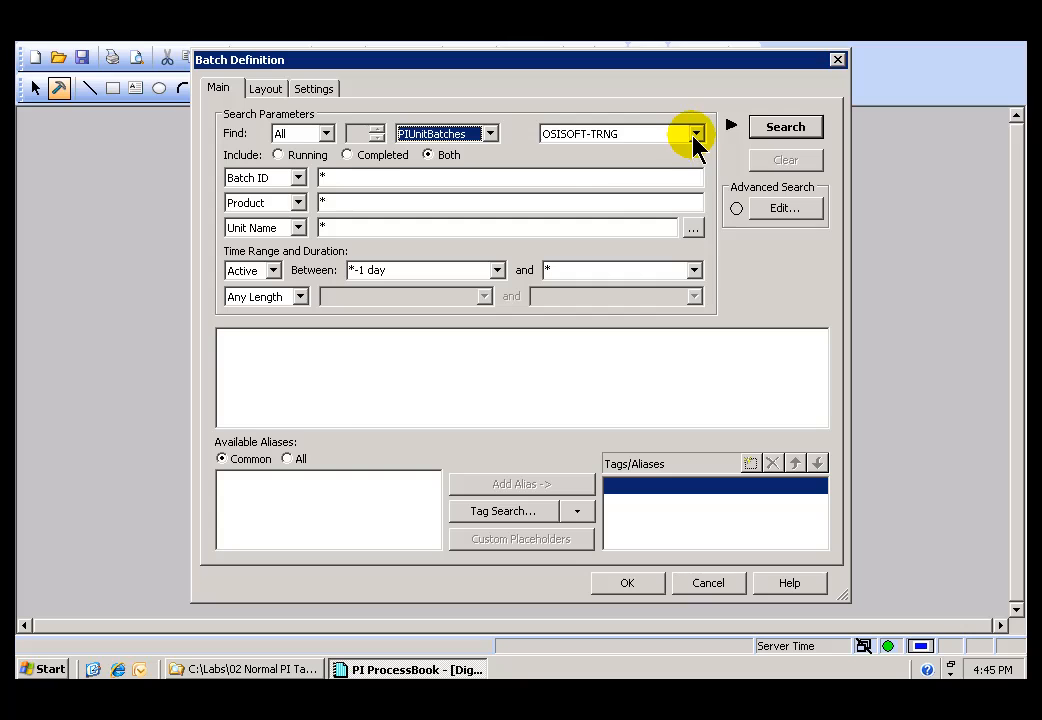
left_click(694, 133)
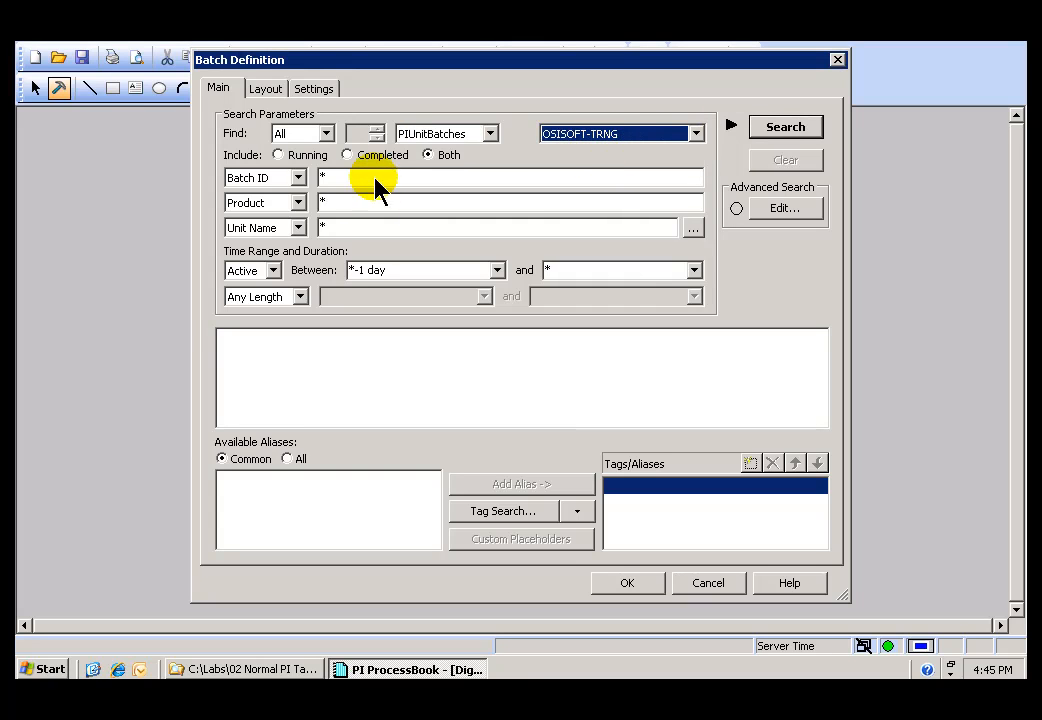
mouse_move(325, 228)
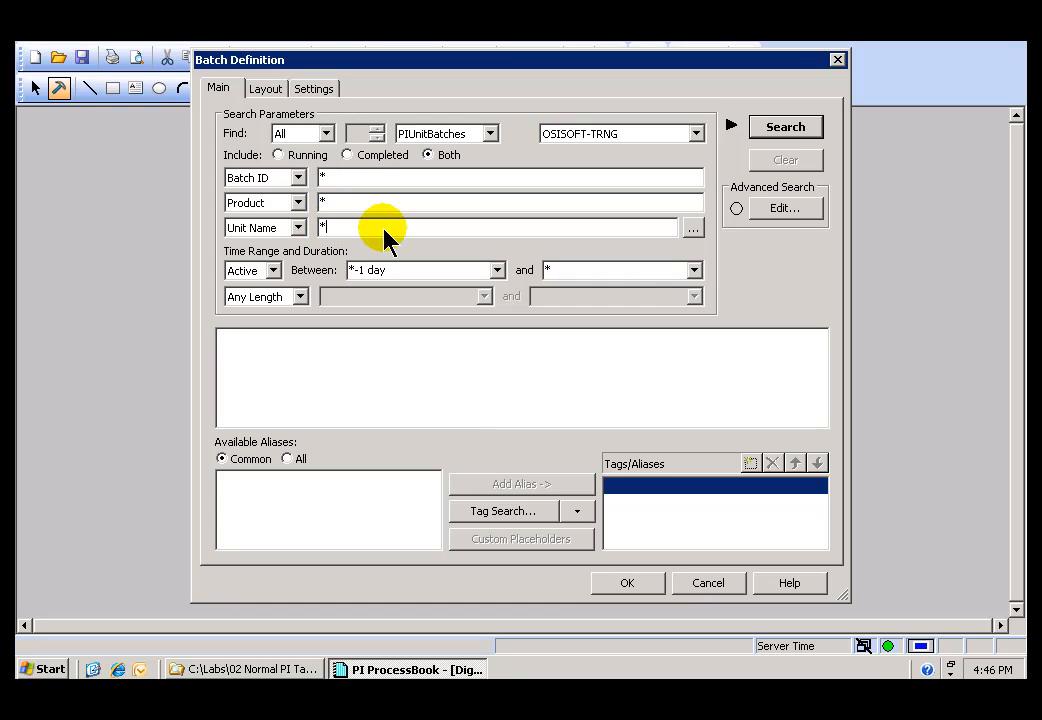
Search units matching digester*, then expand and collapse batch Digest_UBID-1195's phases.
type("di")
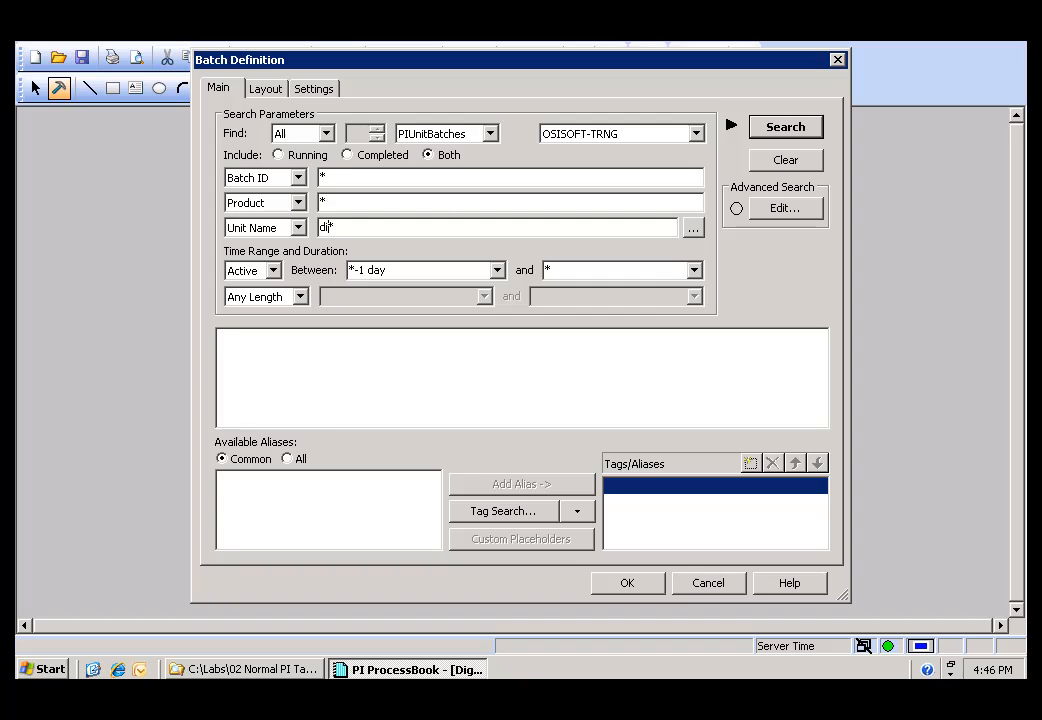
type("gest")
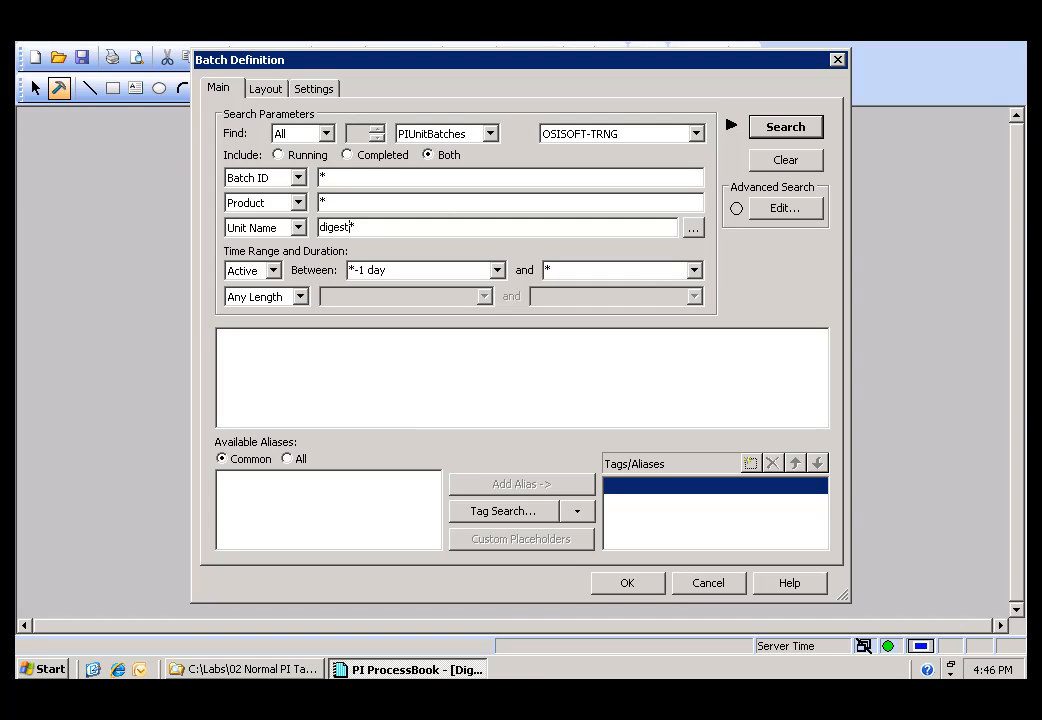
type("er")
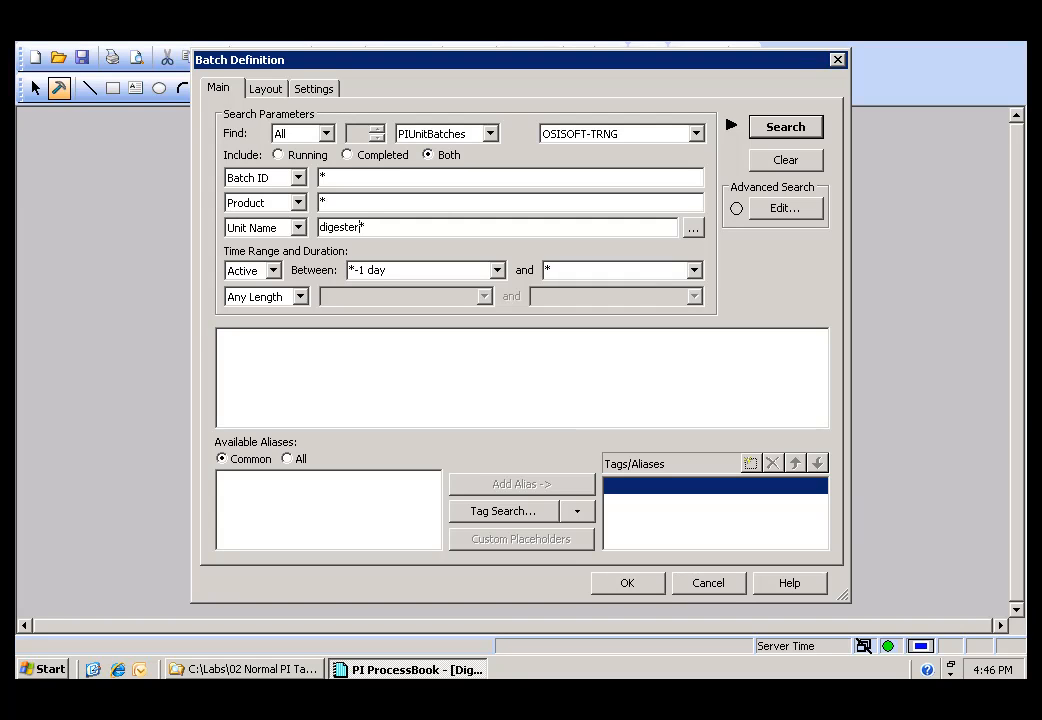
mouse_move(525, 270)
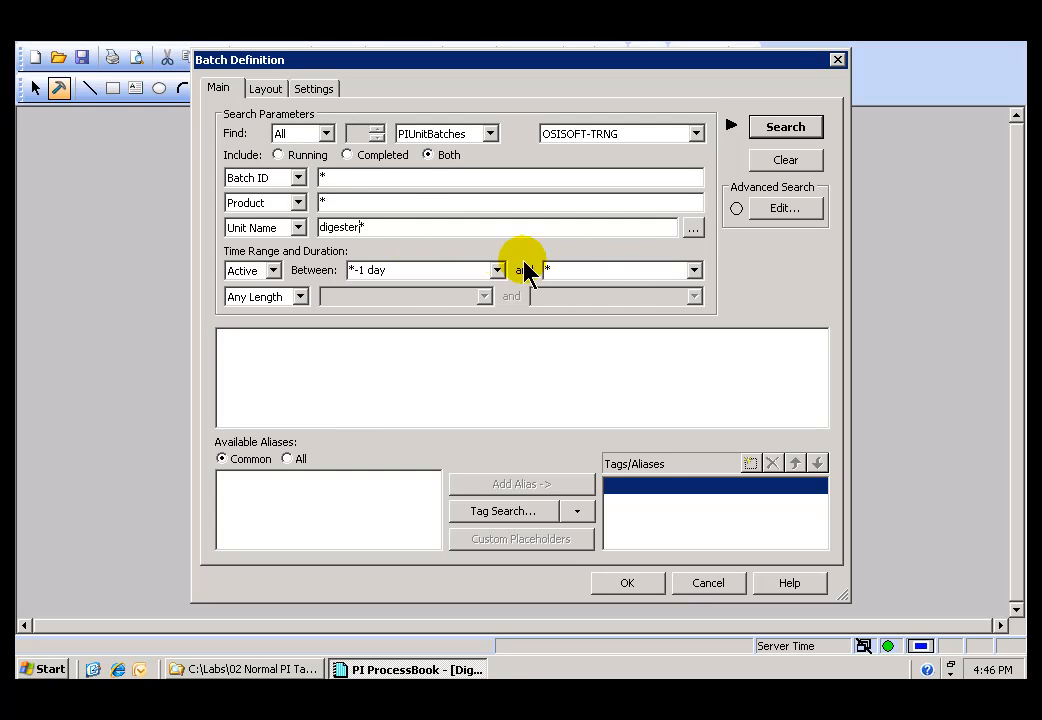
mouse_move(380, 240)
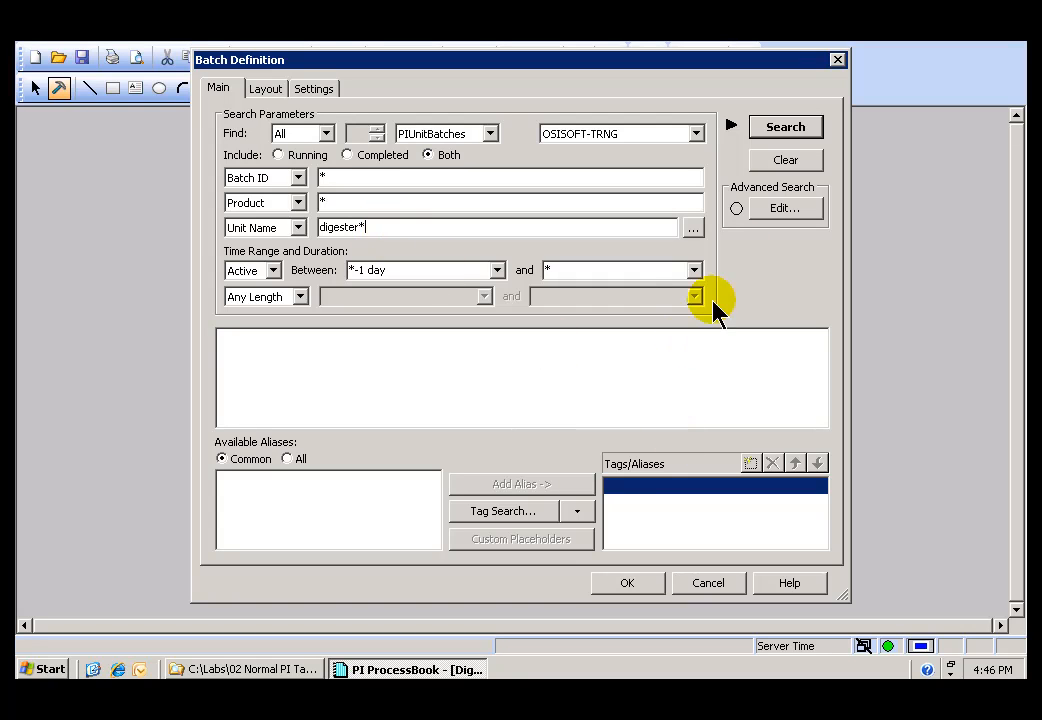
left_click(785, 127)
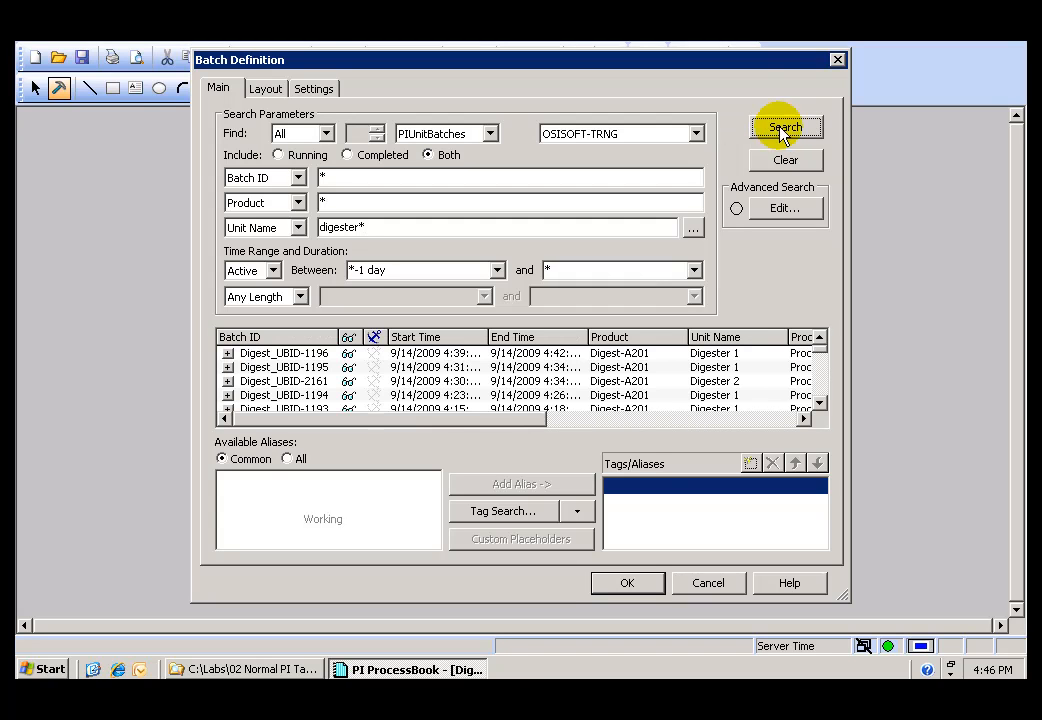
left_click(785, 127)
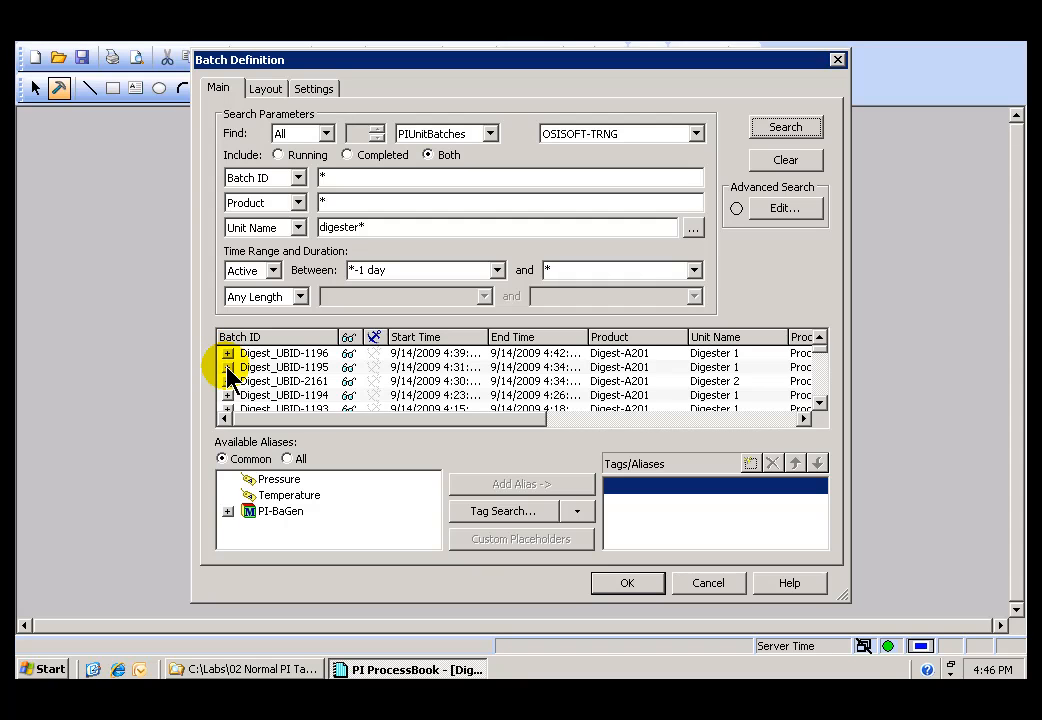
left_click(228, 353)
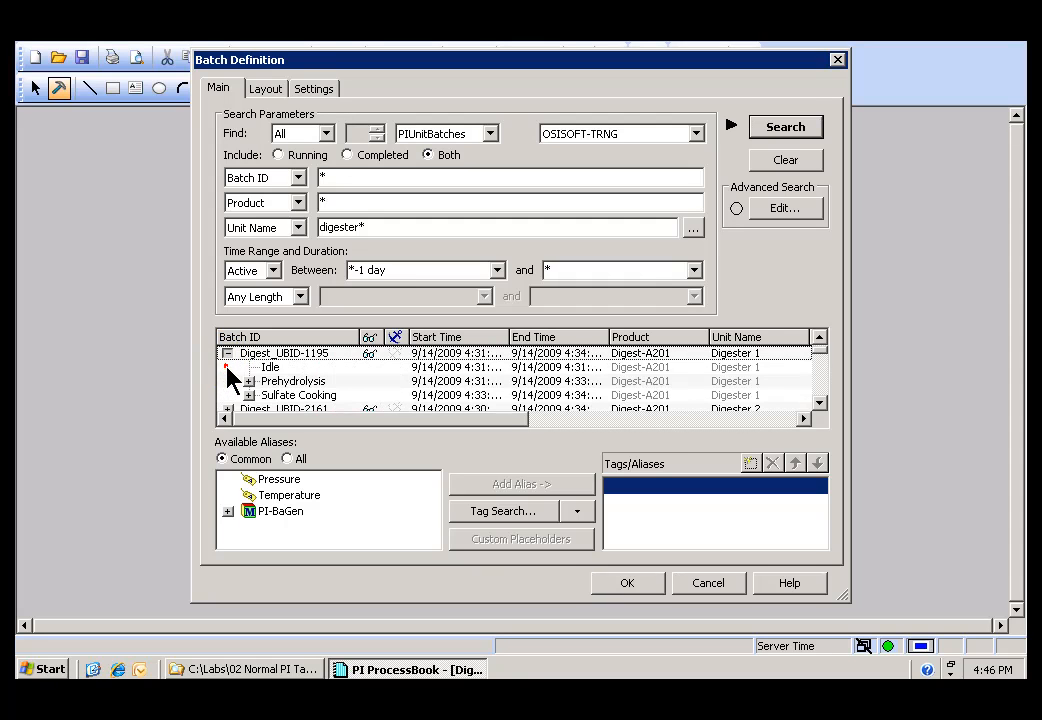
left_click(228, 353)
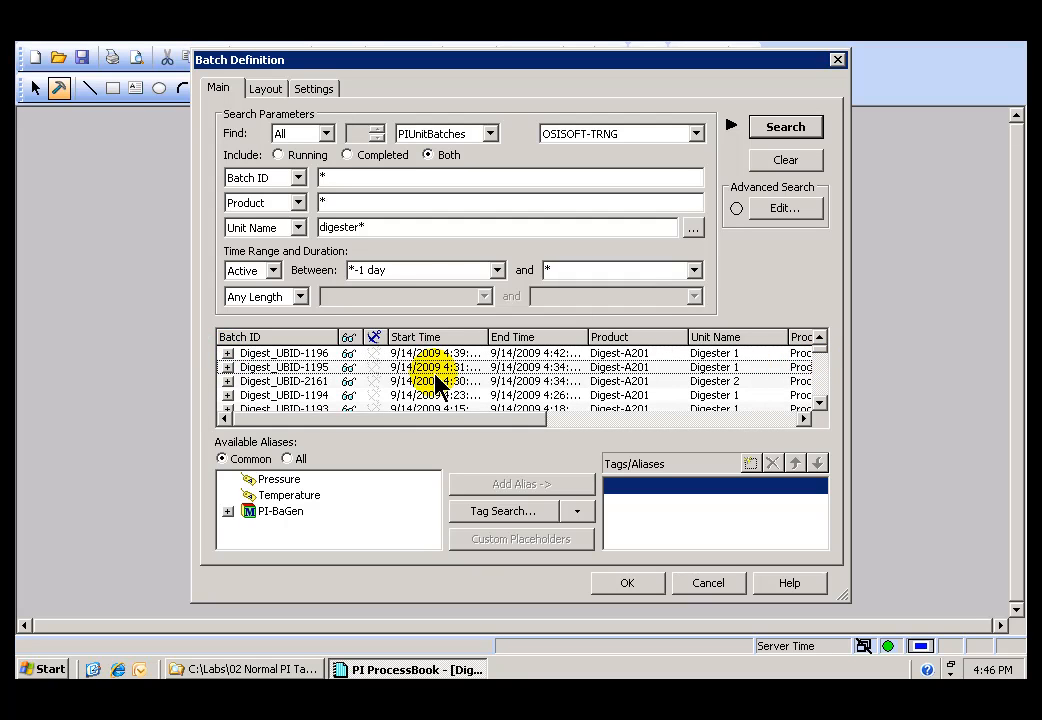
mouse_move(628, 425)
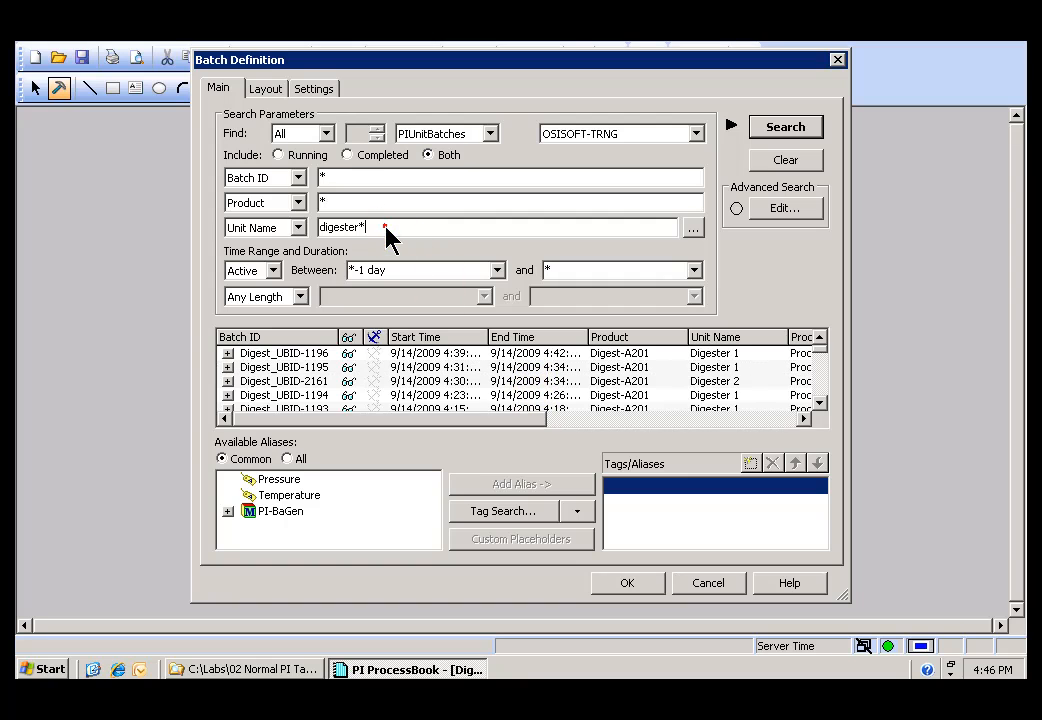
Search with Unit Name digester*1, then digester*2, listing only Digester 2 batches.
type("1")
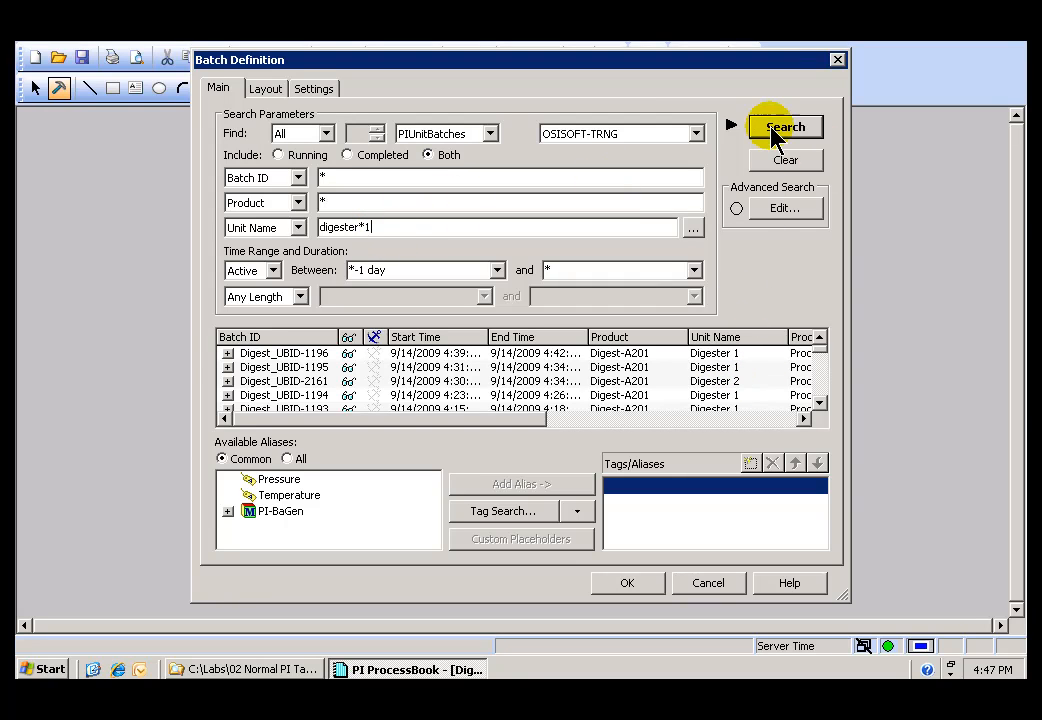
left_click(785, 127)
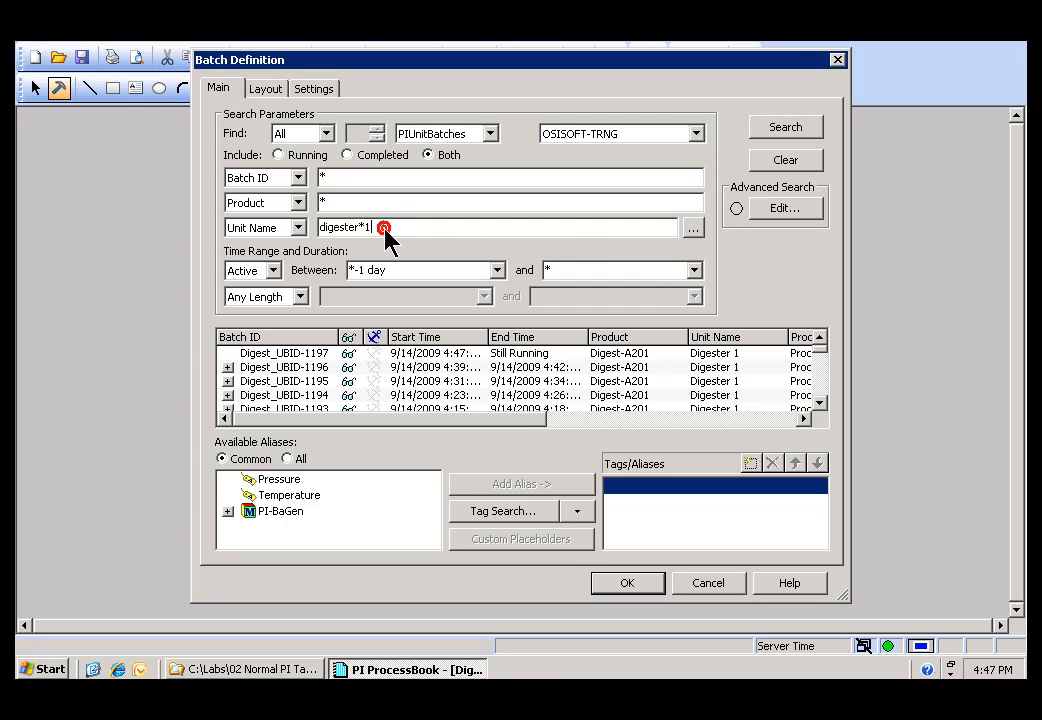
type("2")
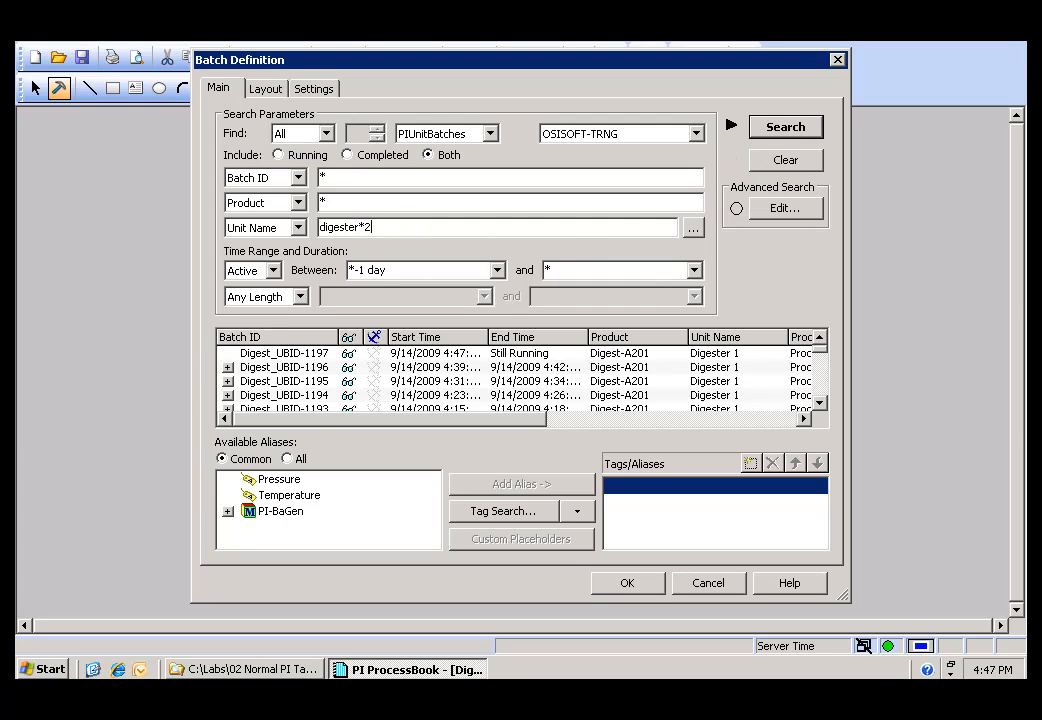
left_click(785, 127)
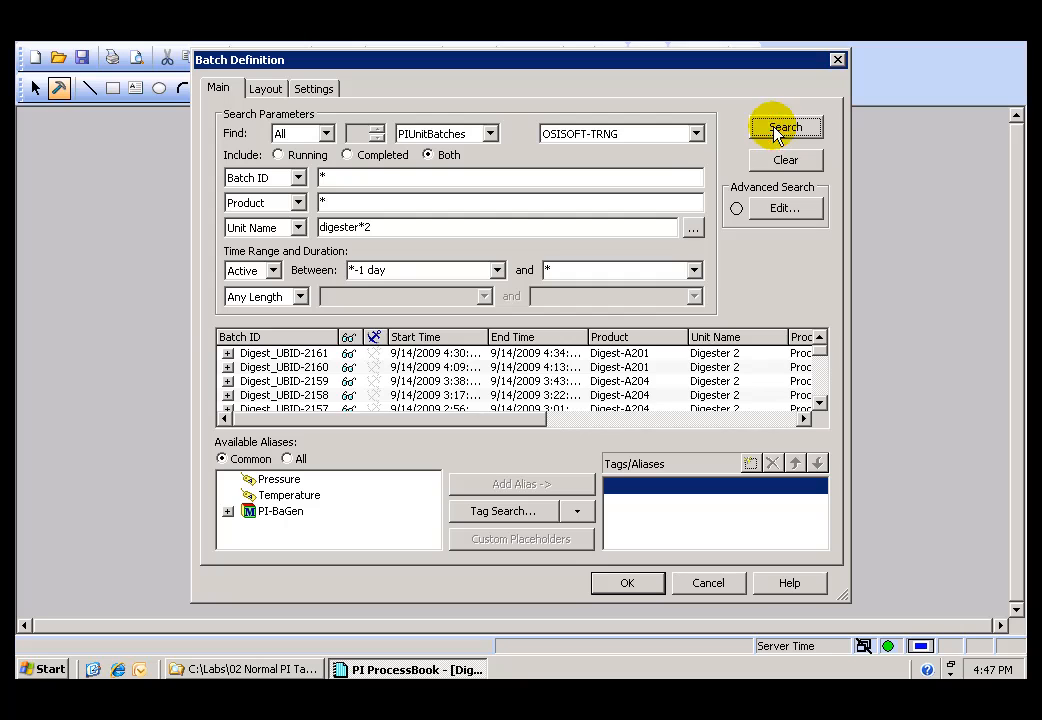
mouse_move(395, 227)
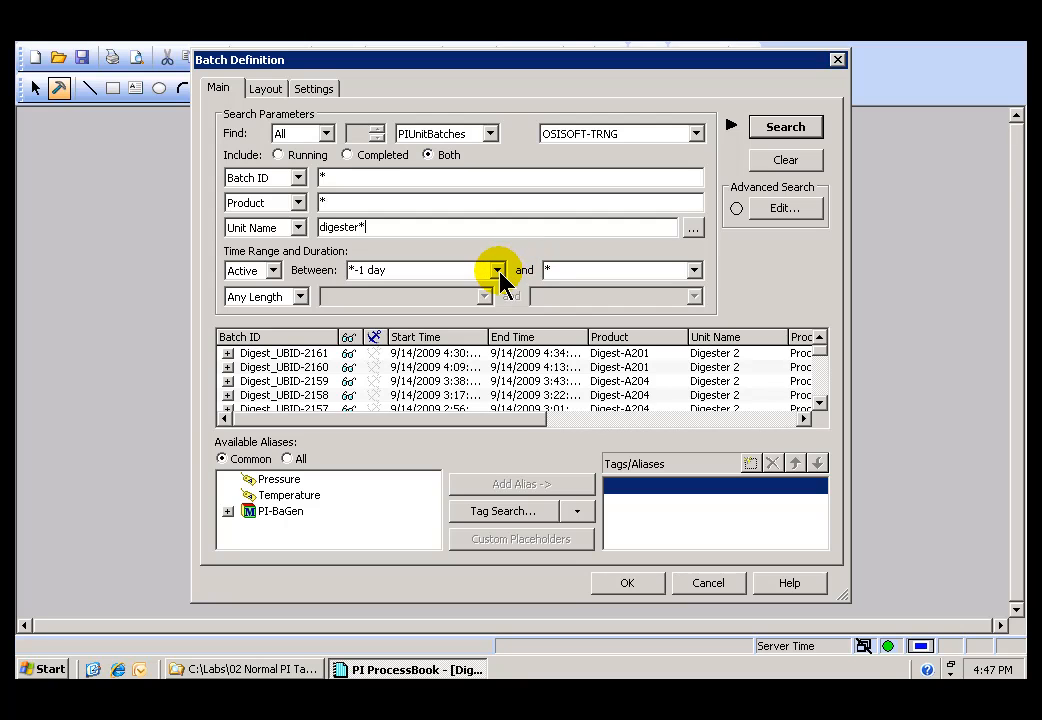
Set the Between start time to *-1 hour and search all digester batches.
left_click(496, 270)
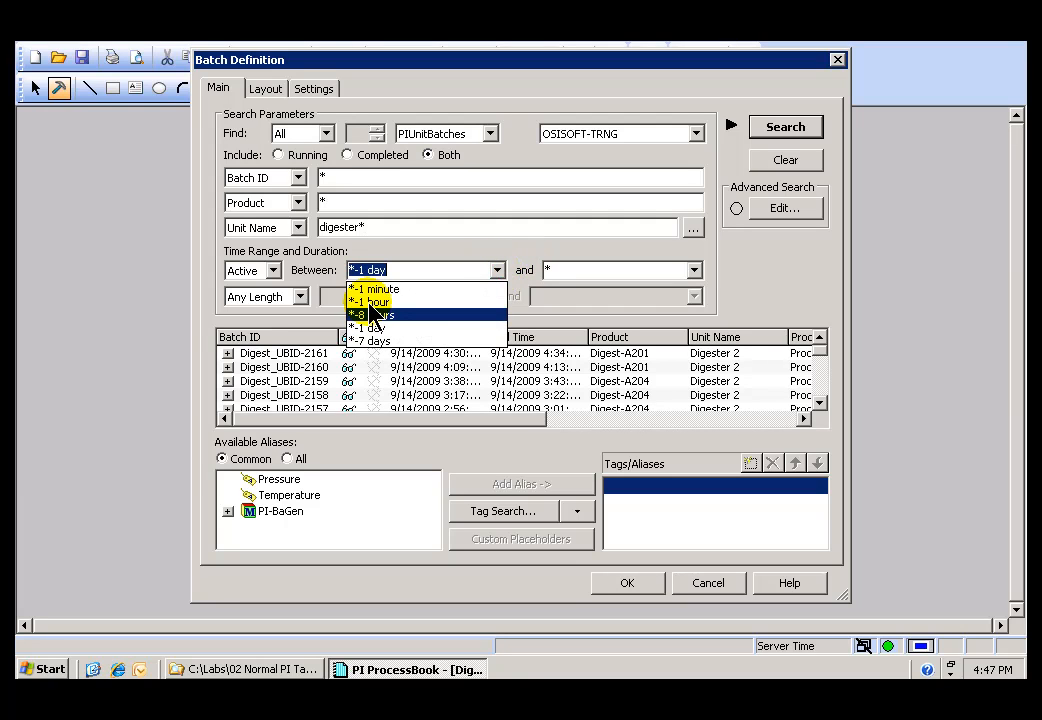
left_click(372, 301)
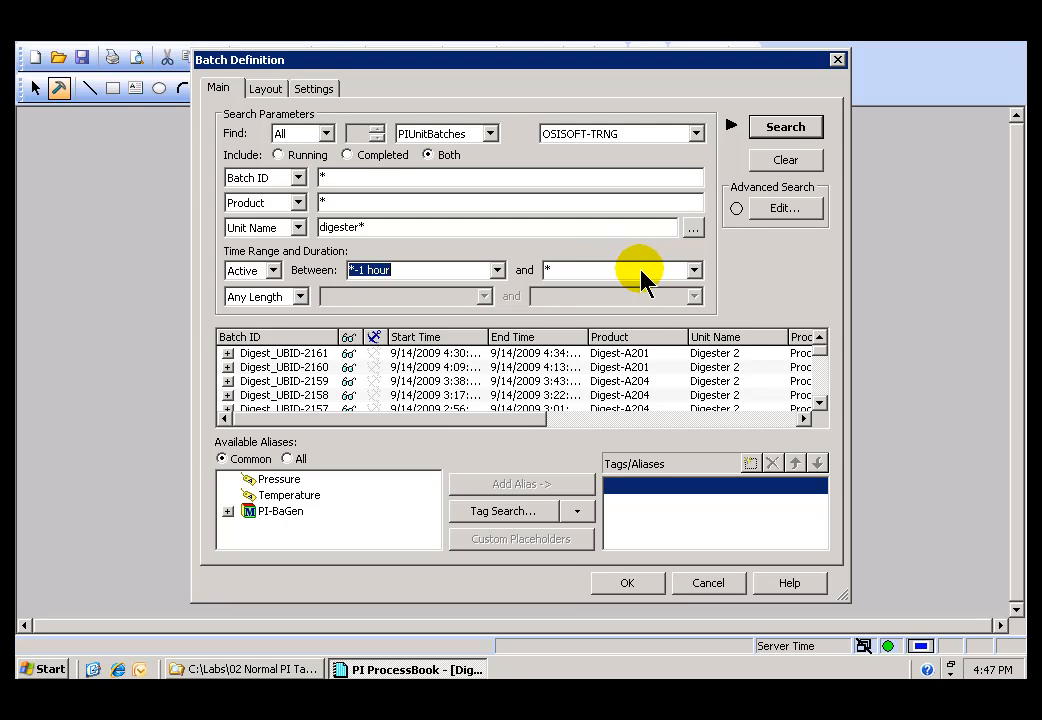
mouse_move(635, 285)
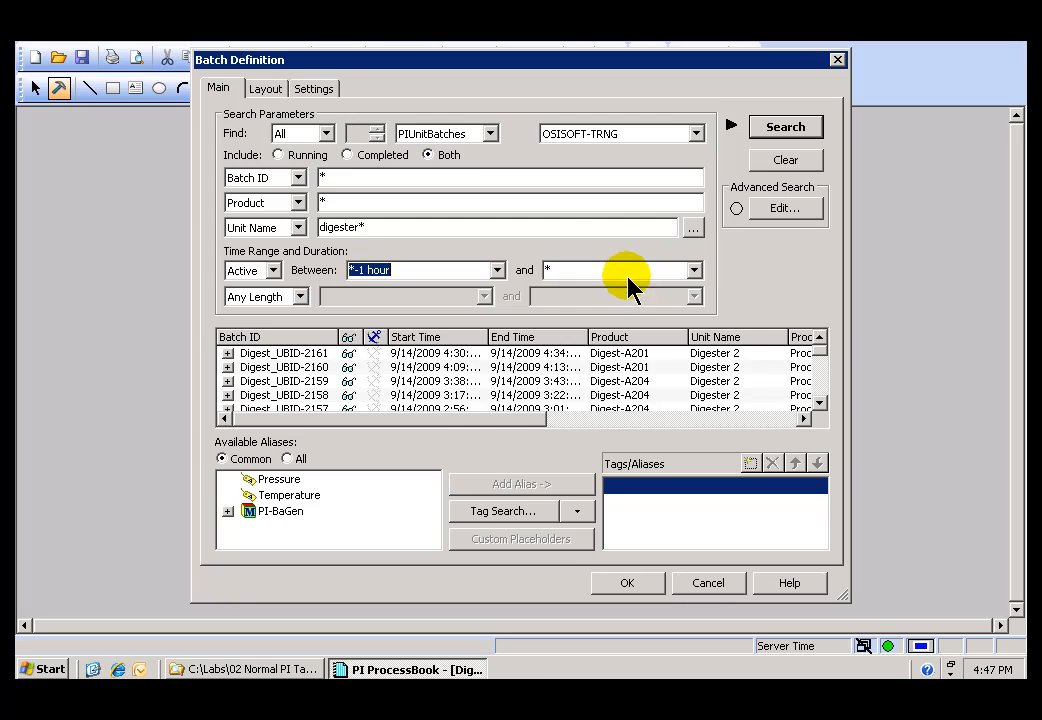
mouse_move(252, 485)
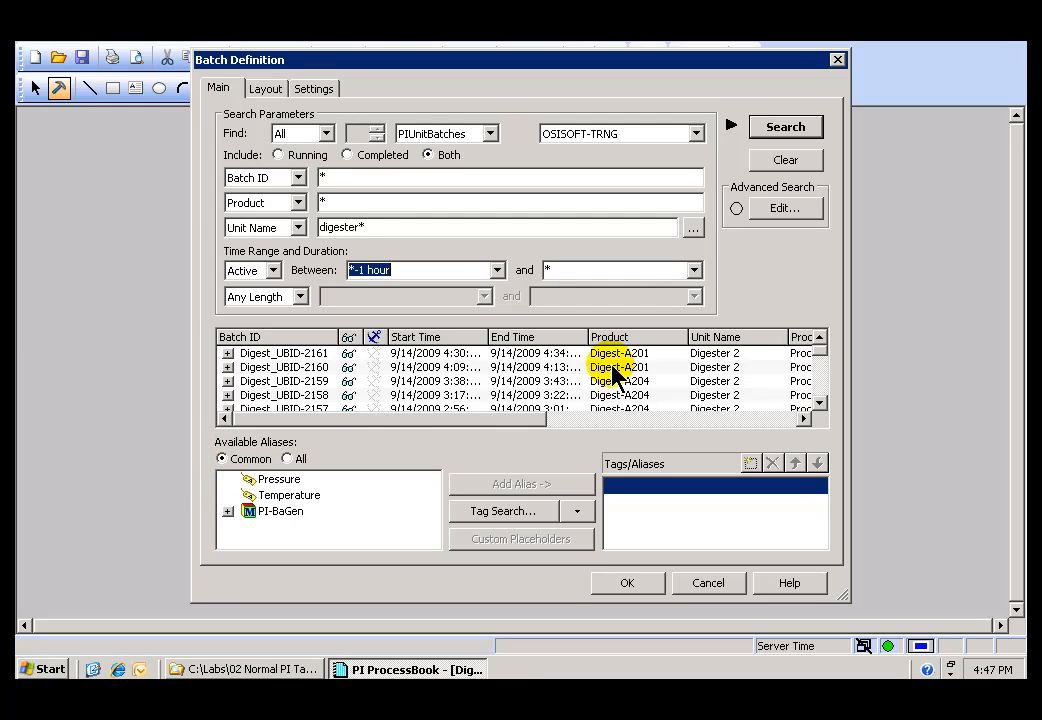
mouse_move(725, 367)
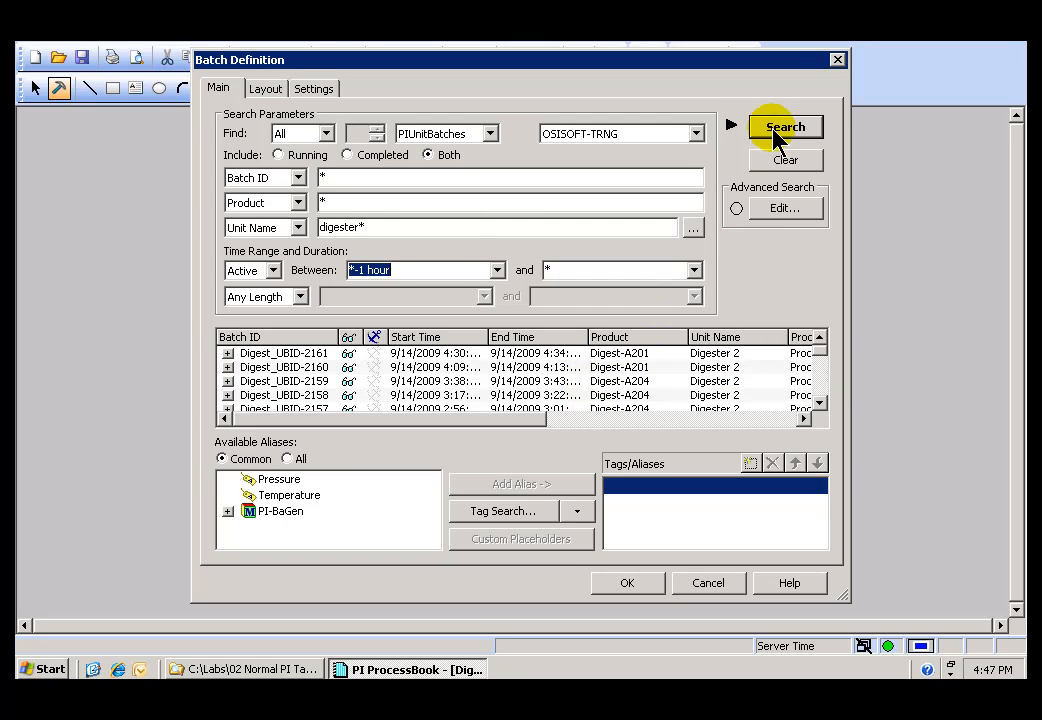
left_click(785, 127)
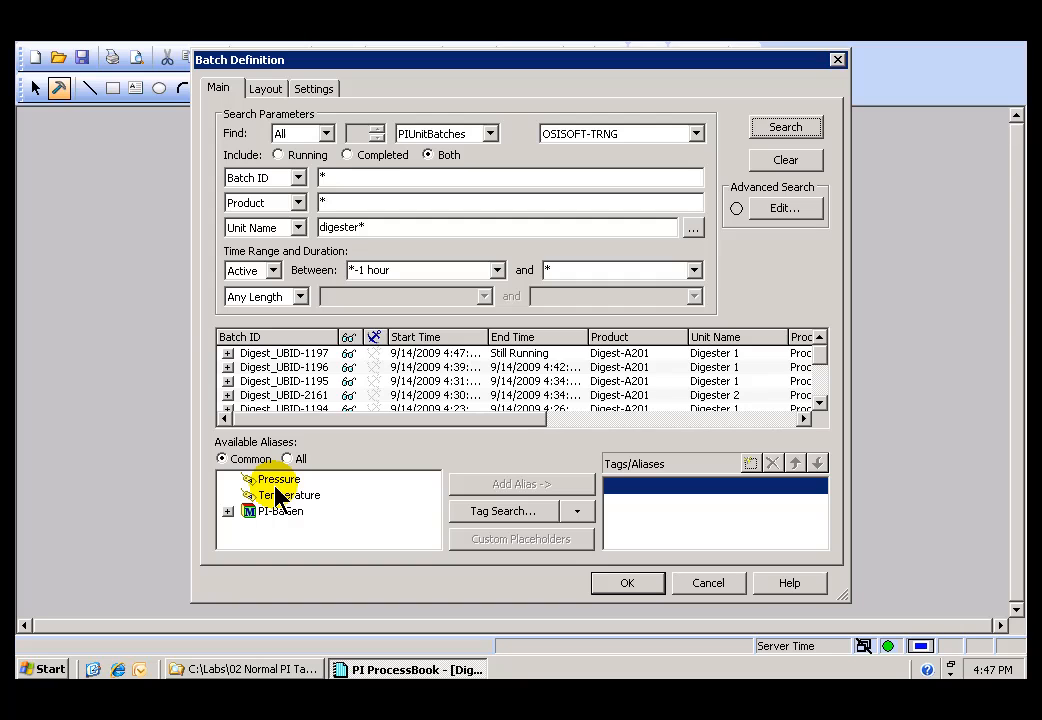
Add the Pressure and Temperature aliases, briefly browsing All and PI-BaGen aliases before Common.
left_click(290, 495)
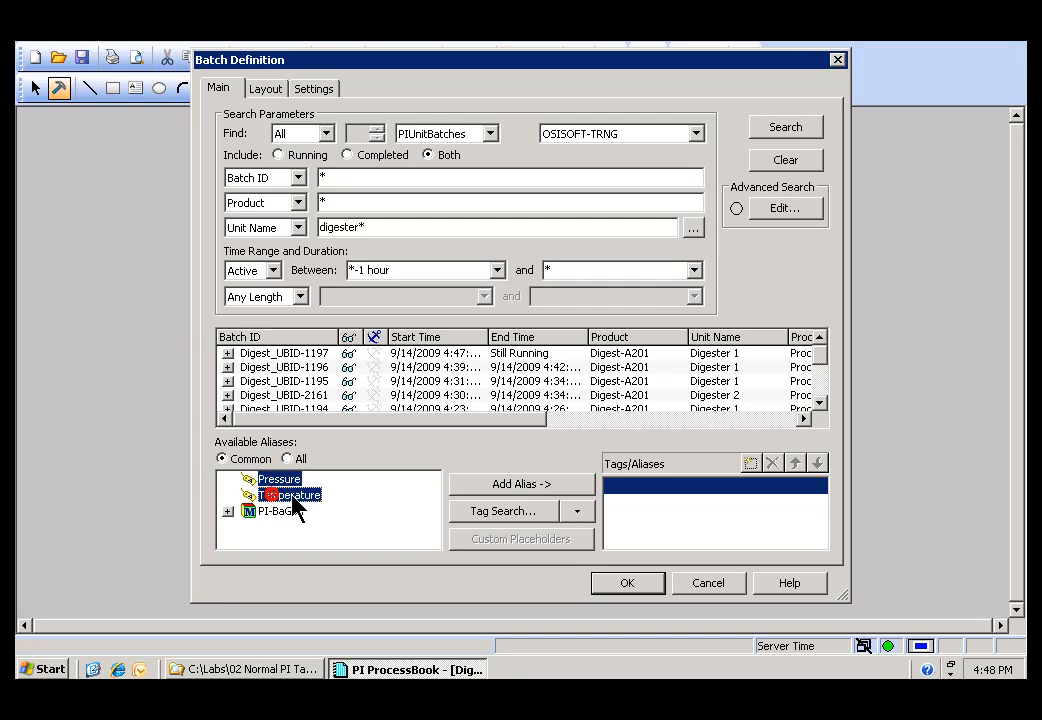
left_click(521, 484)
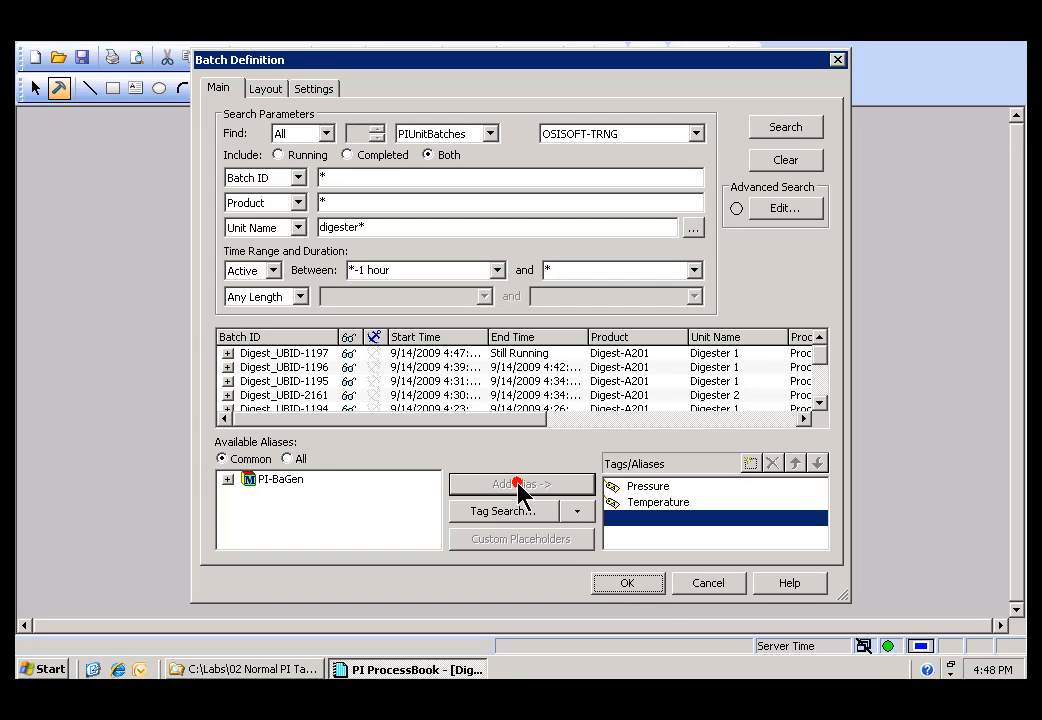
mouse_move(627, 583)
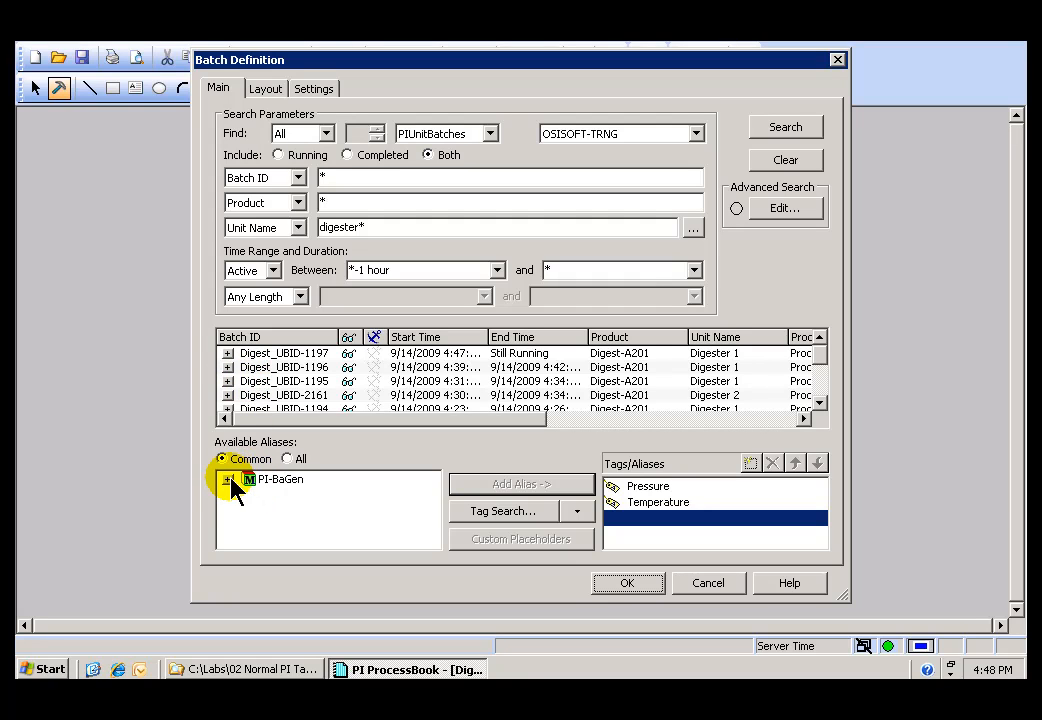
mouse_move(540, 385)
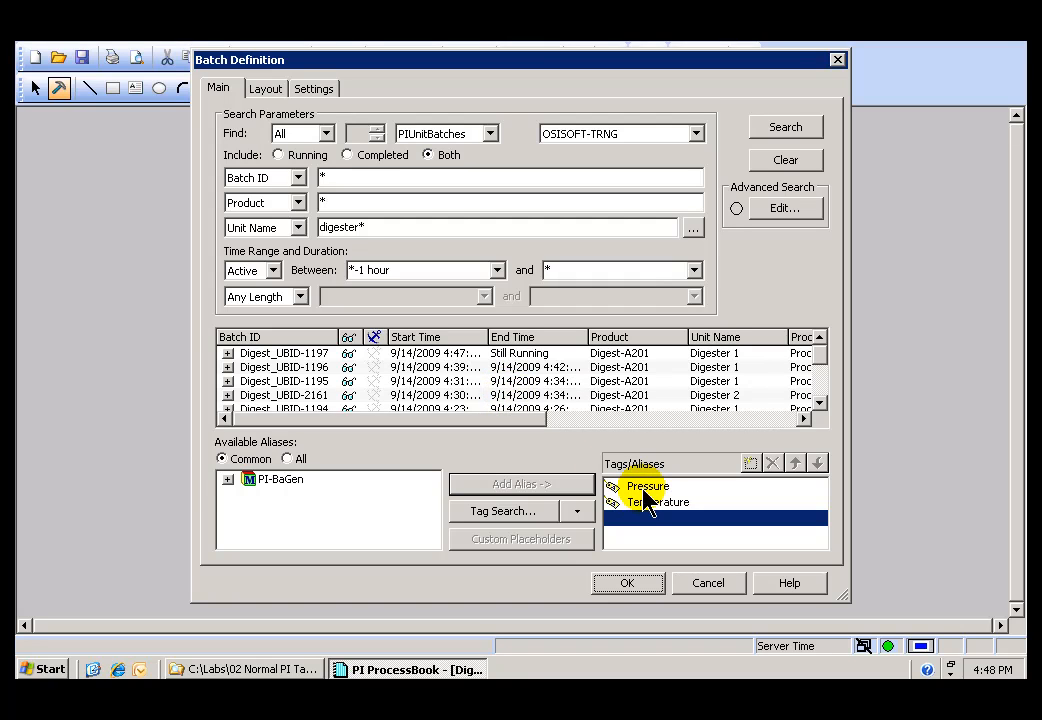
left_click(286, 458)
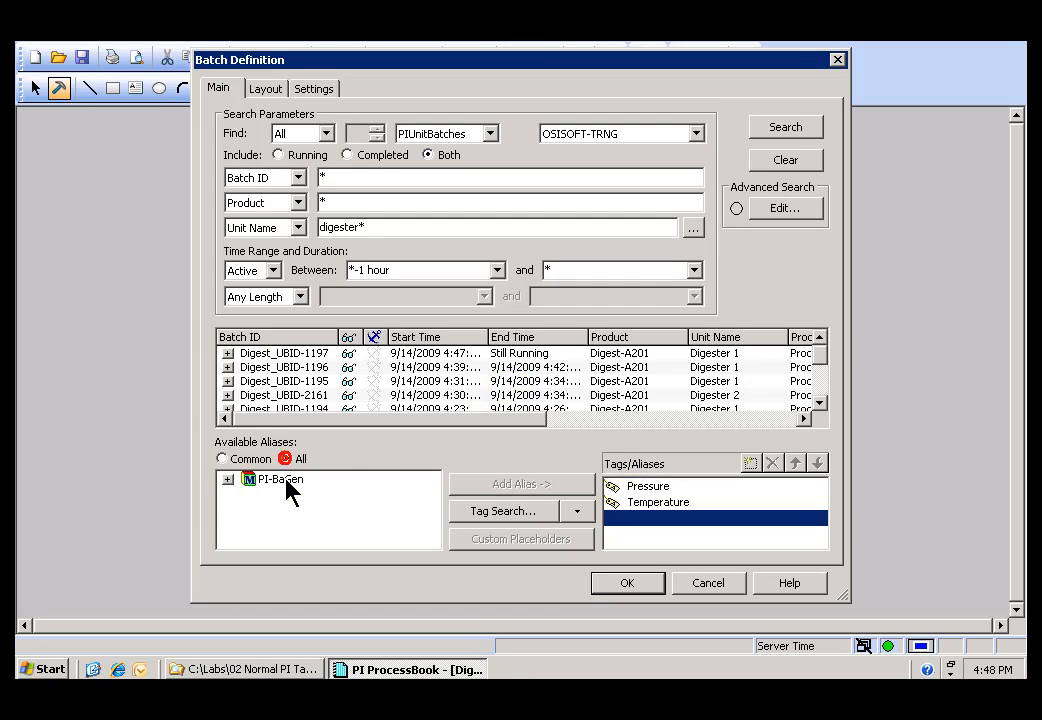
left_click(228, 478)
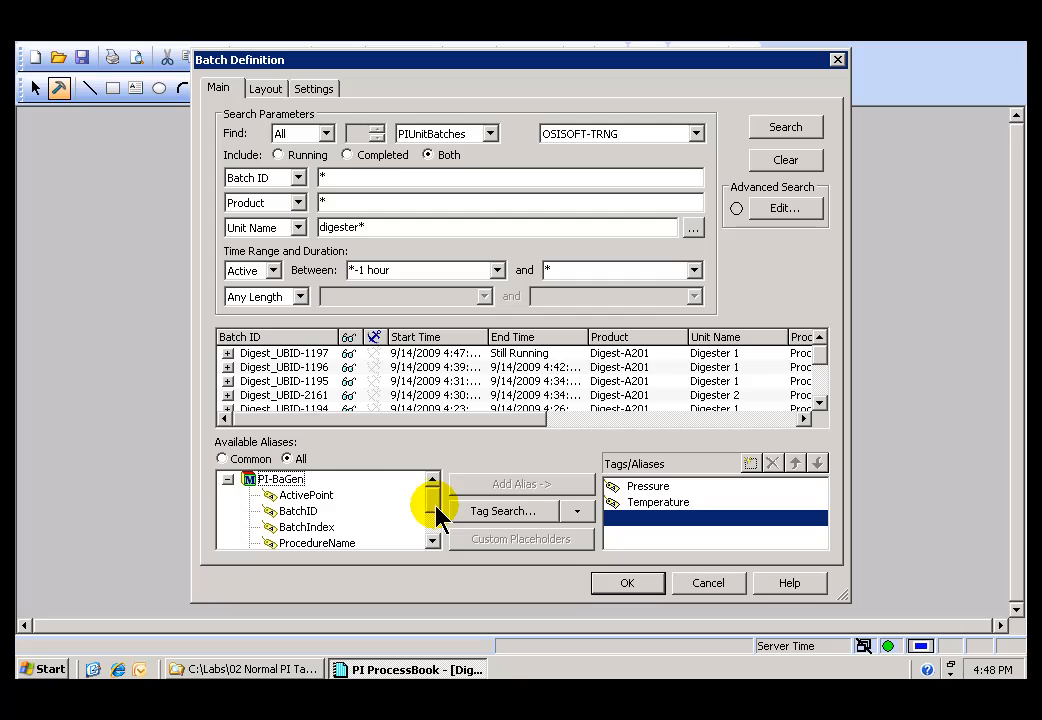
left_click(221, 458)
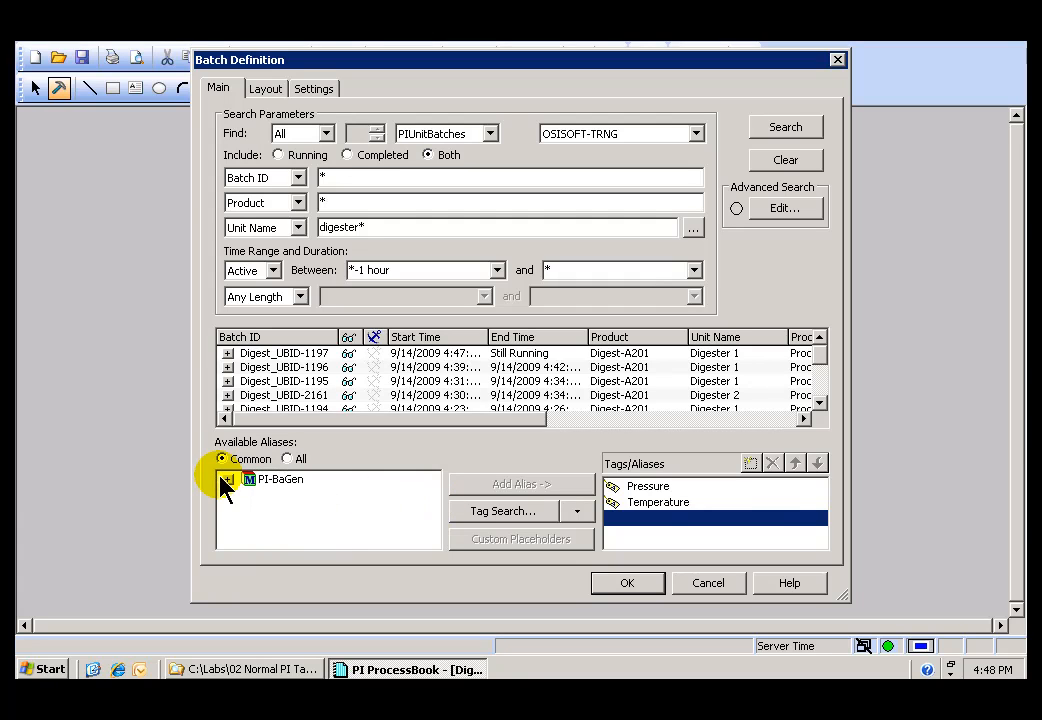
mouse_move(729, 442)
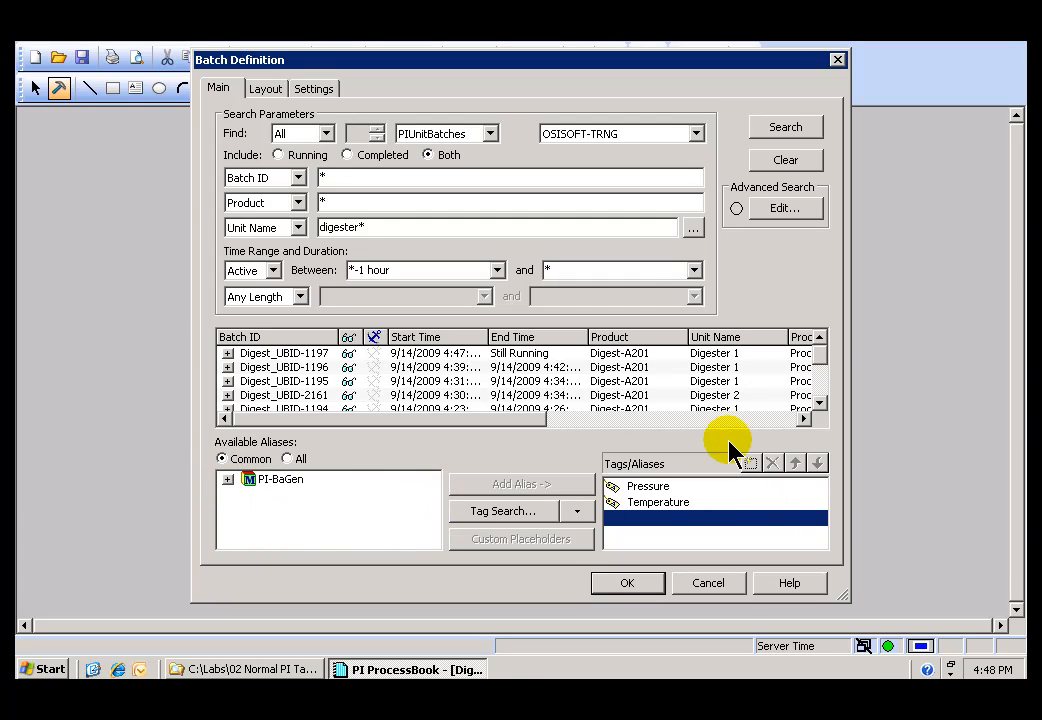
mouse_move(266, 88)
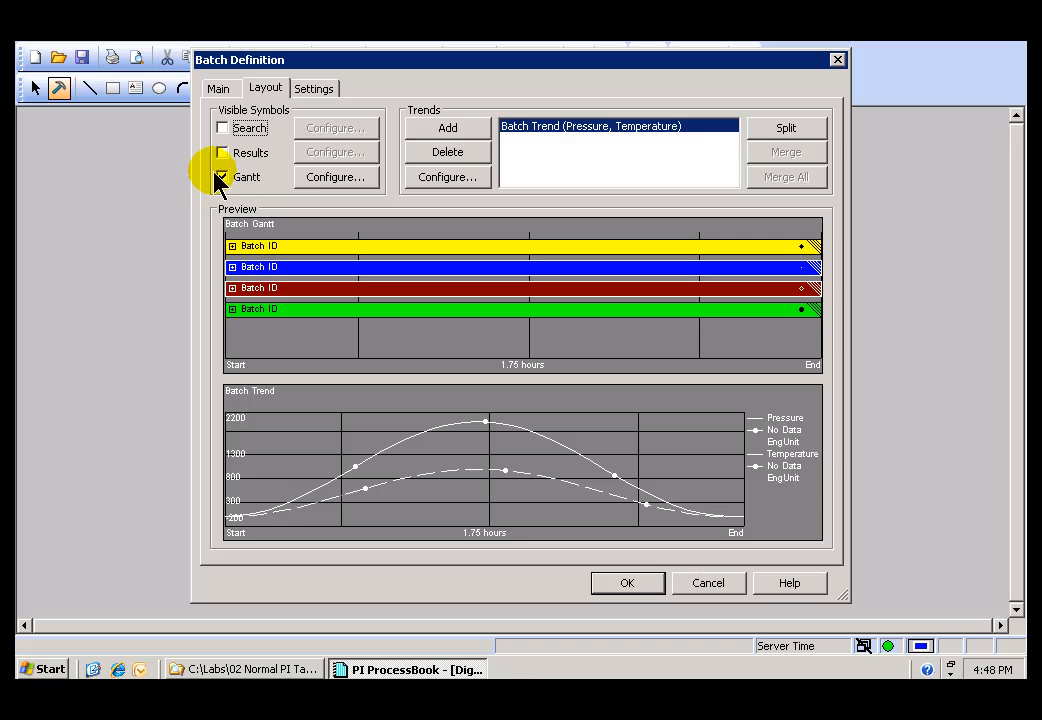
mouse_move(222, 160)
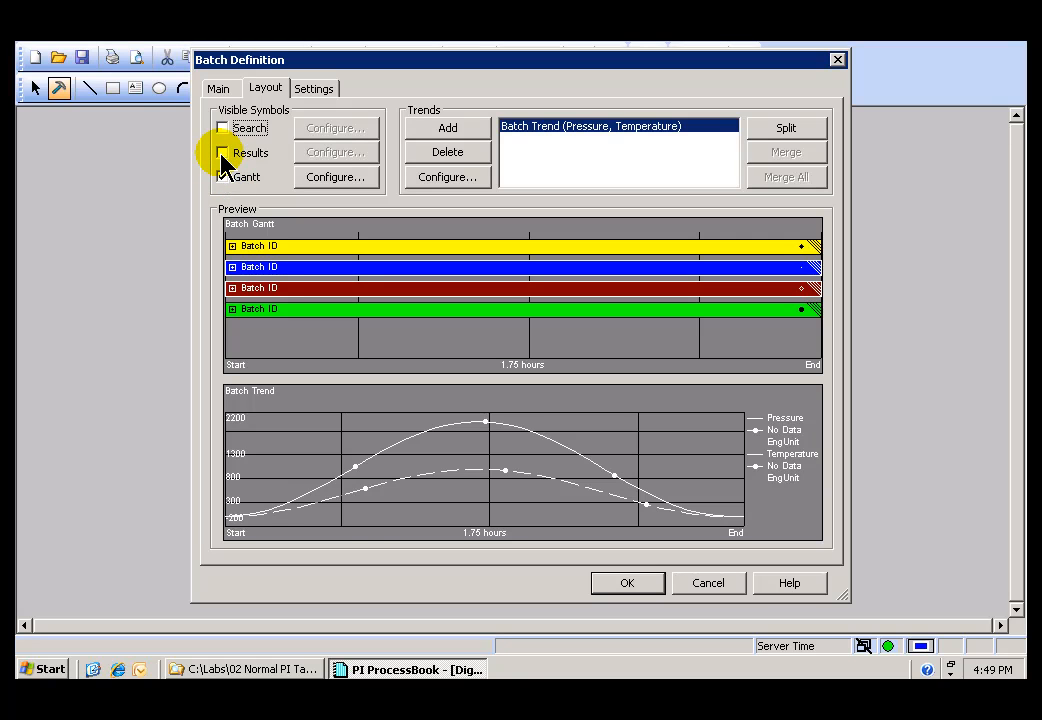
Turn on the Results, Search and Gantt panels under Visible Symbols in the batch layout.
left_click(223, 128)
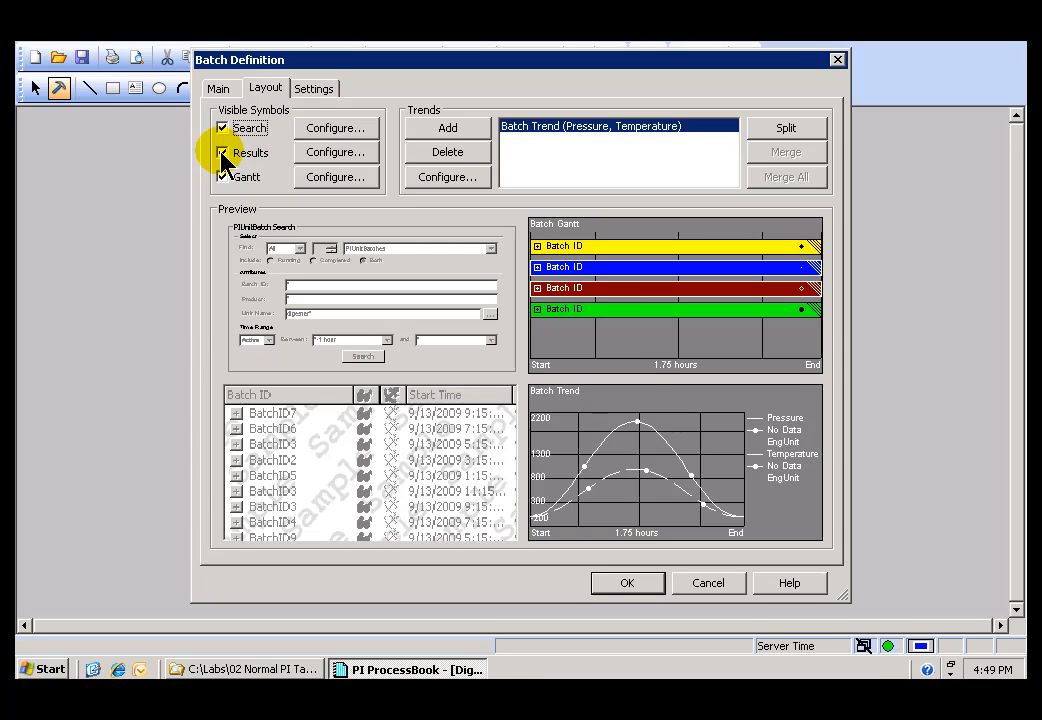
left_click(222, 127)
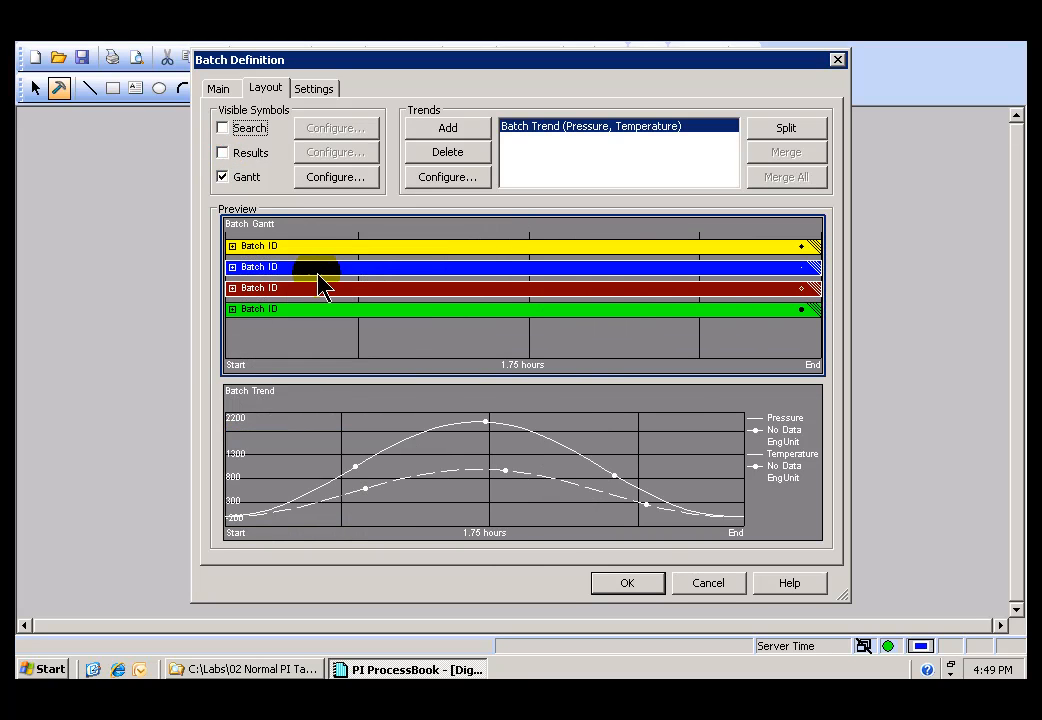
left_click(223, 152)
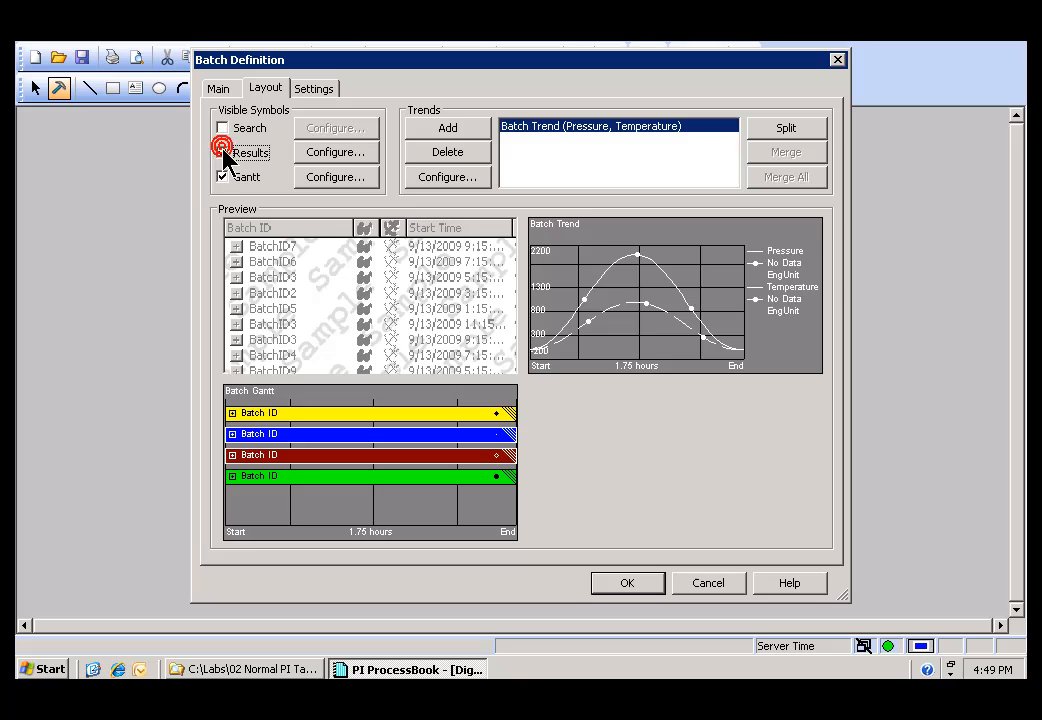
left_click(223, 128)
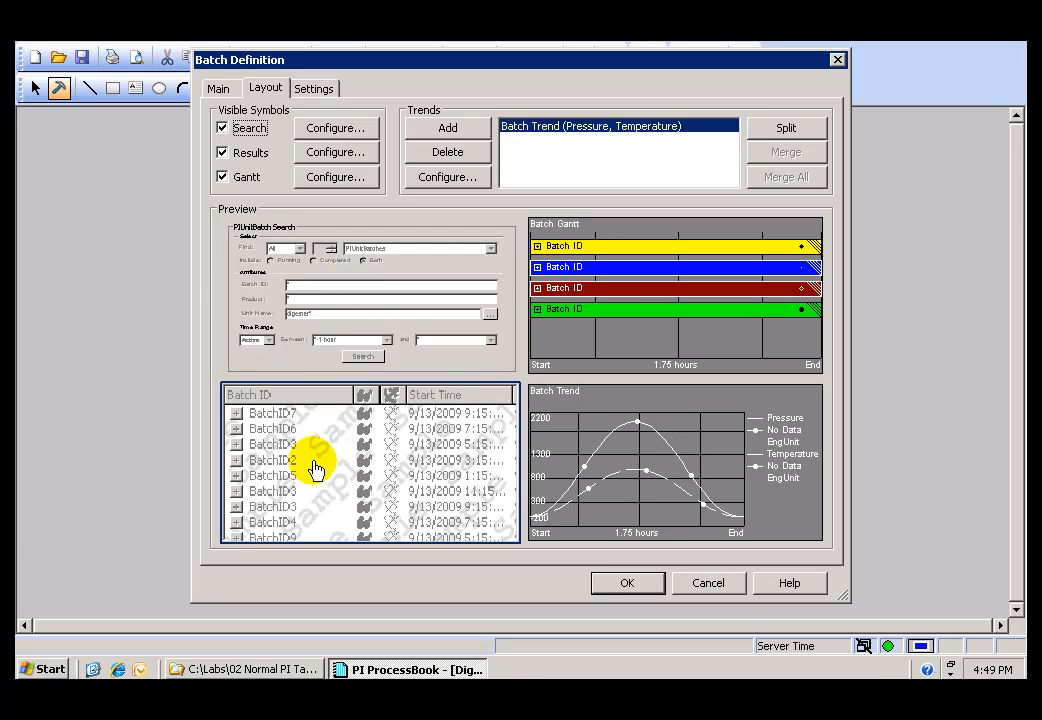
mouse_move(365, 470)
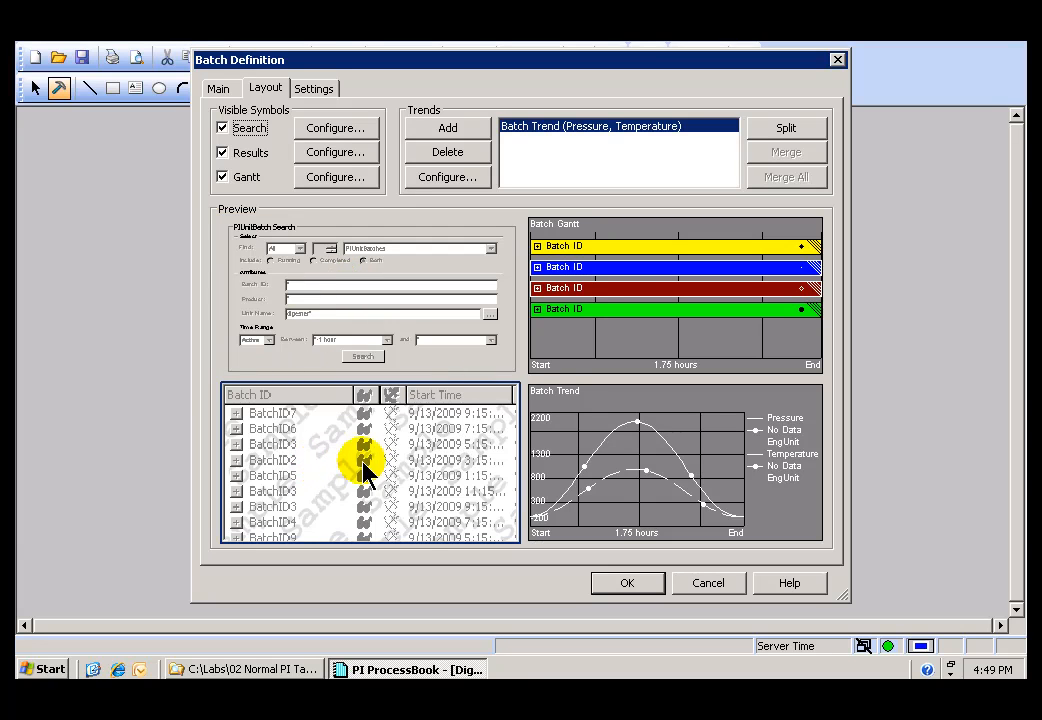
mouse_move(367, 458)
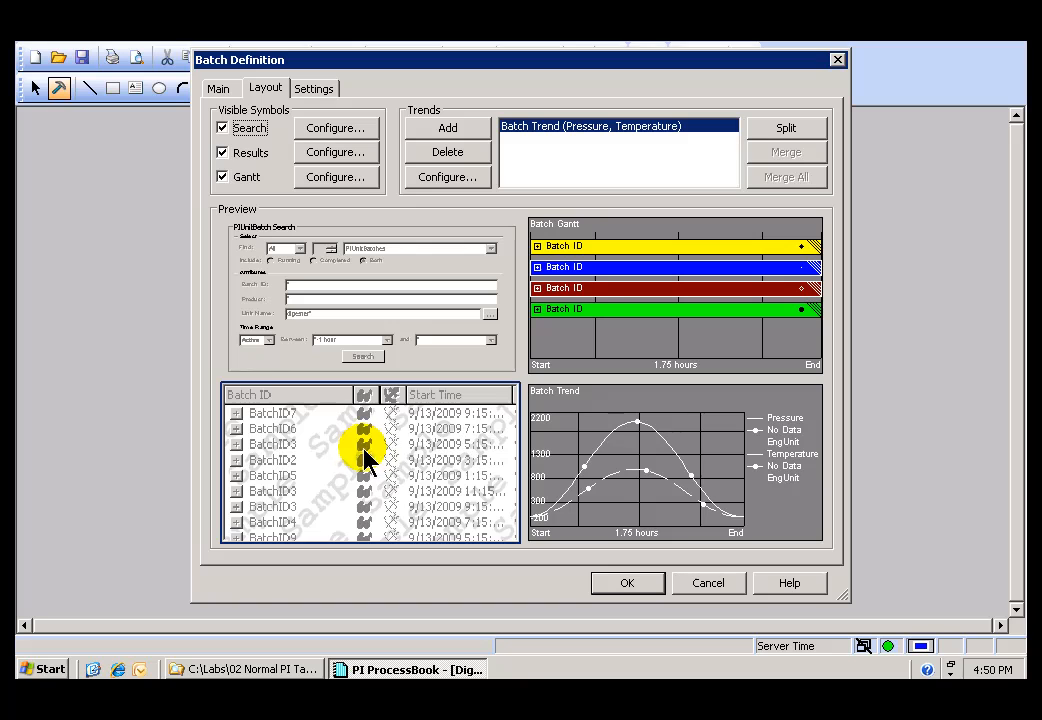
mouse_move(355, 455)
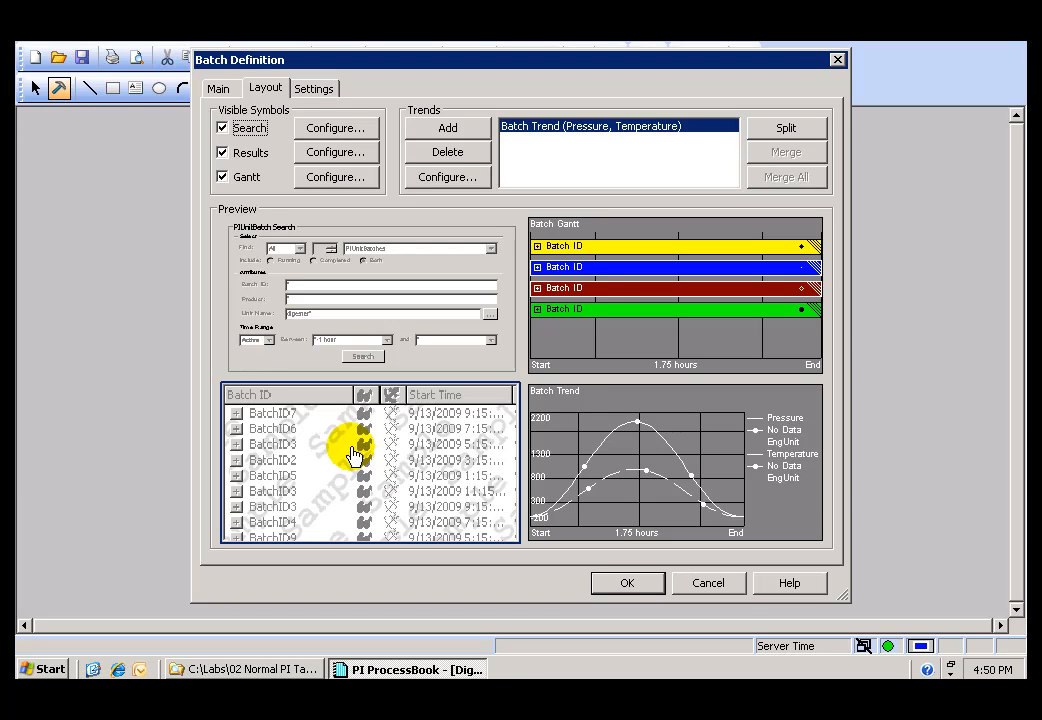
mouse_move(320, 458)
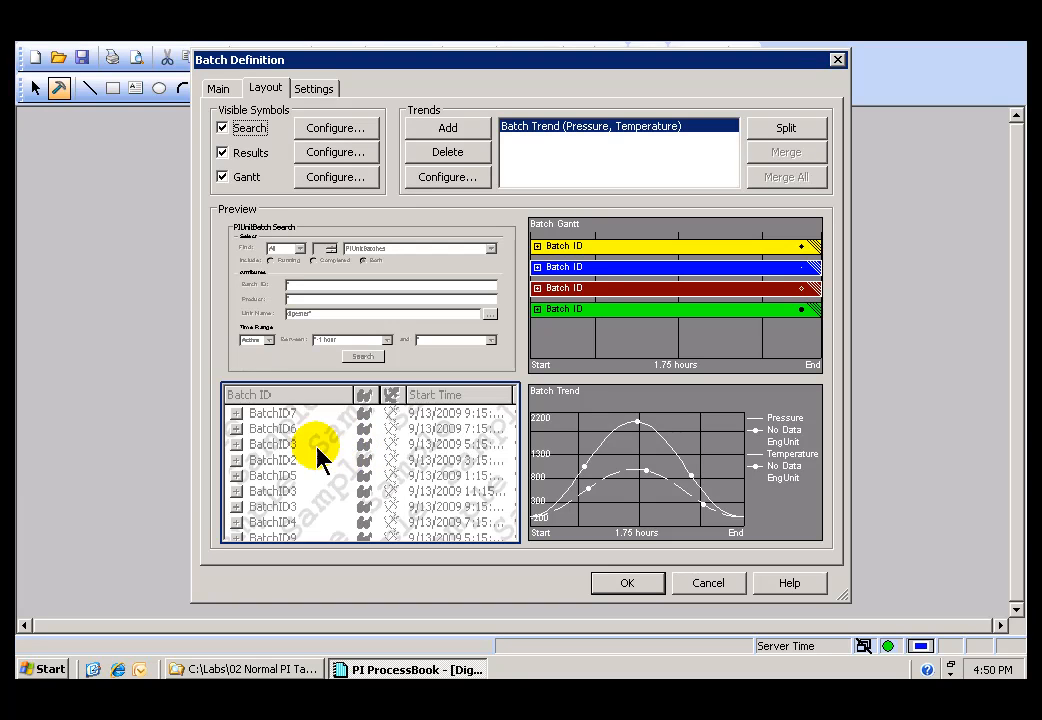
left_click(335, 151)
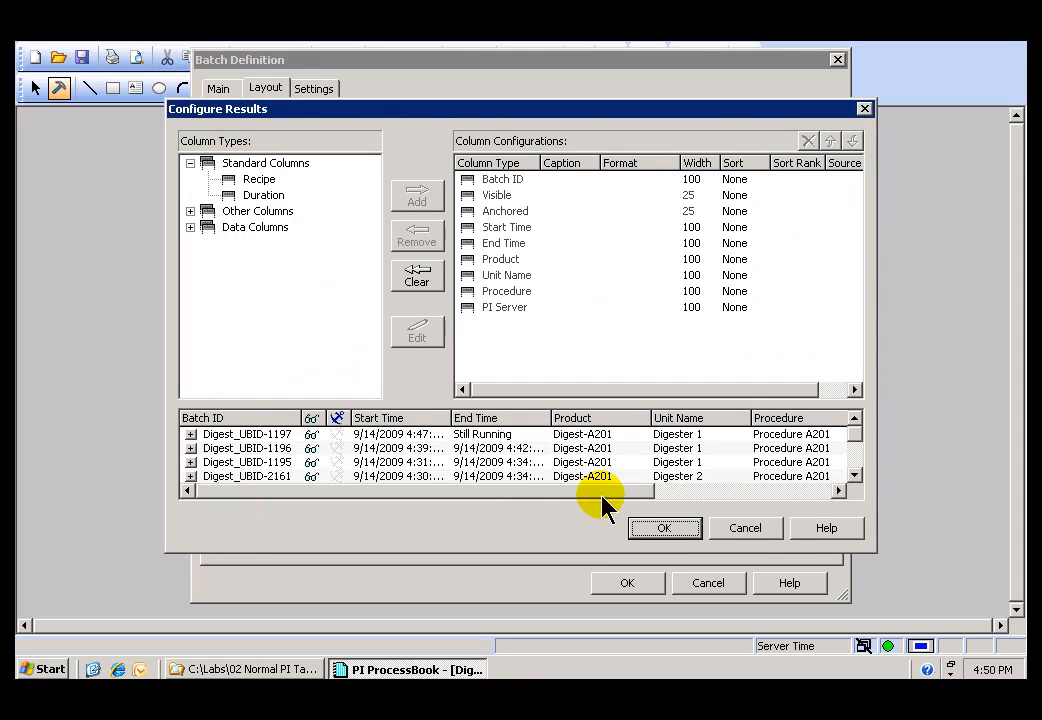
mouse_move(745, 528)
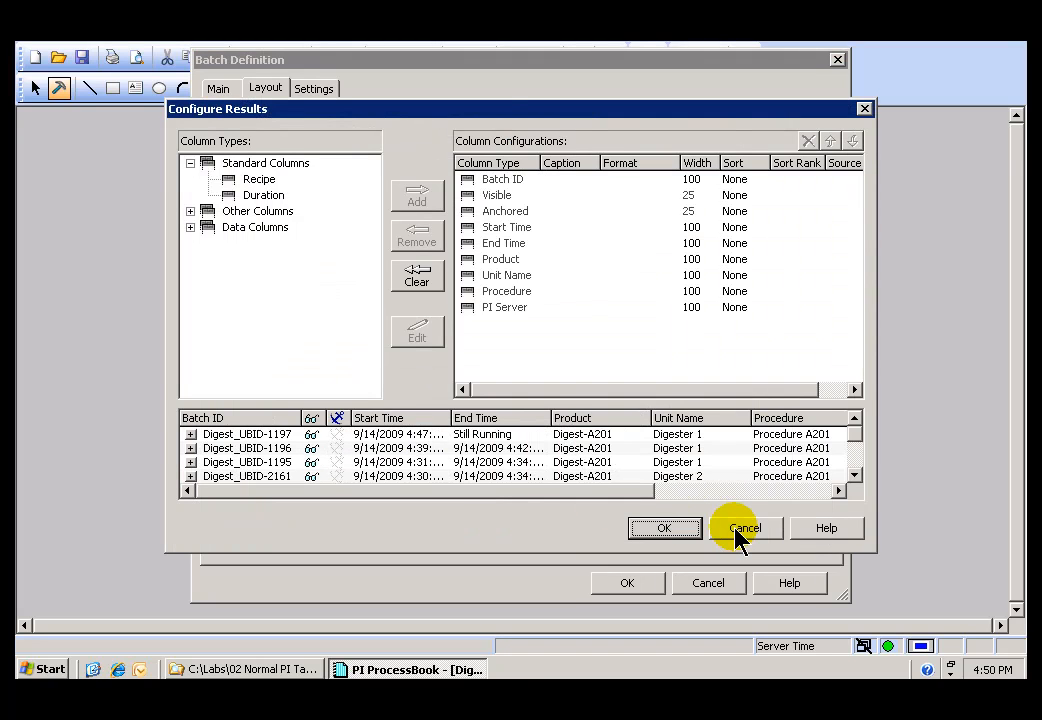
left_click(744, 528)
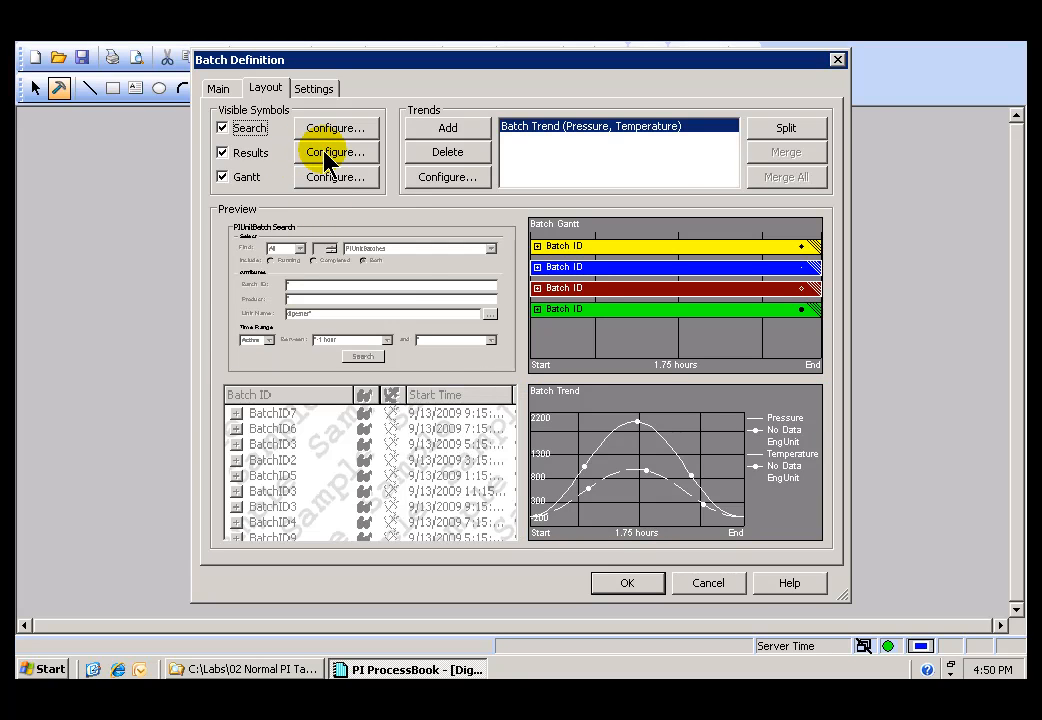
left_click(336, 152)
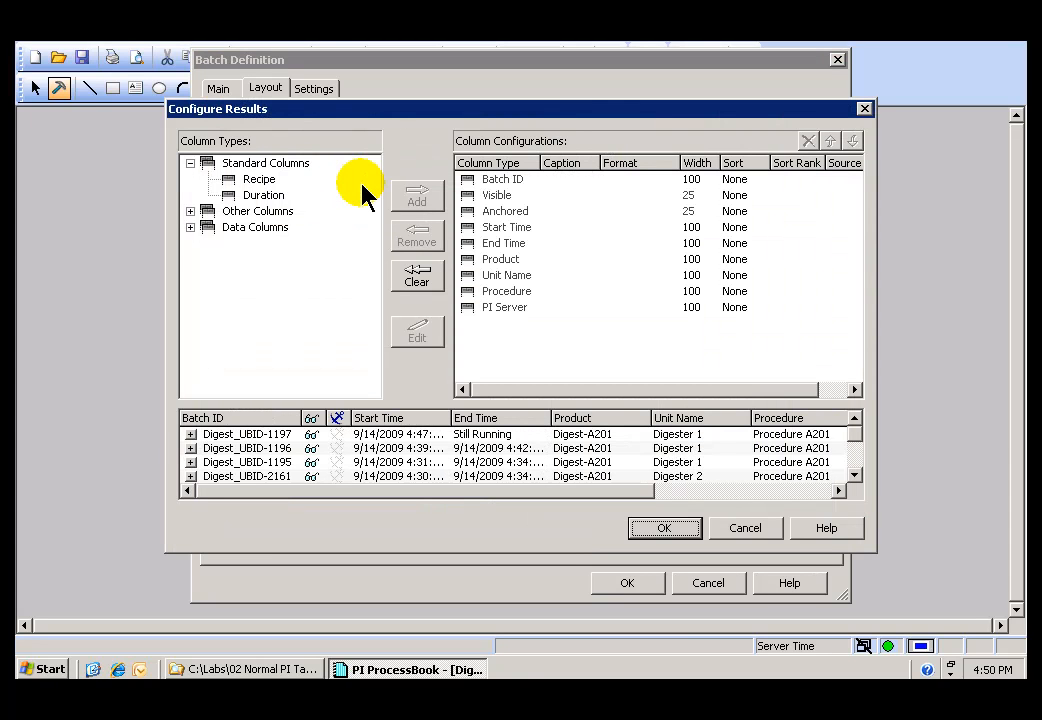
mouse_move(628, 432)
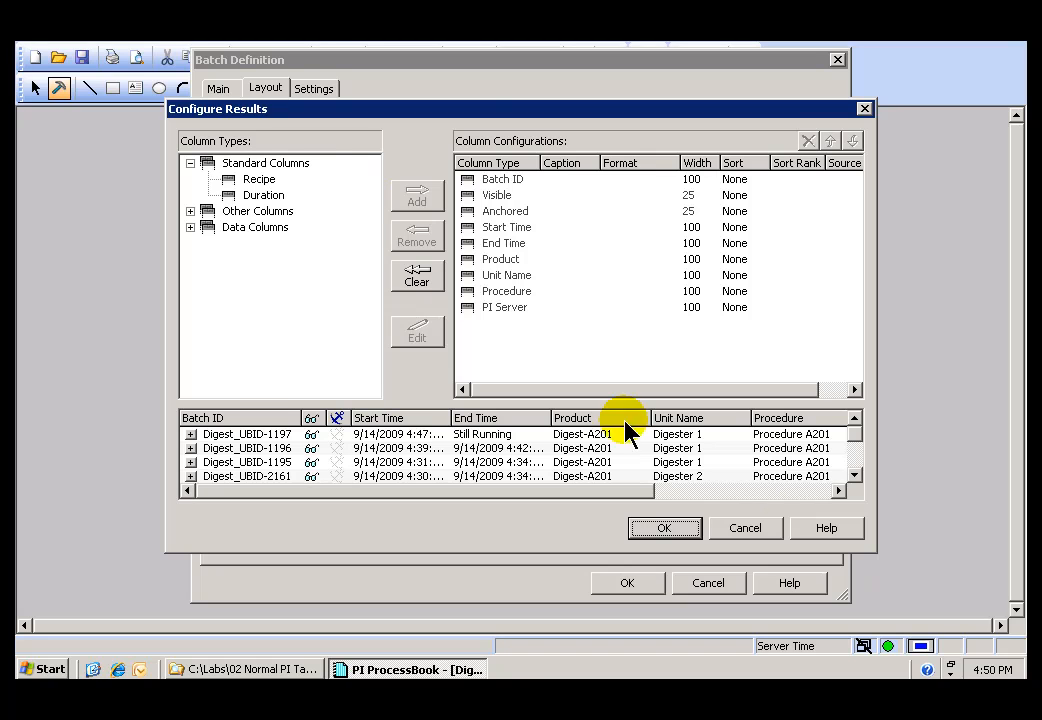
left_click(664, 528)
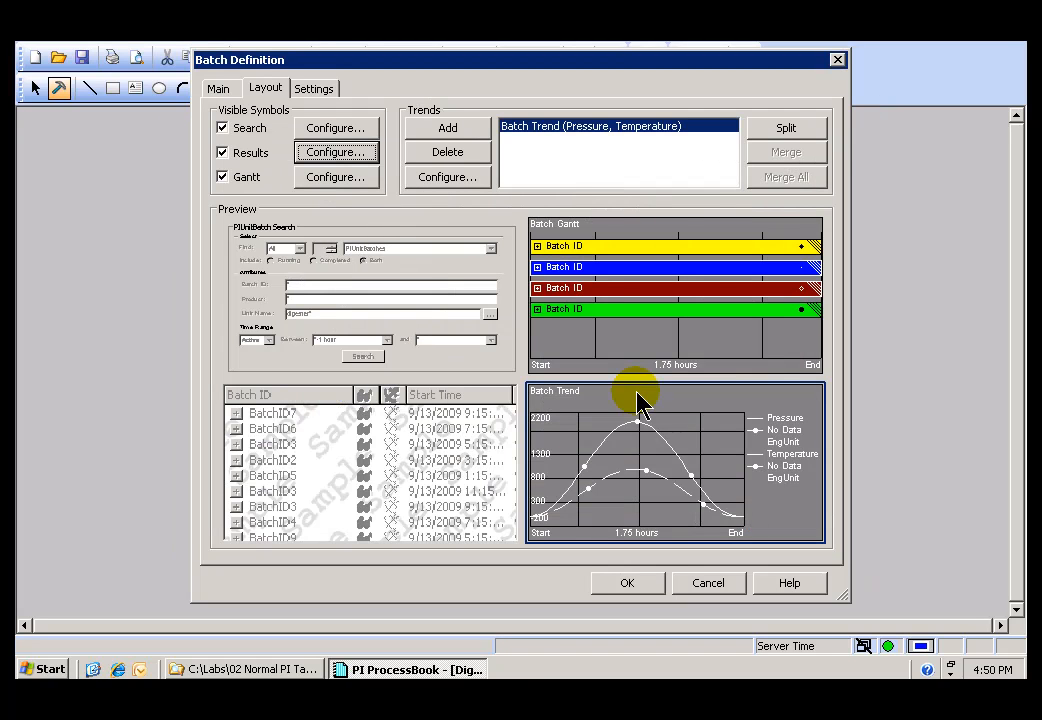
left_click(334, 177)
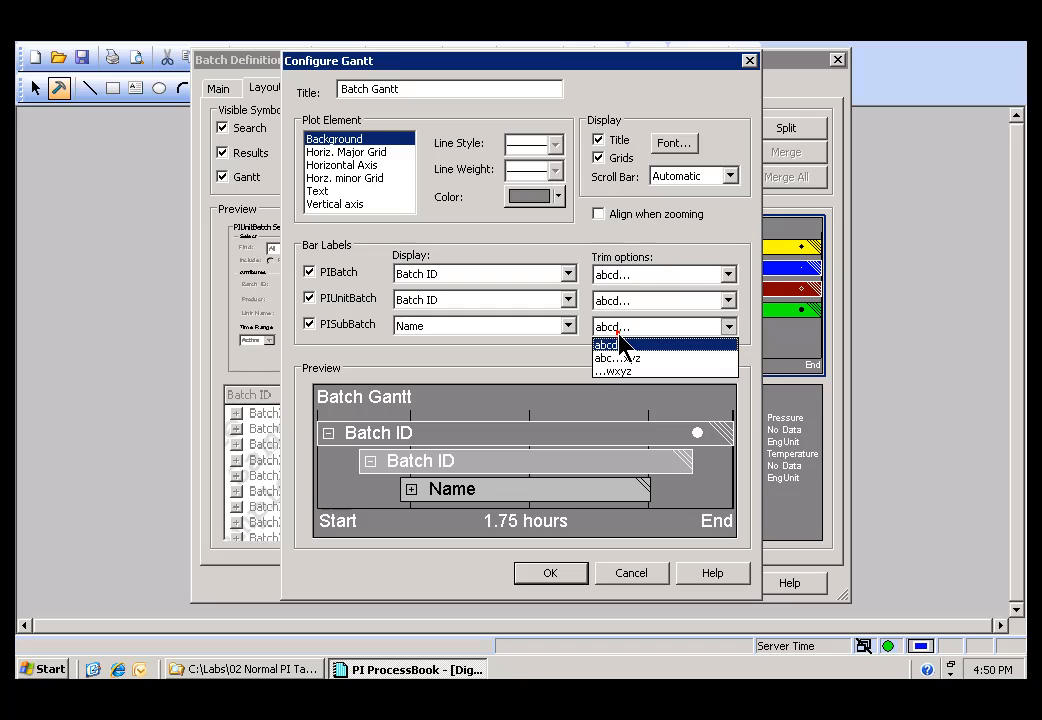
left_click(606, 344)
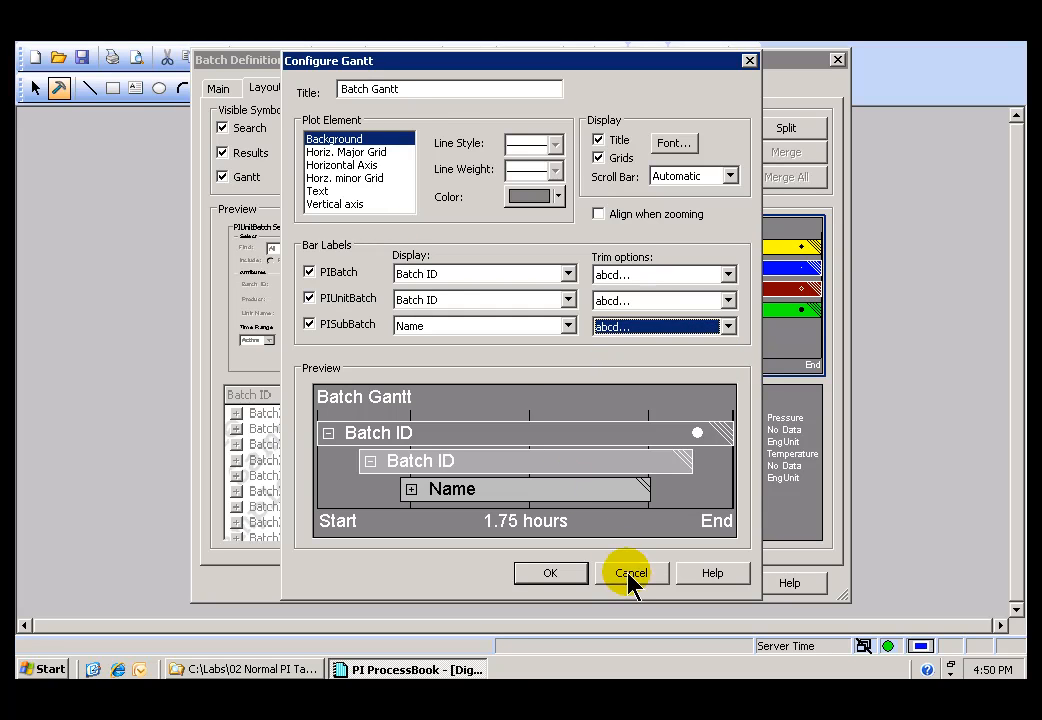
left_click(631, 572)
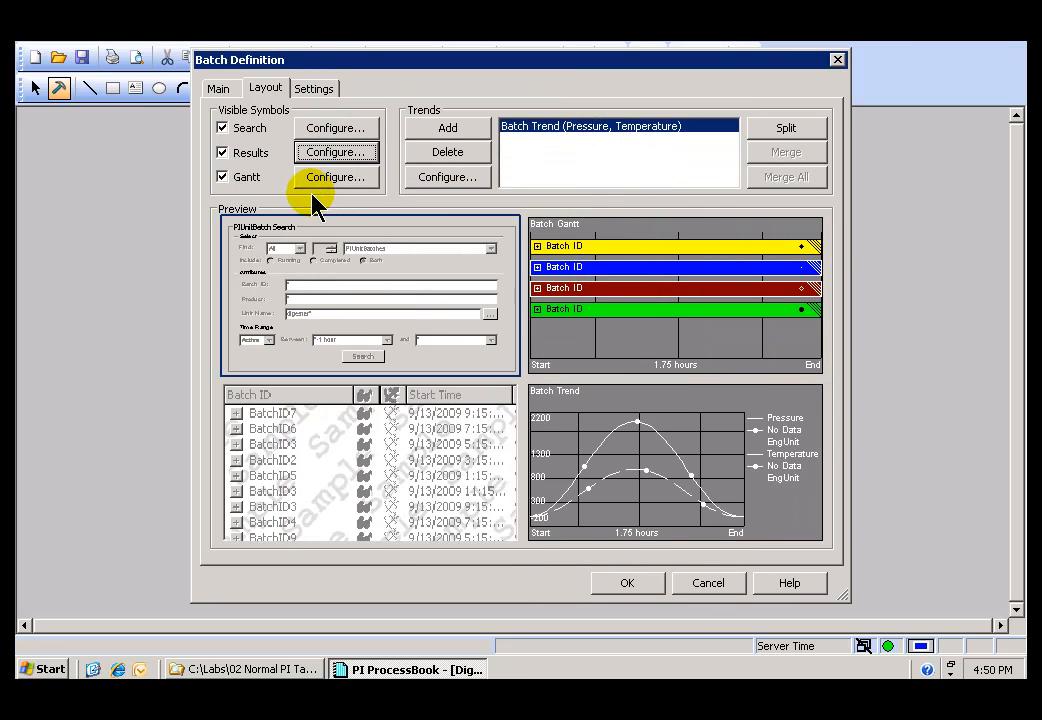
mouse_move(360, 305)
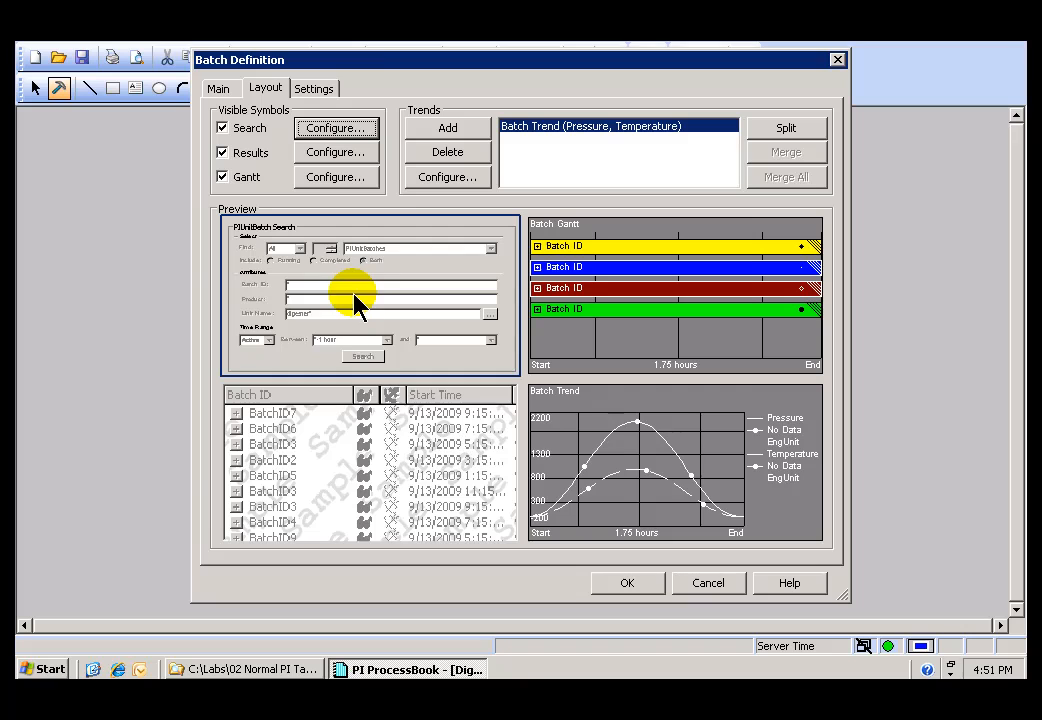
Add the Filter and Duration sections to the search panel's display components.
left_click(335, 128)
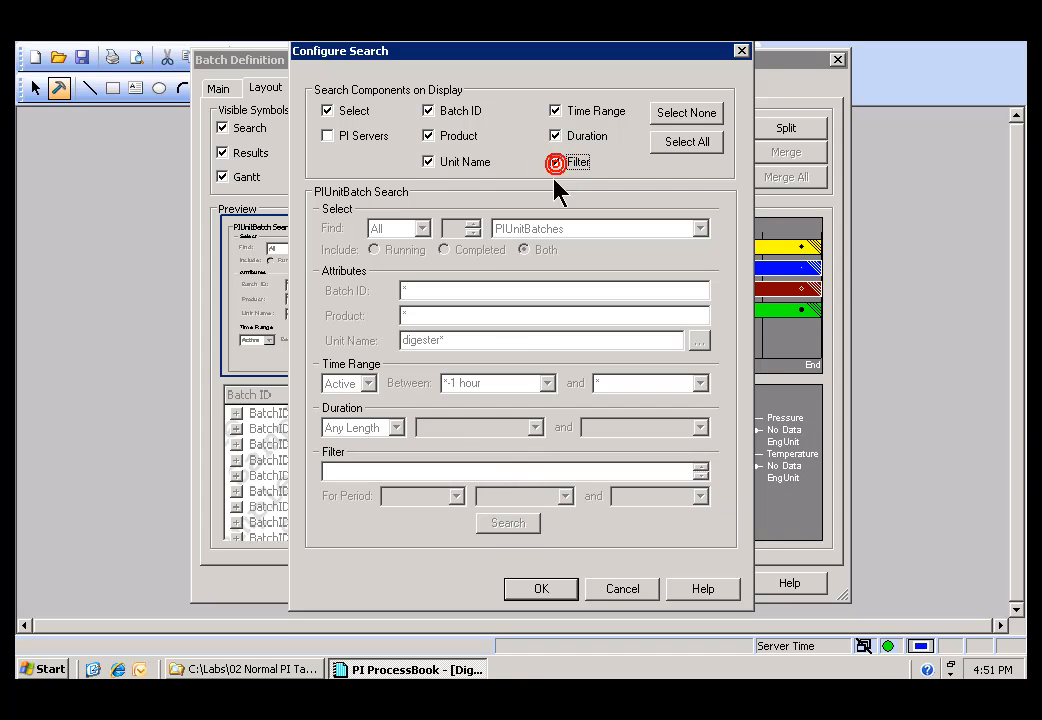
left_click(556, 161)
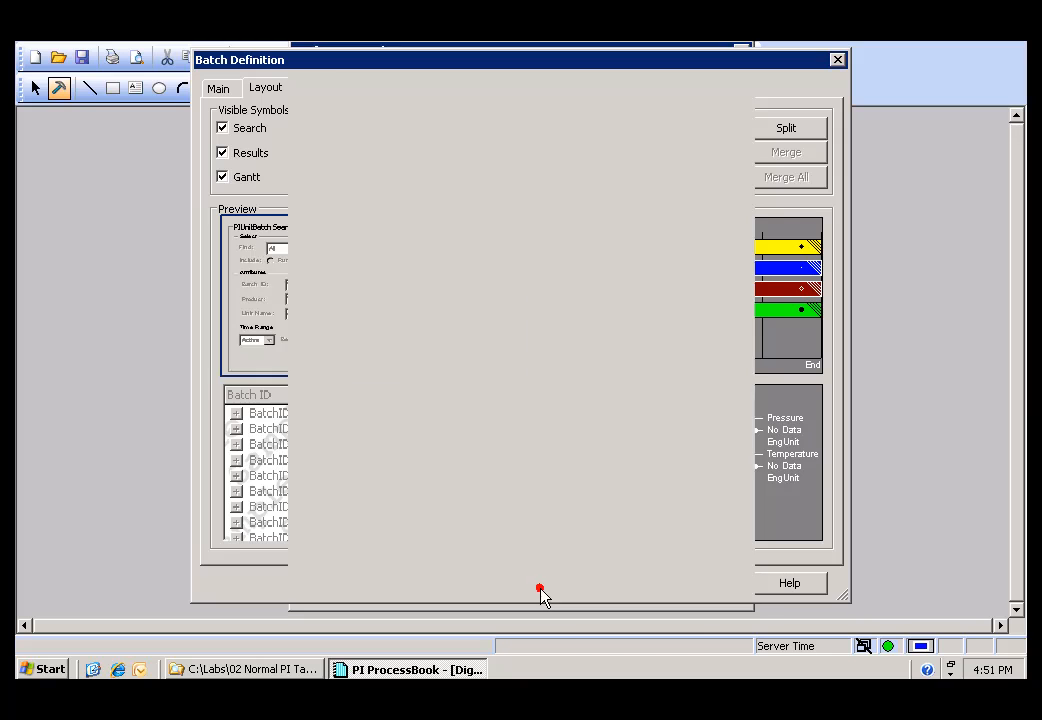
left_click(265, 88)
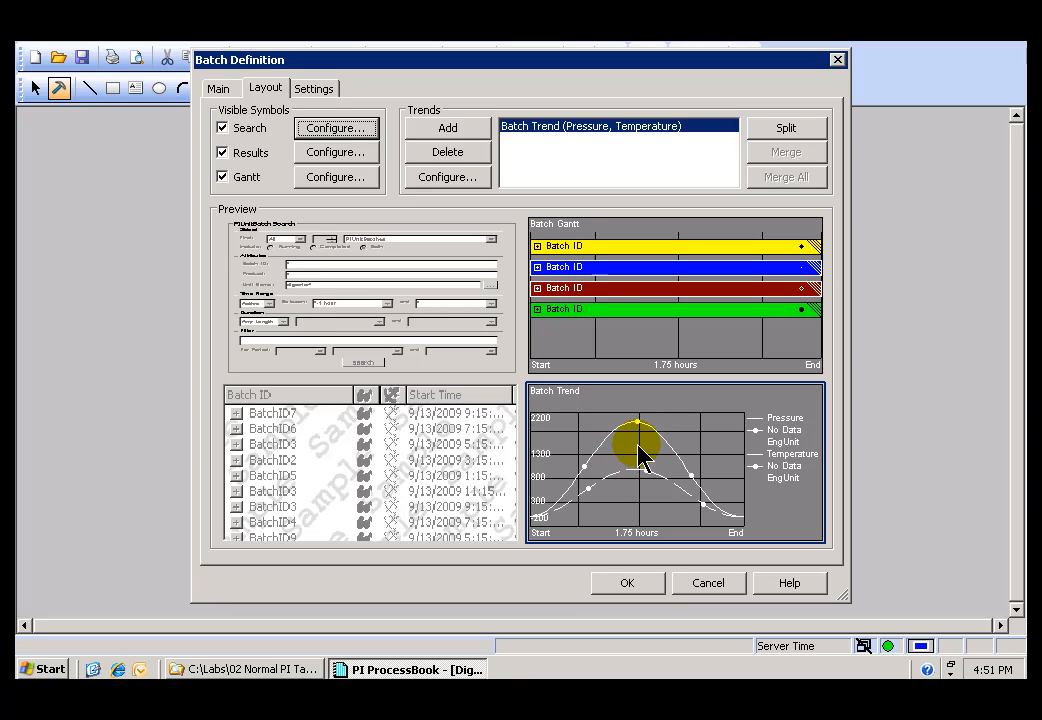
mouse_move(660, 445)
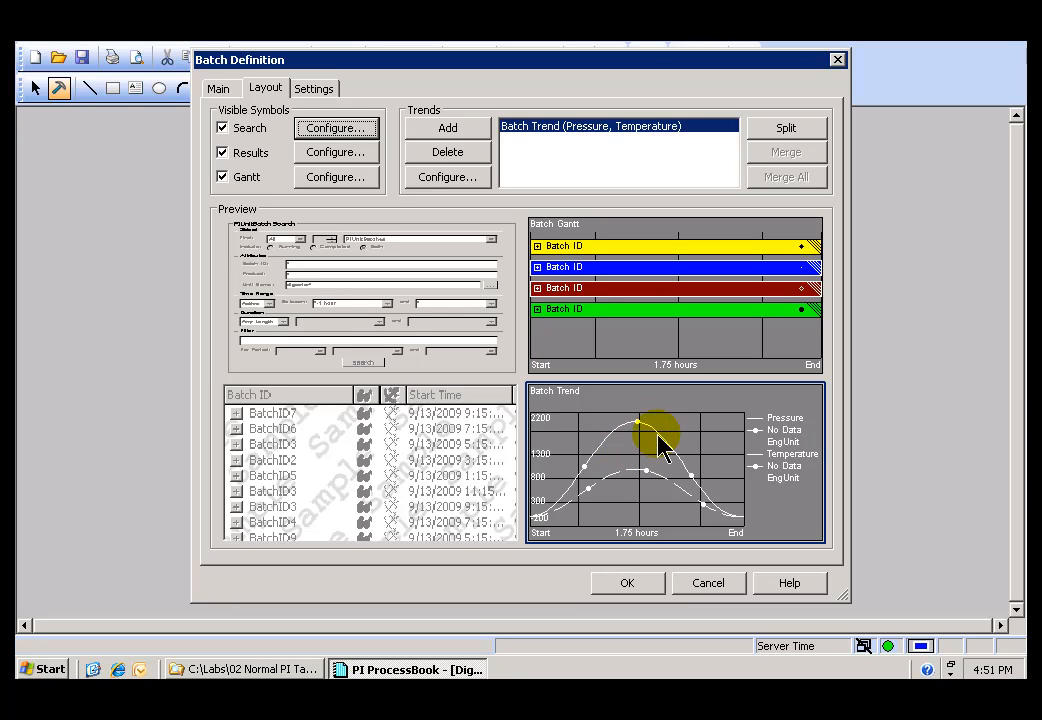
Split Batch Trend (Pressure, Temperature) into two separate trends.
left_click(610, 126)
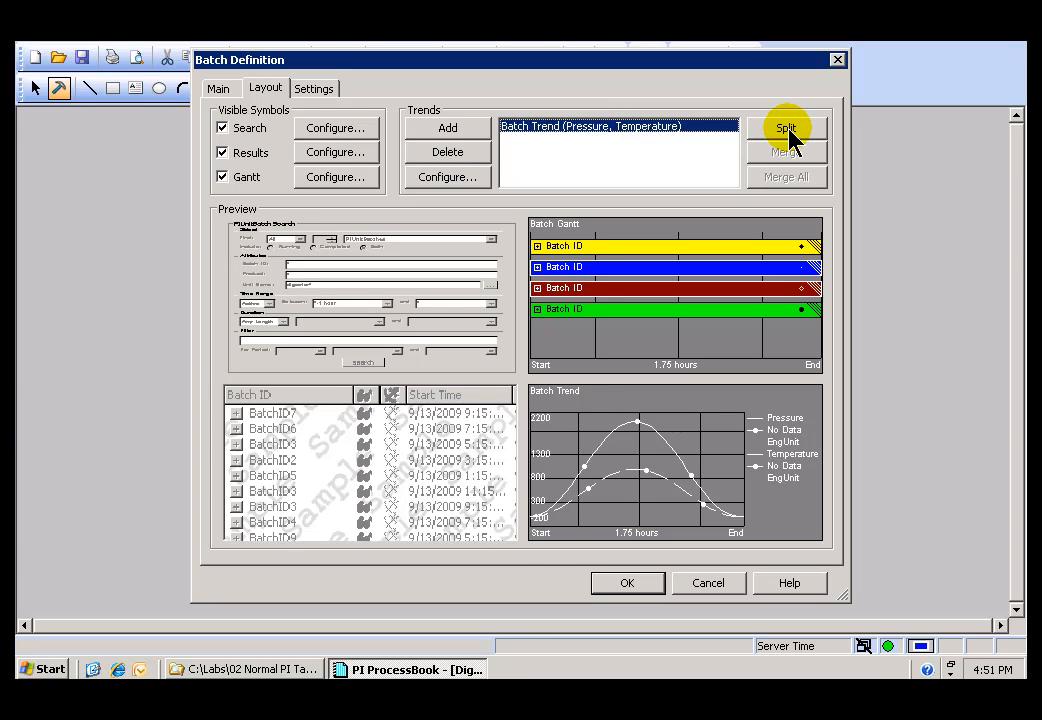
left_click(786, 127)
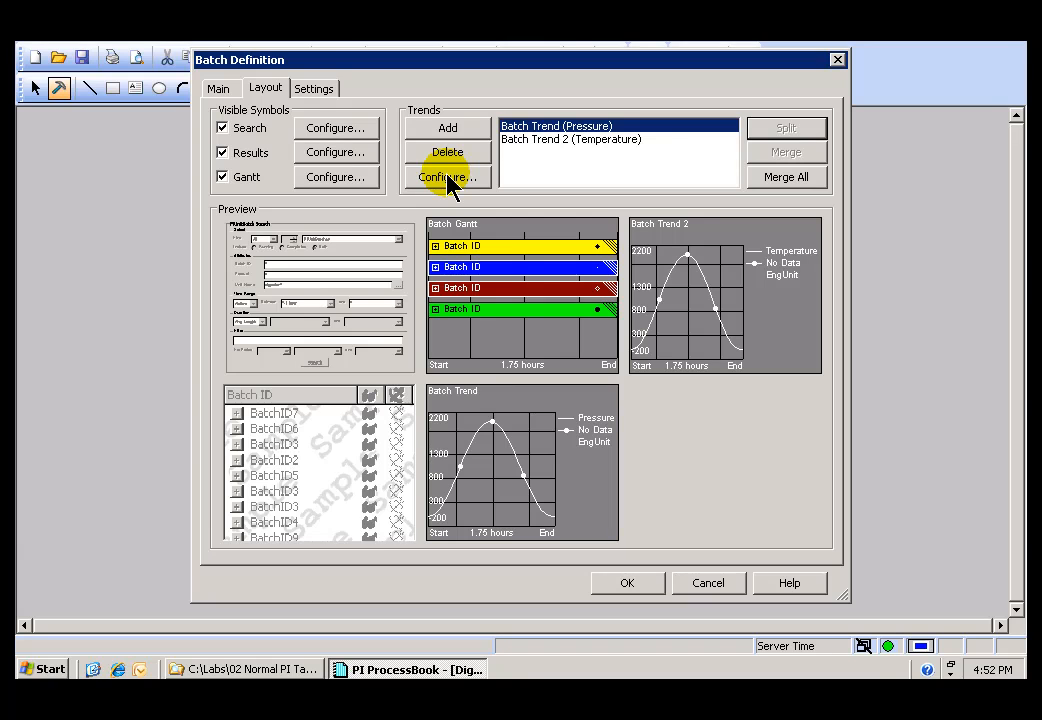
Retitle the first trend 'Pressure'.
left_click(447, 177)
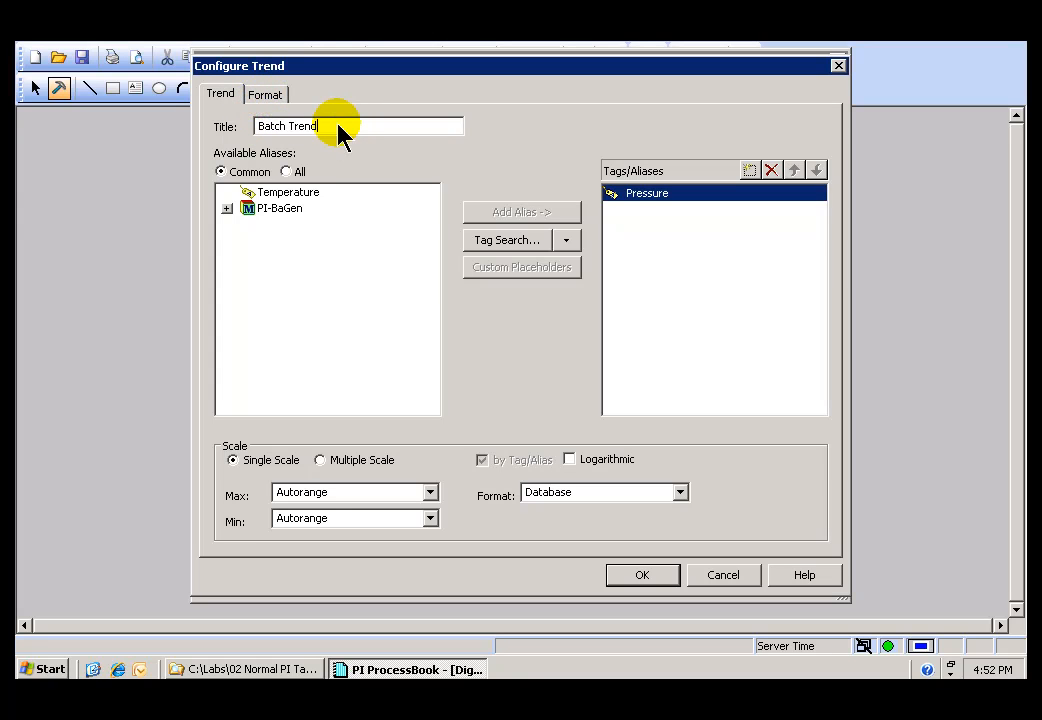
triple_click(357, 125)
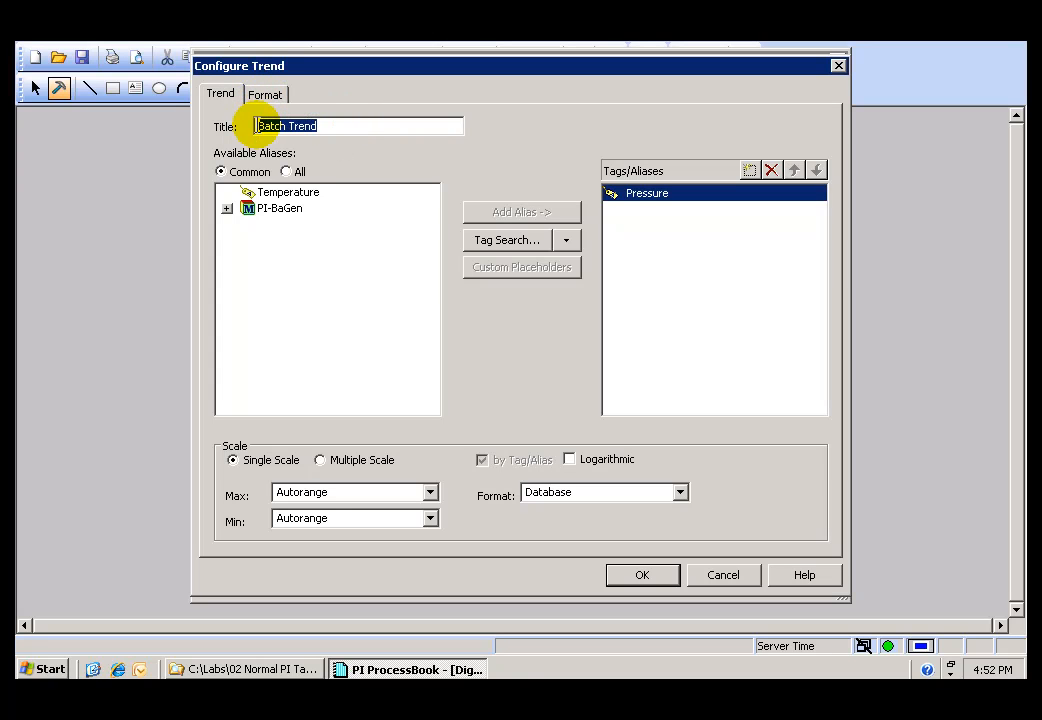
type("Pressure")
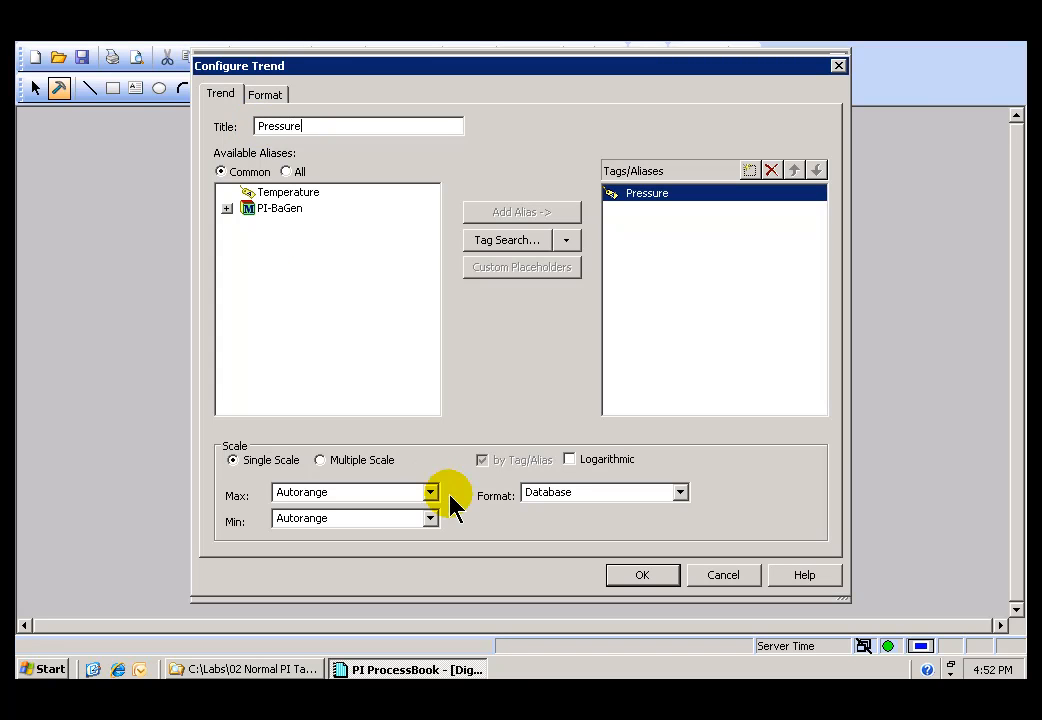
left_click(642, 575)
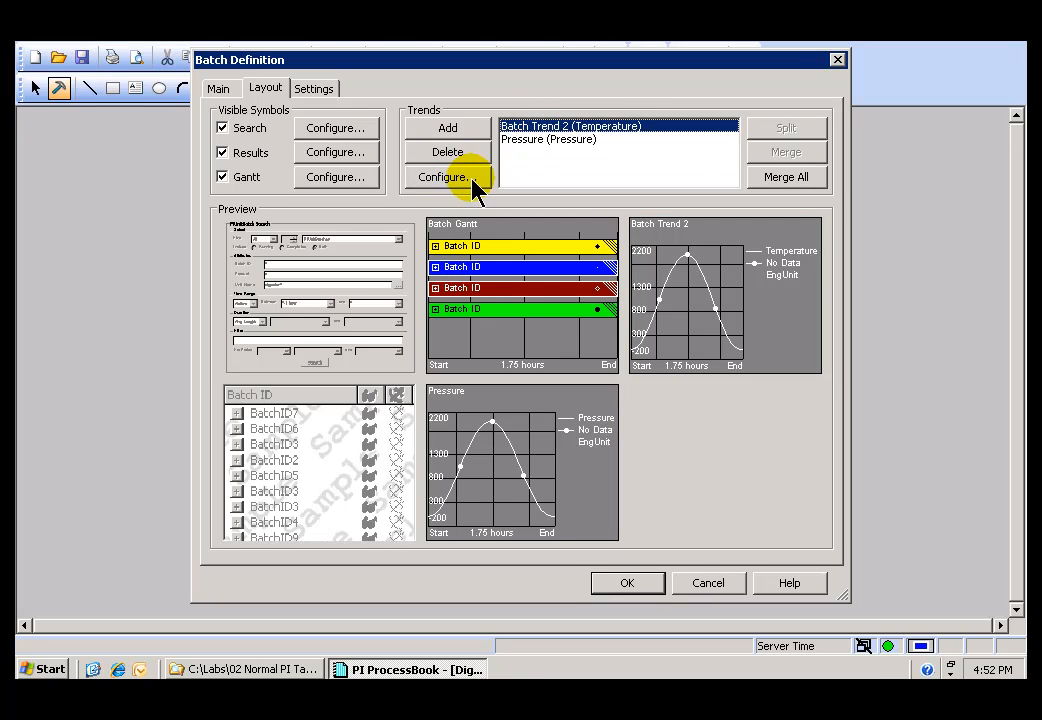
Retitle the second trend 'Temperature'.
left_click(444, 177)
type("T")
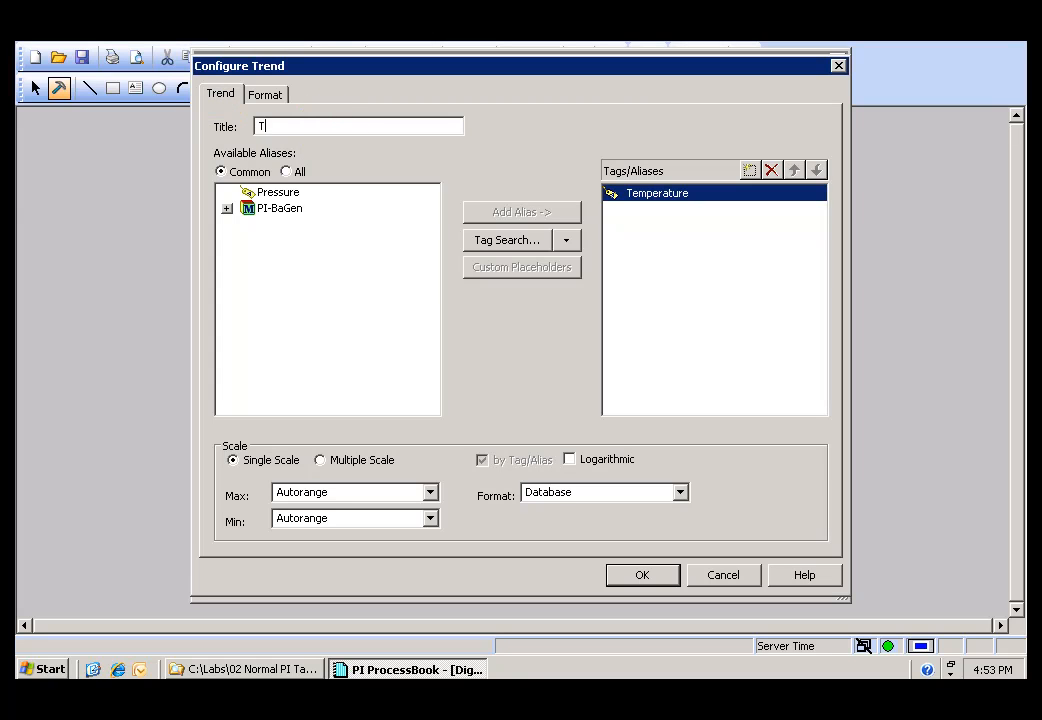
type("emperature")
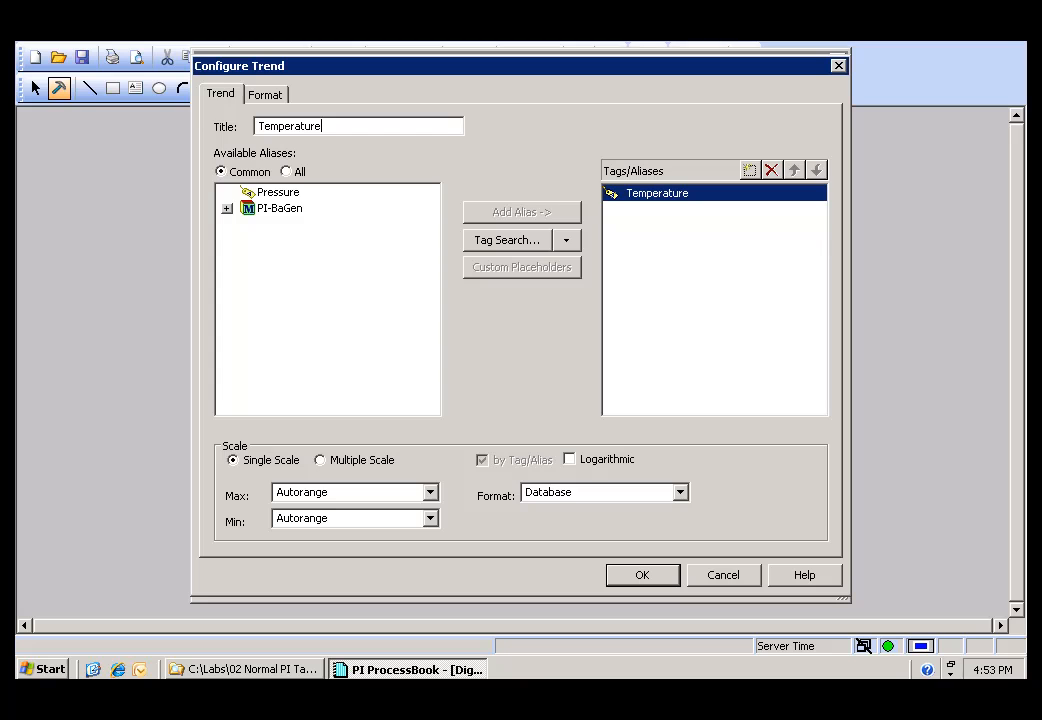
left_click(642, 575)
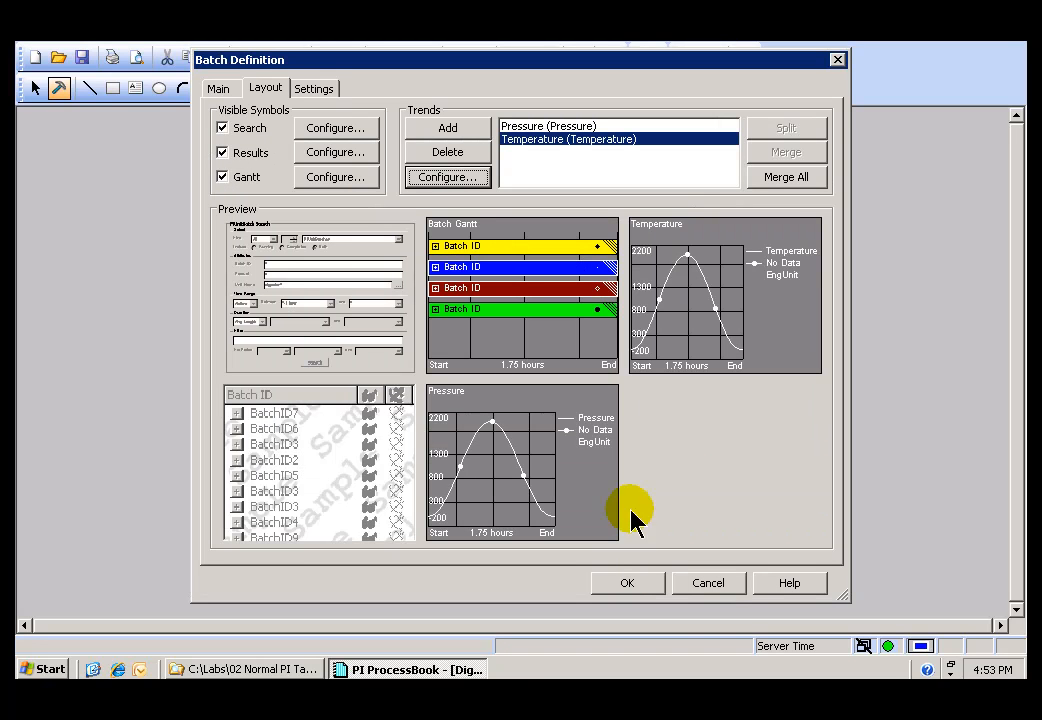
mouse_move(625, 583)
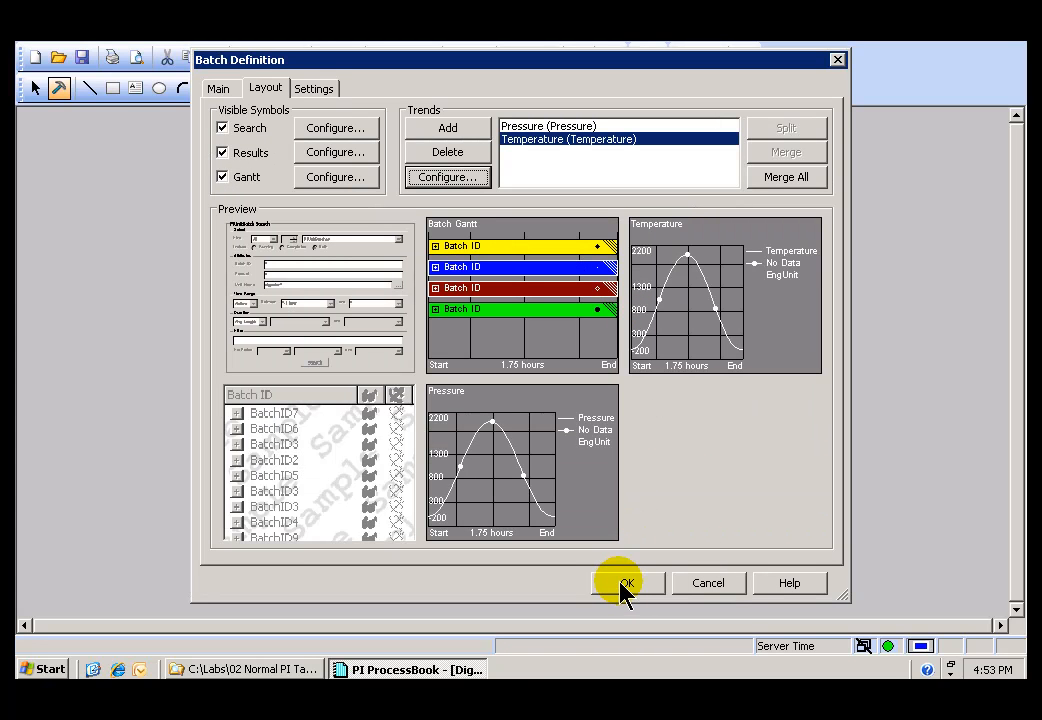
Confirm Batch Definition, zoom the display to Fit All, and enter Run mode.
left_click(625, 583)
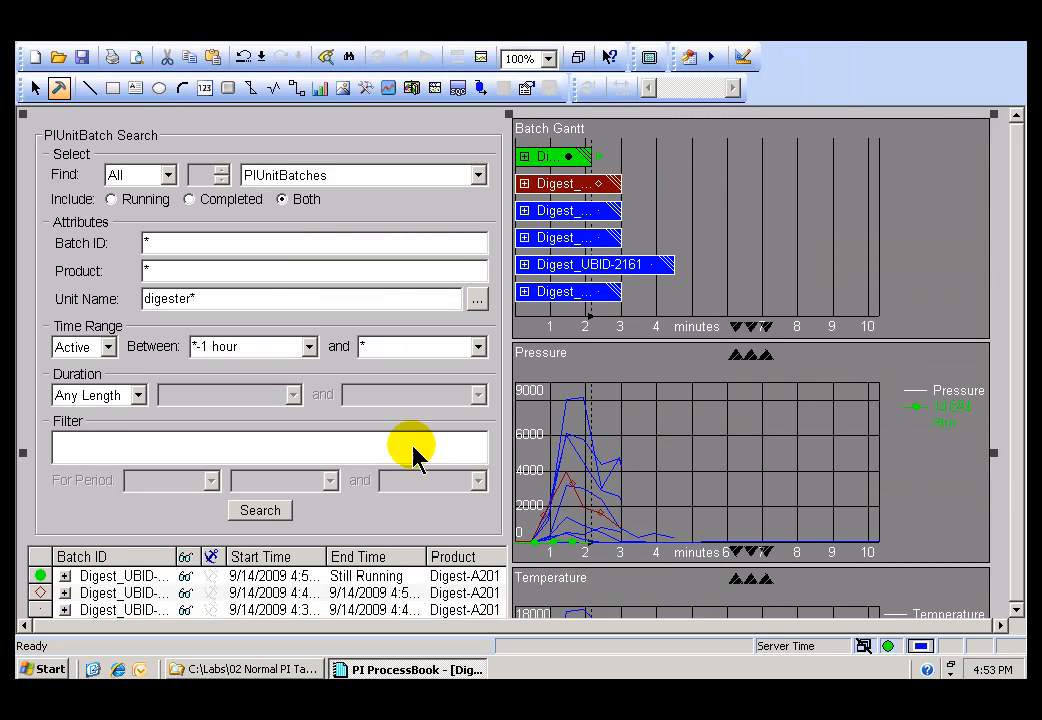
mouse_move(1015, 475)
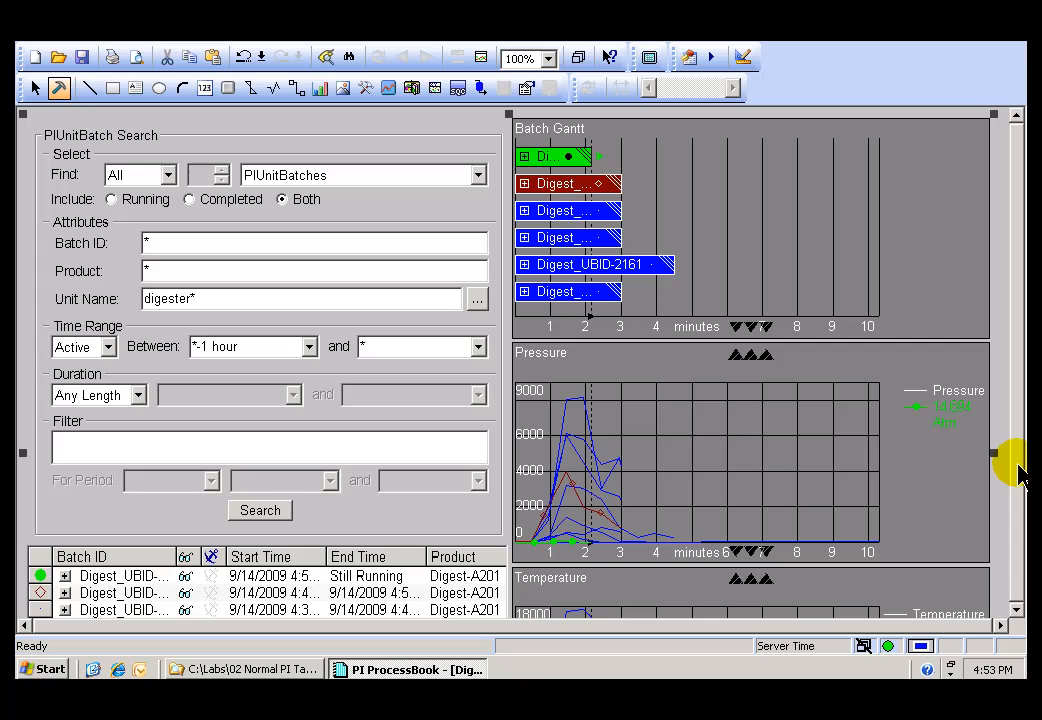
left_click(548, 58)
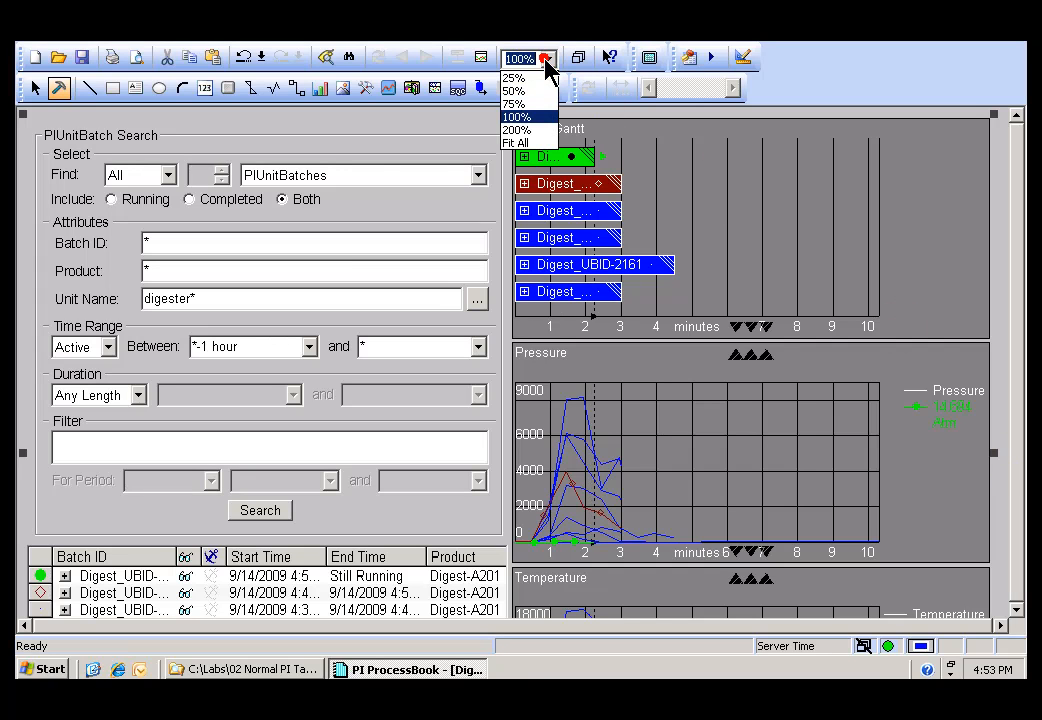
mouse_move(513, 142)
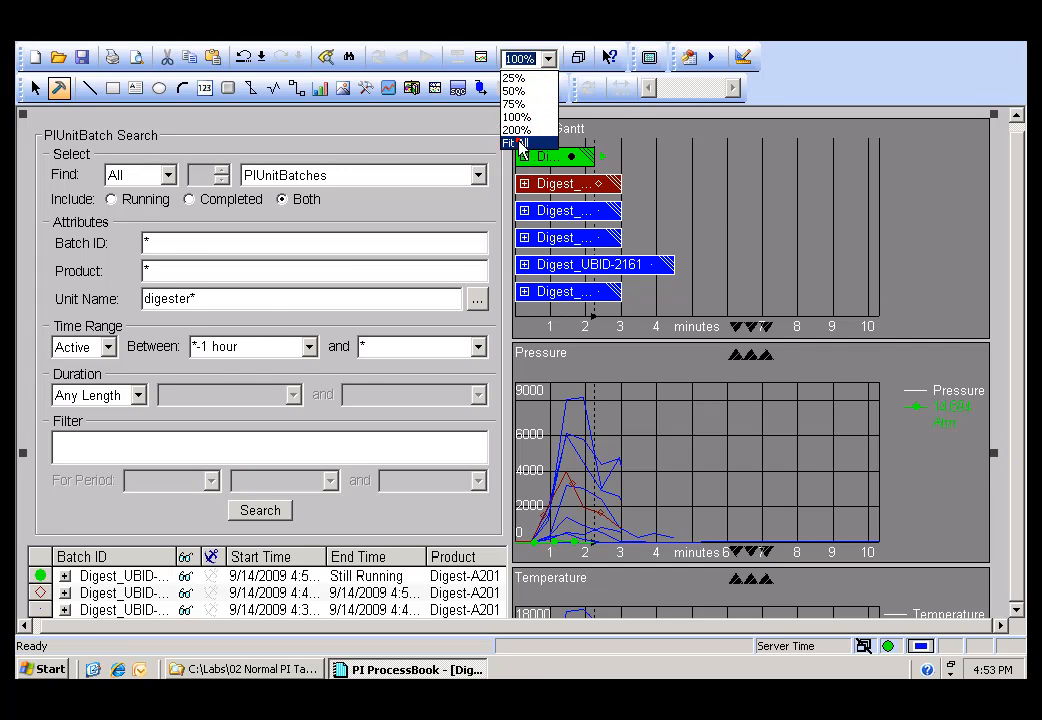
left_click(513, 143)
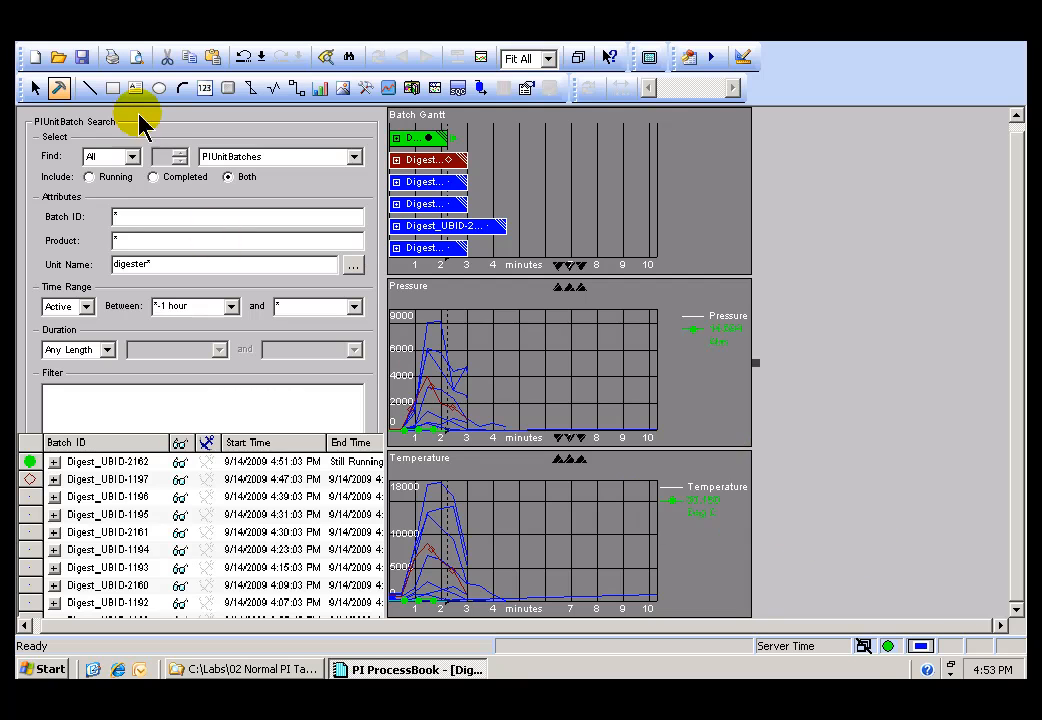
left_click(35, 89)
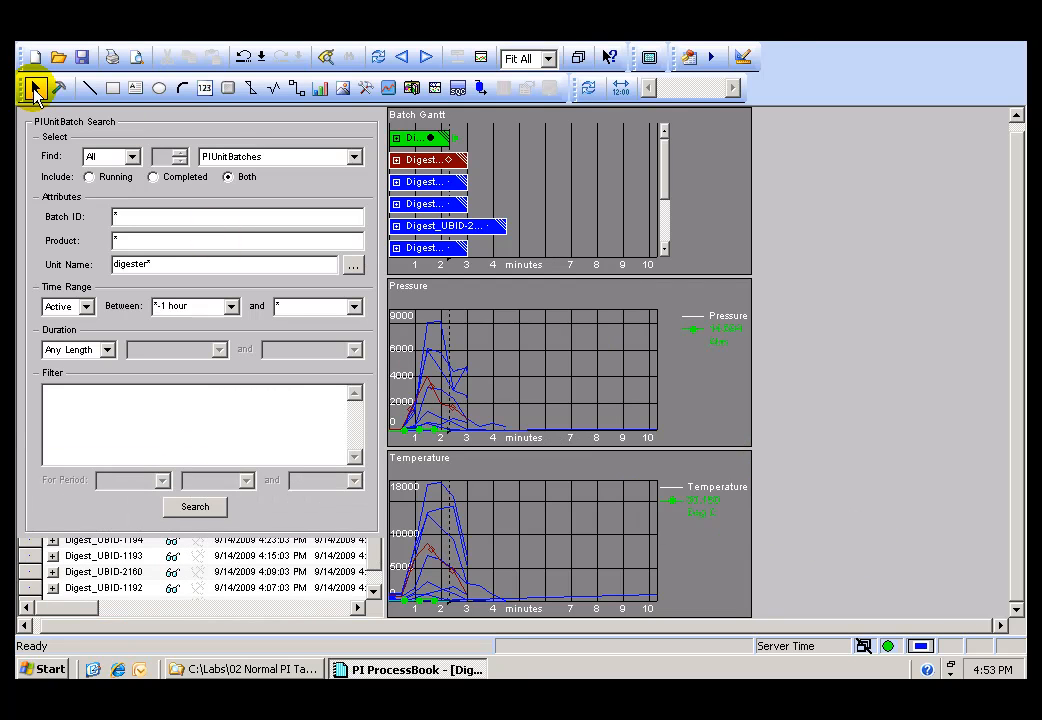
mouse_move(632, 245)
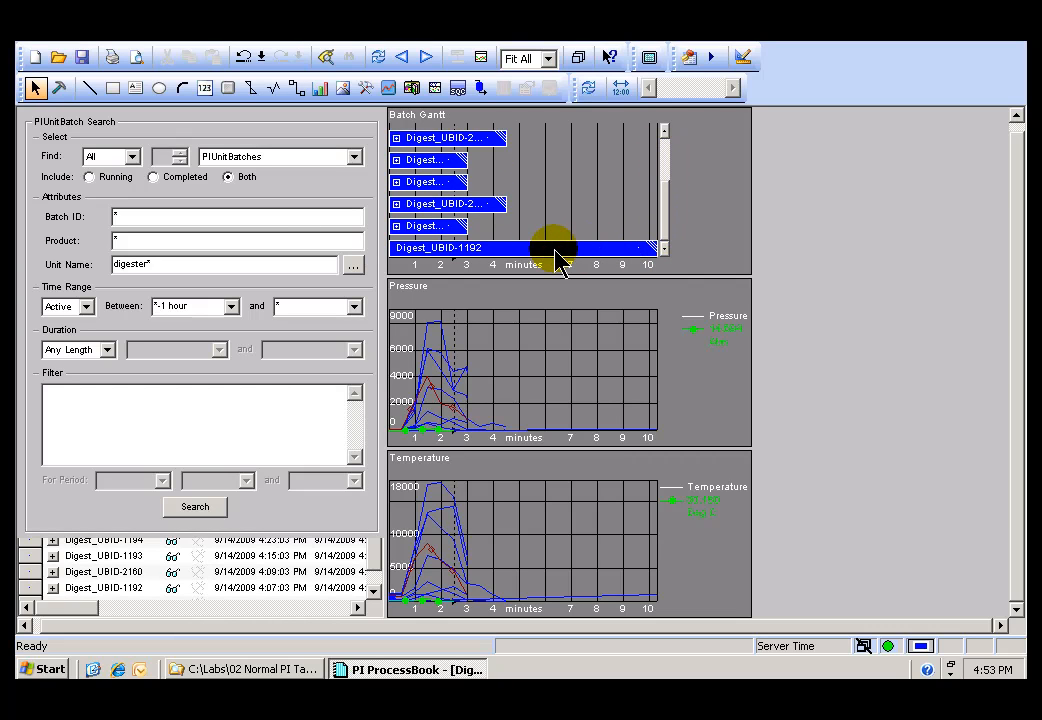
mouse_move(558, 258)
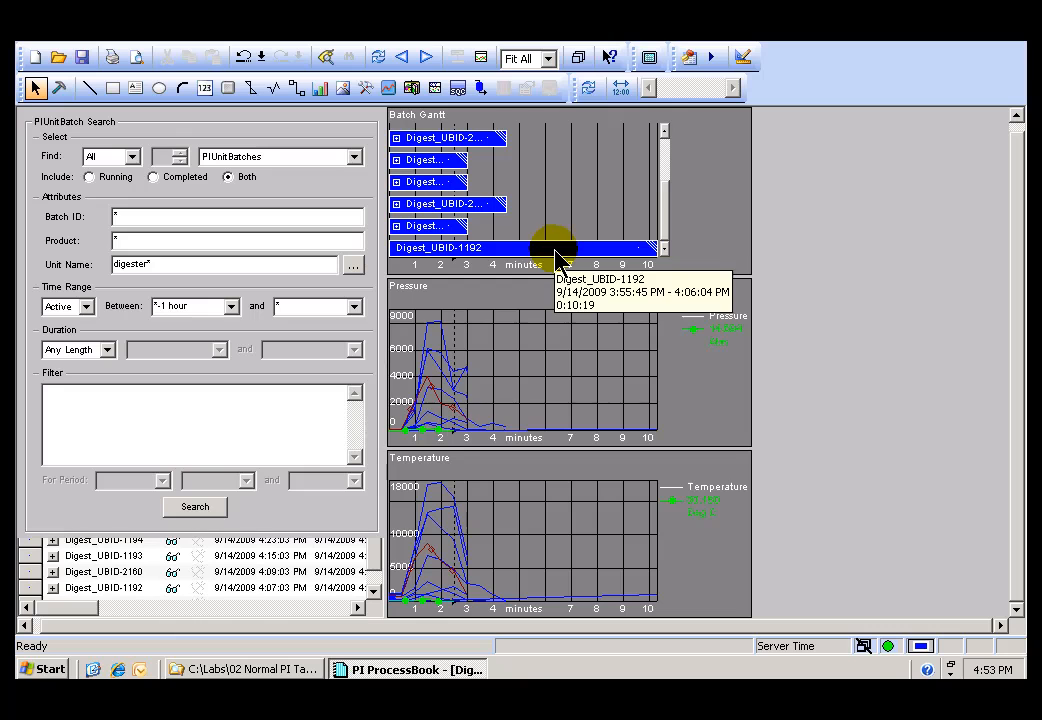
mouse_move(485, 265)
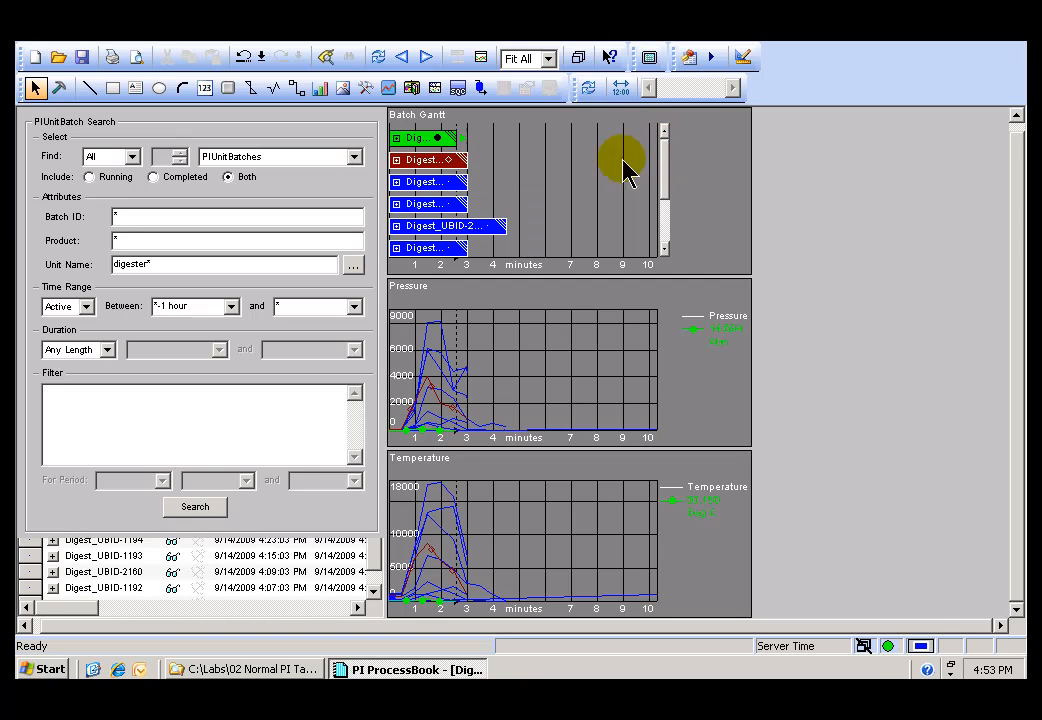
left_click(595, 247)
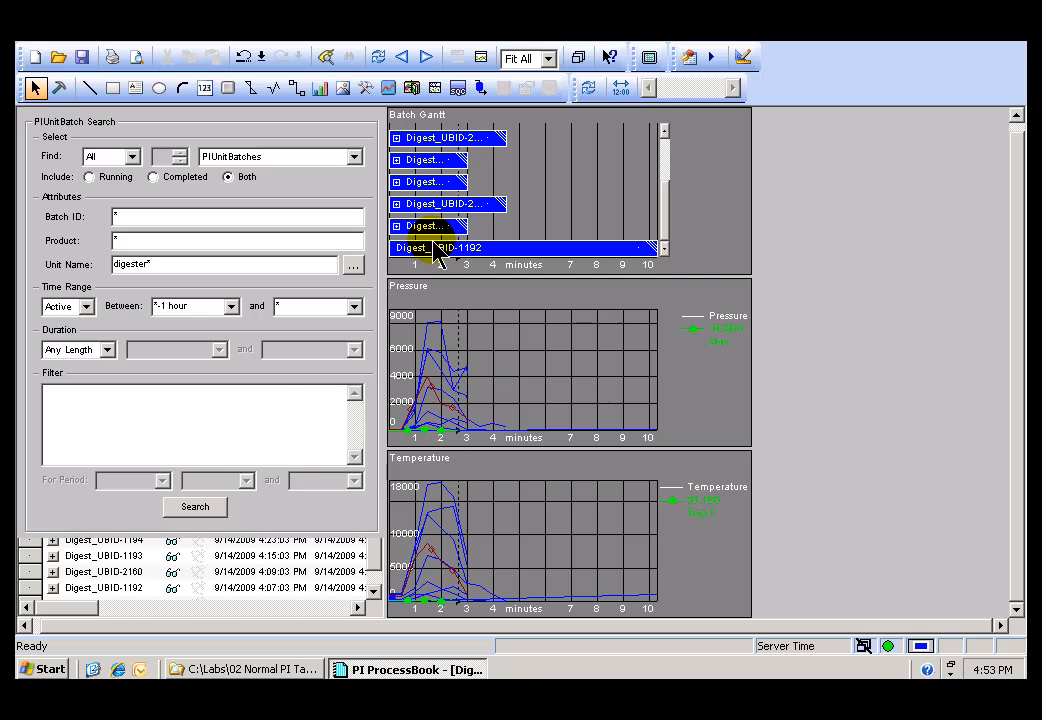
mouse_move(610, 252)
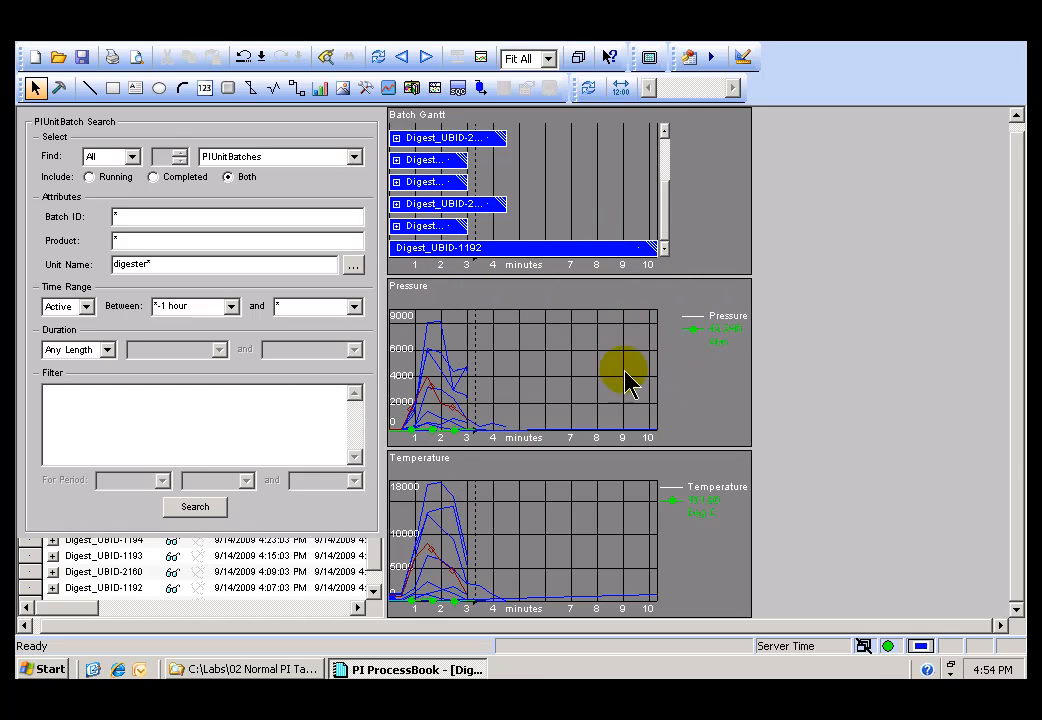
mouse_move(58, 88)
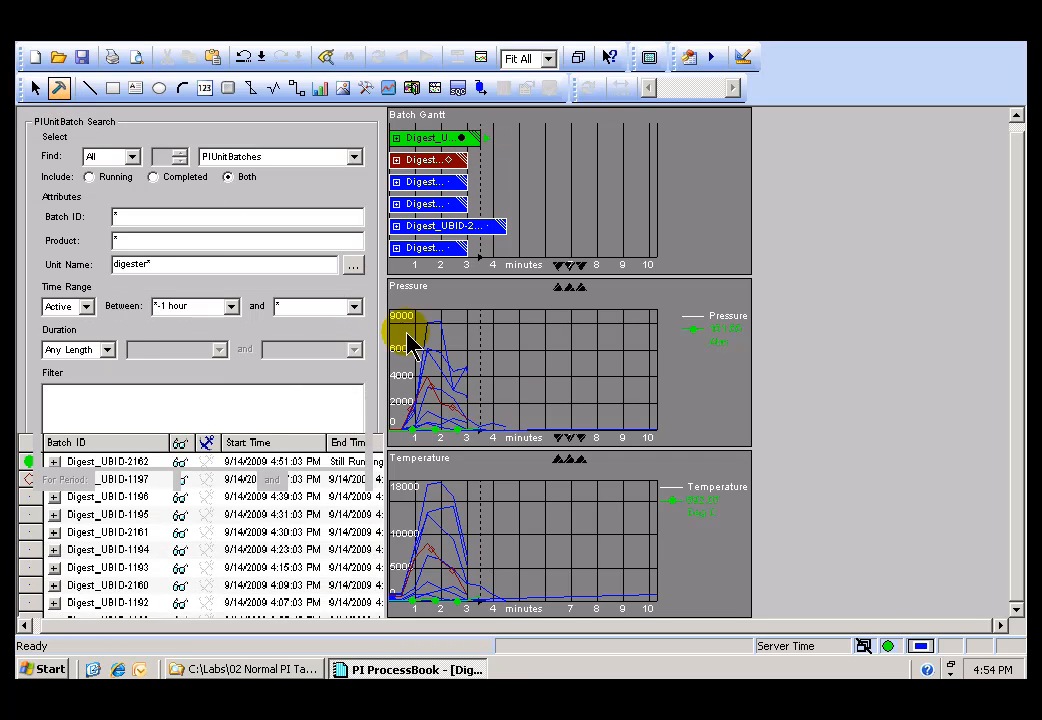
mouse_move(765, 390)
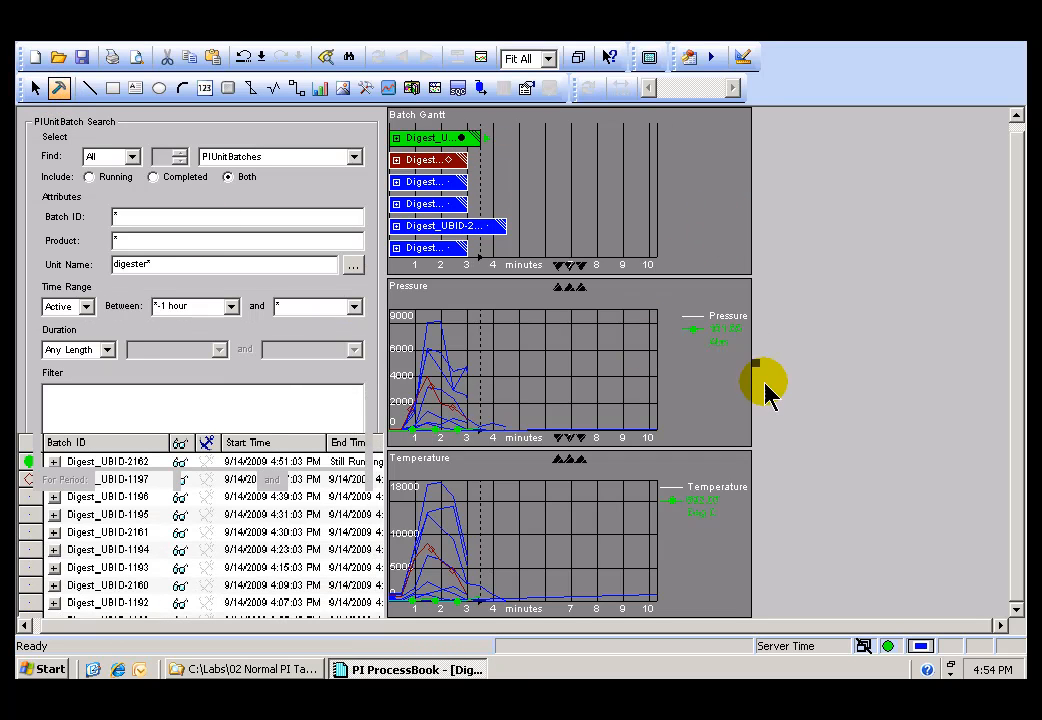
mouse_move(725, 350)
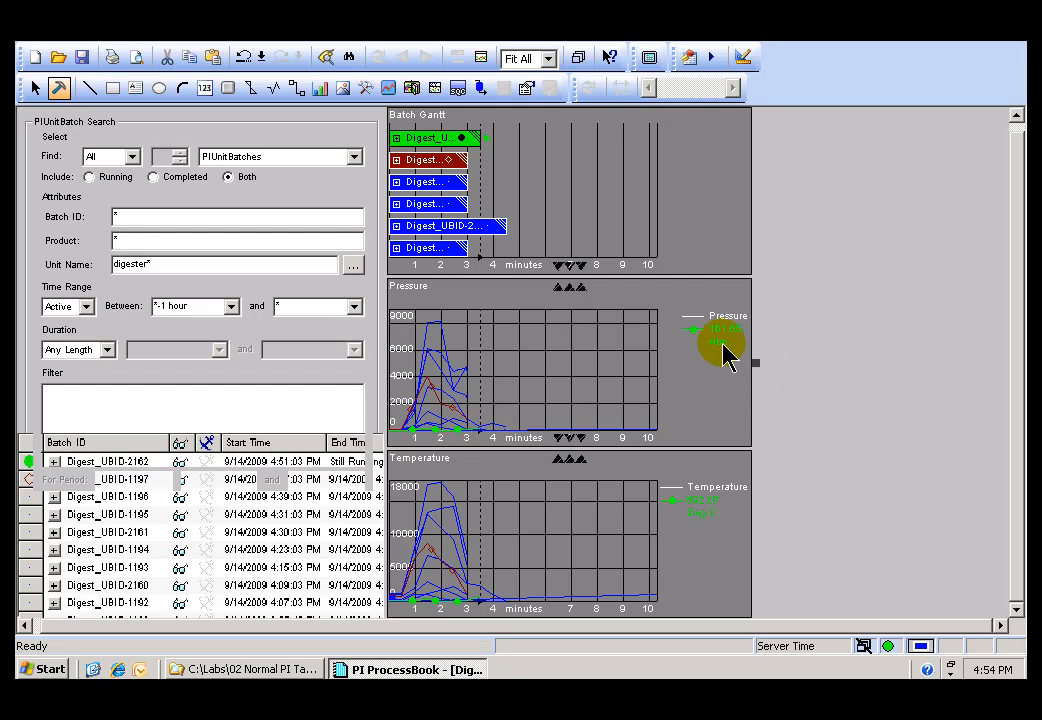
mouse_move(753, 363)
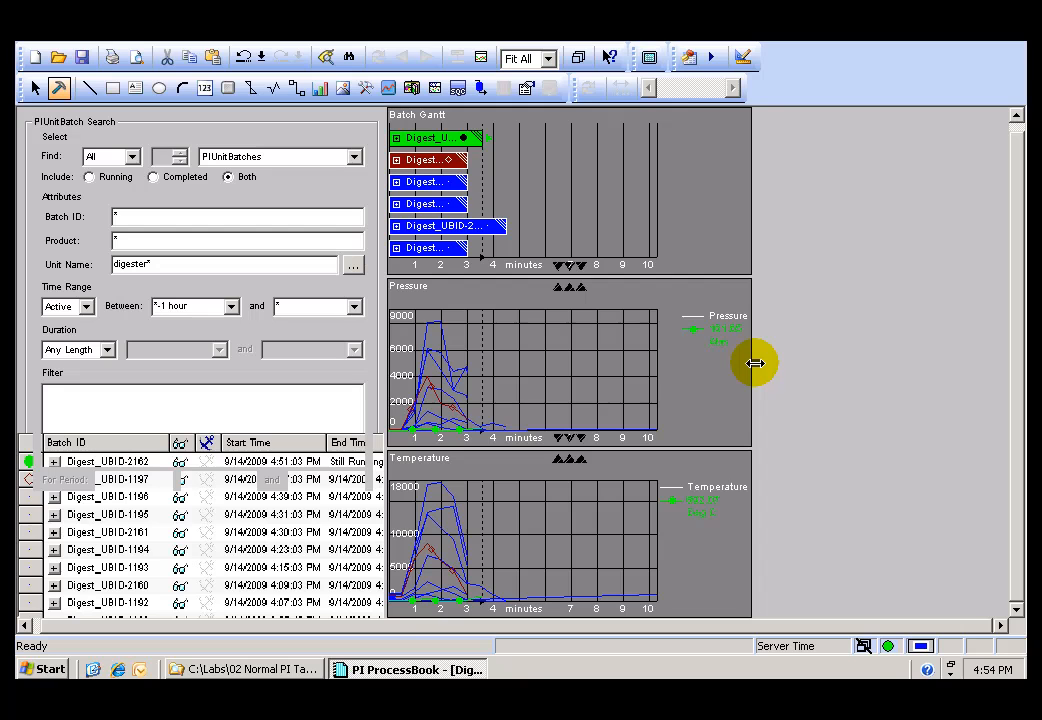
mouse_move(800, 375)
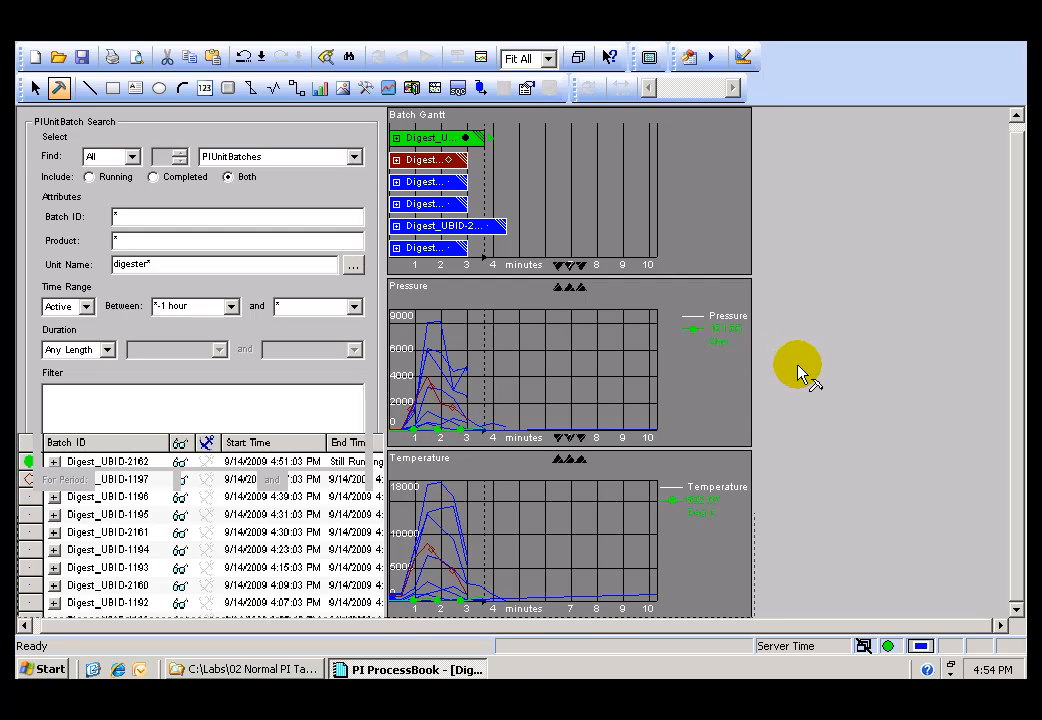
mouse_move(962, 366)
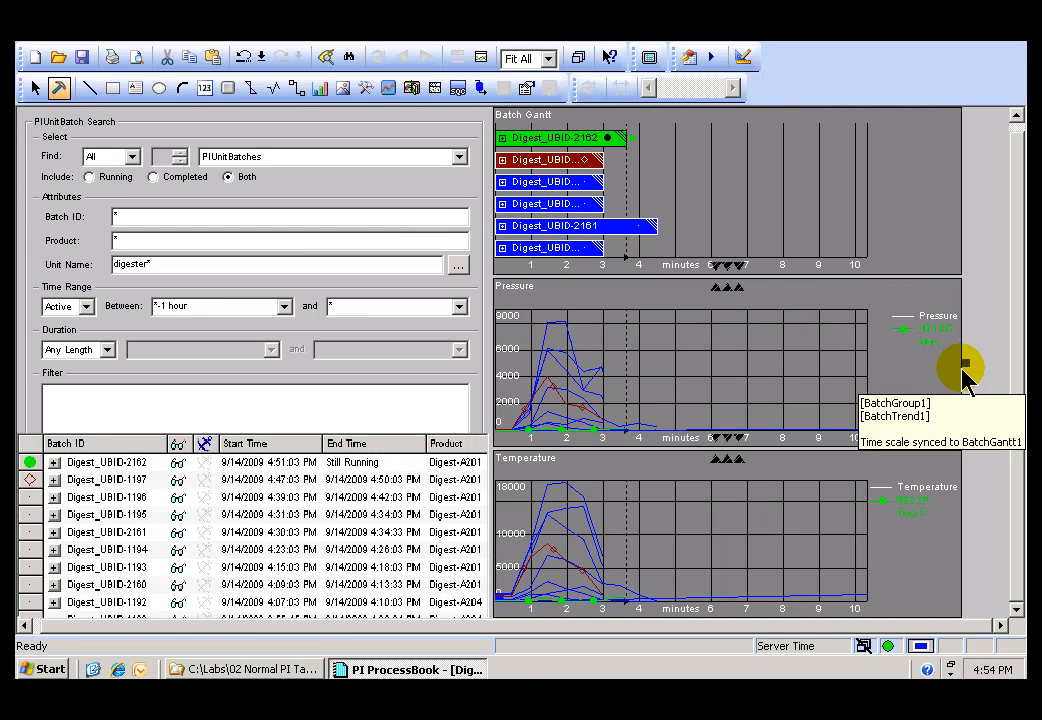
mouse_move(275, 255)
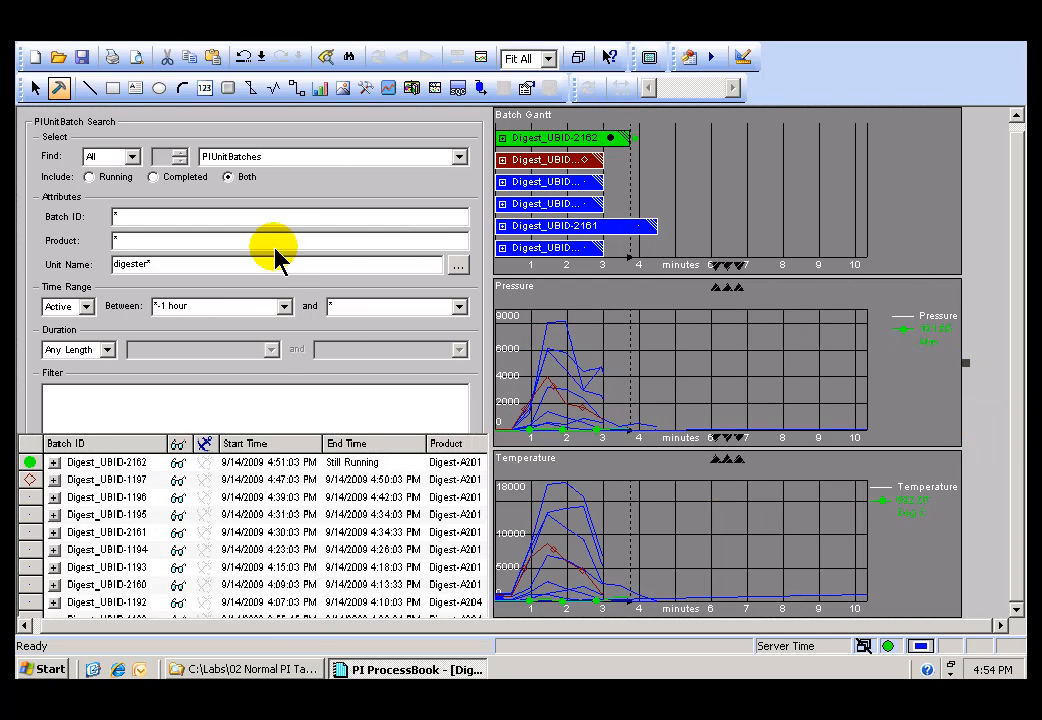
mouse_move(860, 235)
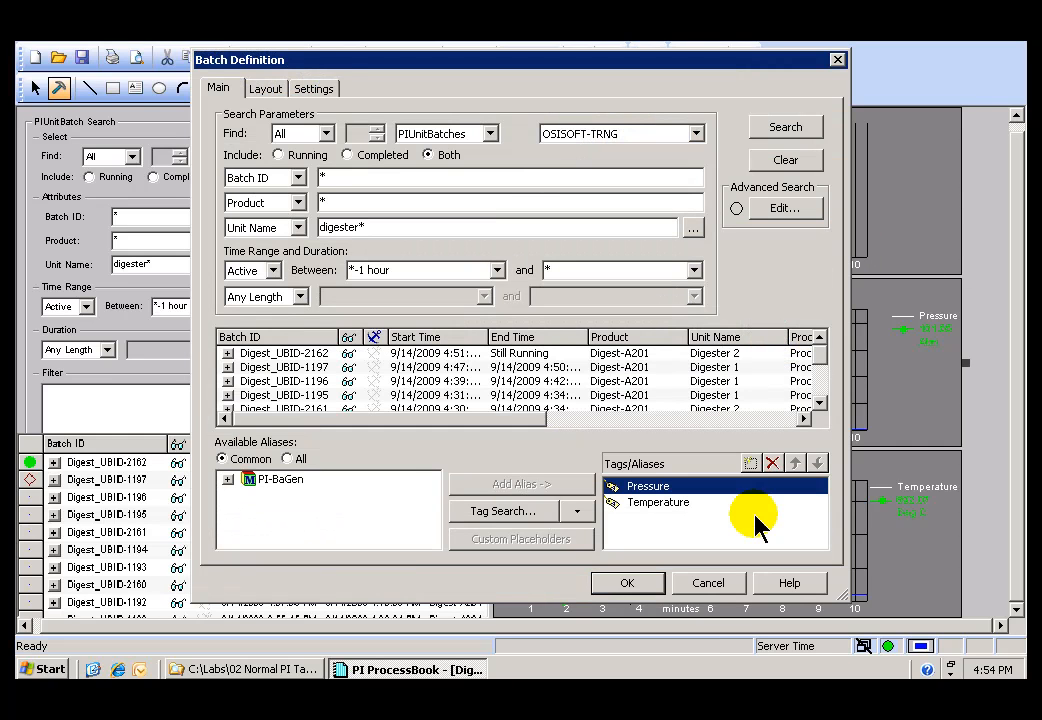
Close the Batch Definition dialog without changes.
left_click(627, 583)
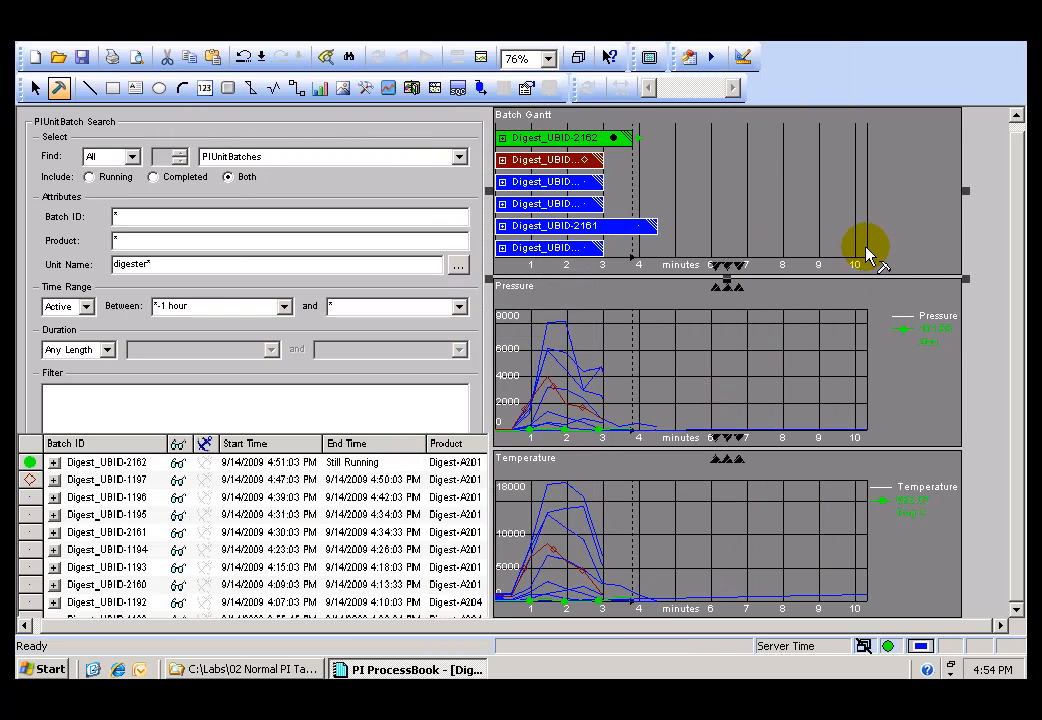
mouse_move(968, 190)
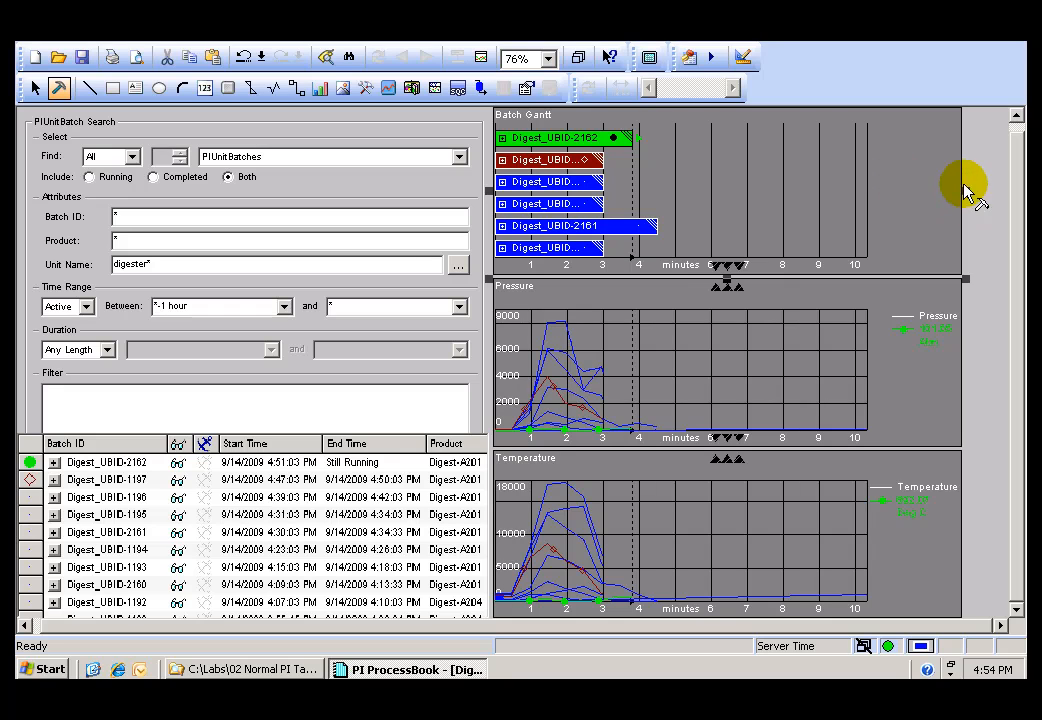
mouse_move(968, 205)
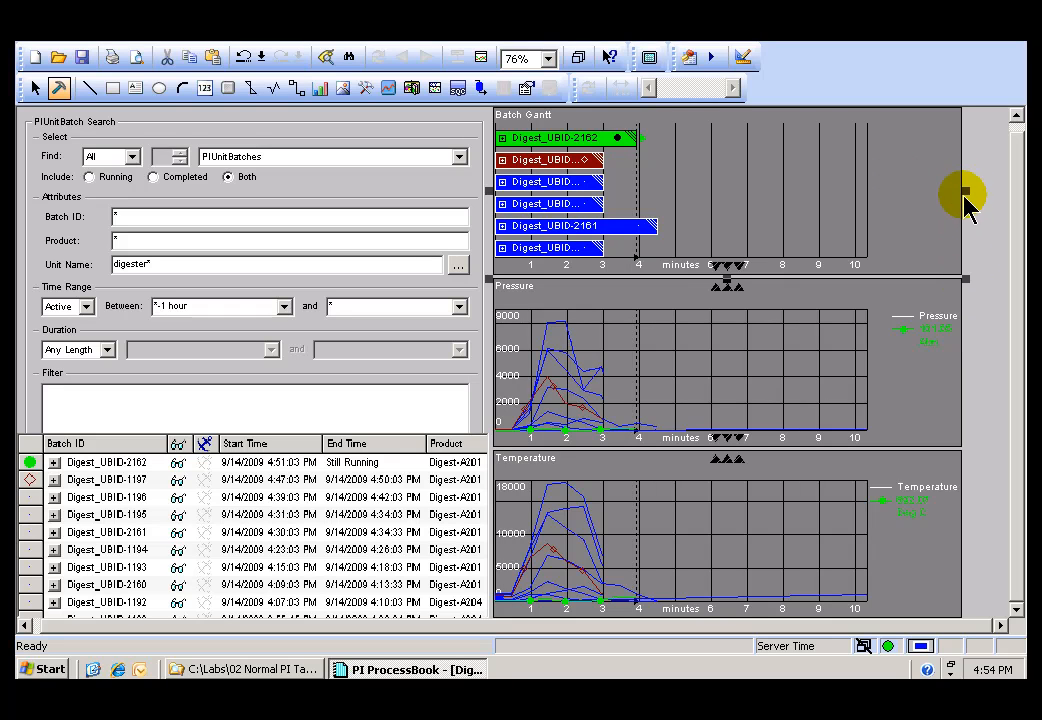
mouse_move(963, 198)
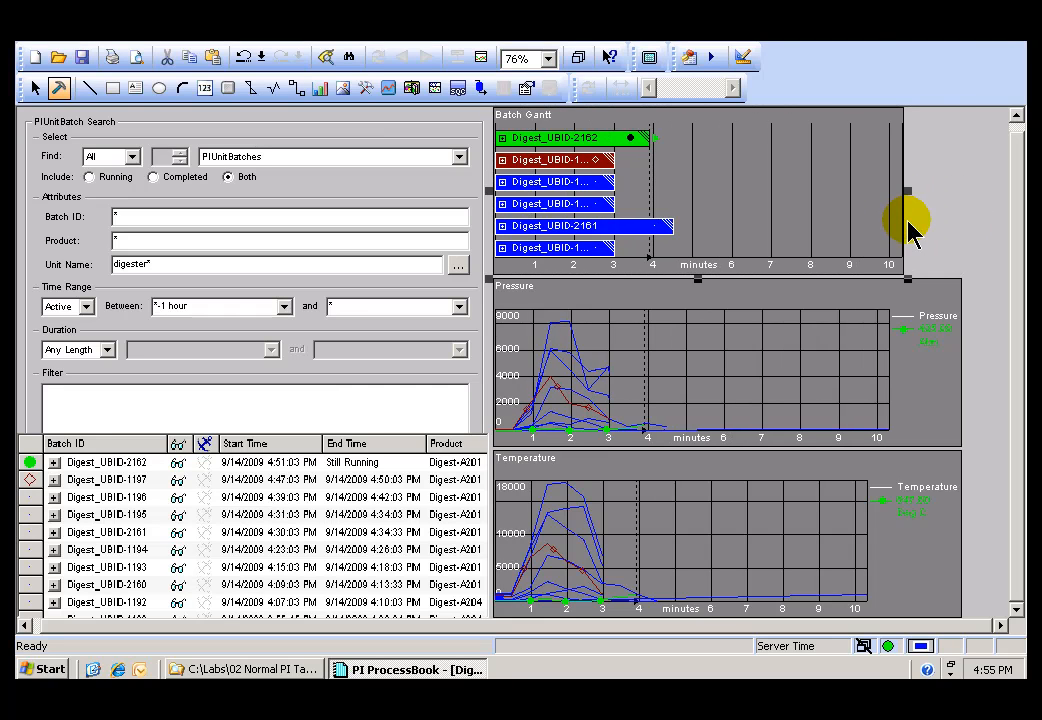
mouse_move(905, 192)
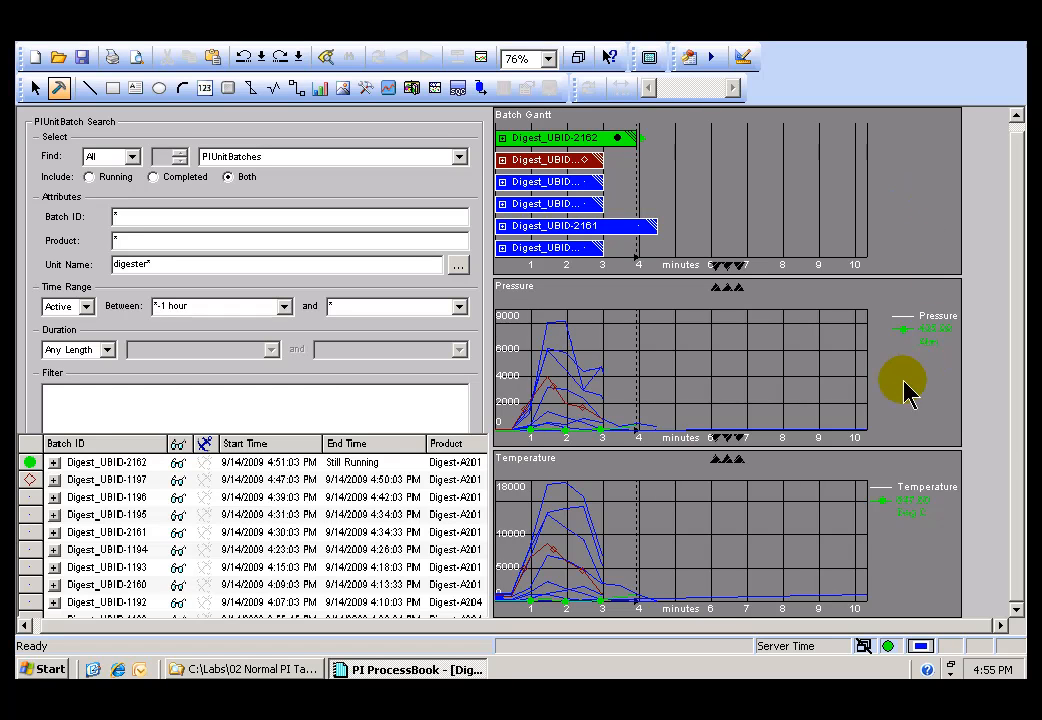
mouse_move(895, 545)
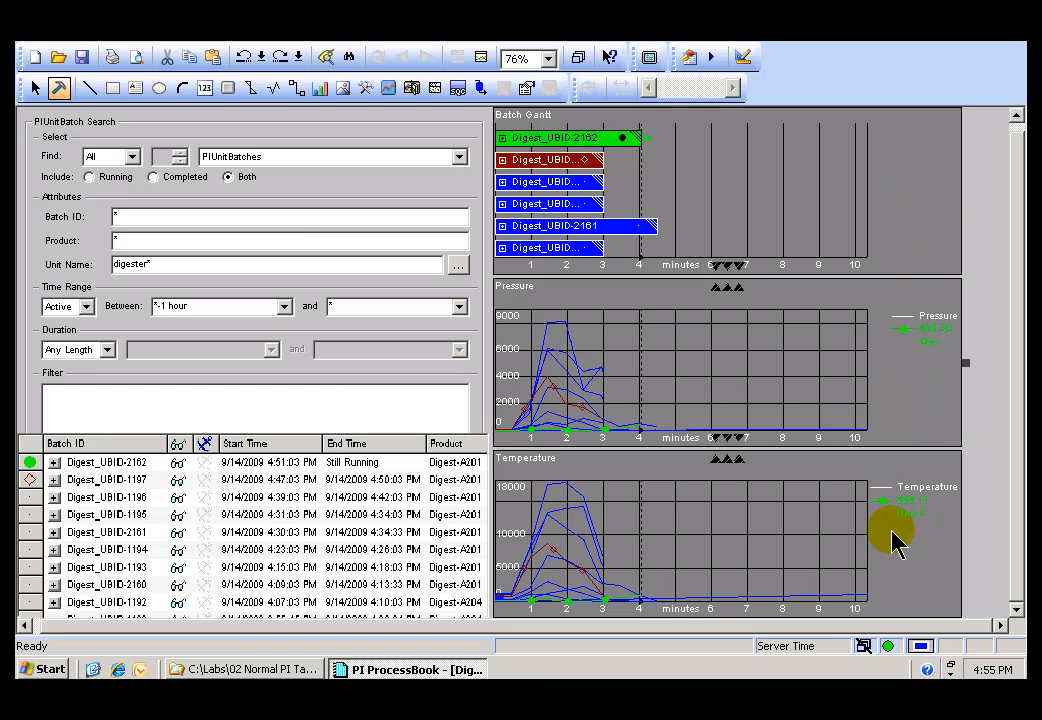
mouse_move(365, 355)
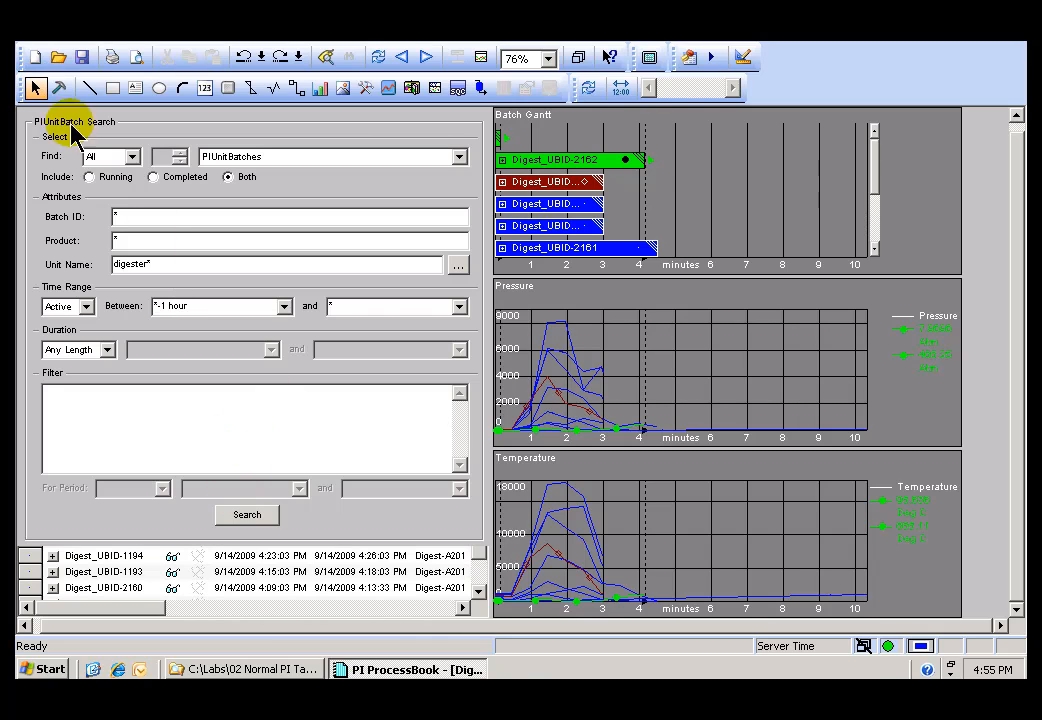
In Build mode, move the search/results splitter up, then return to Run mode.
left_click(246, 514)
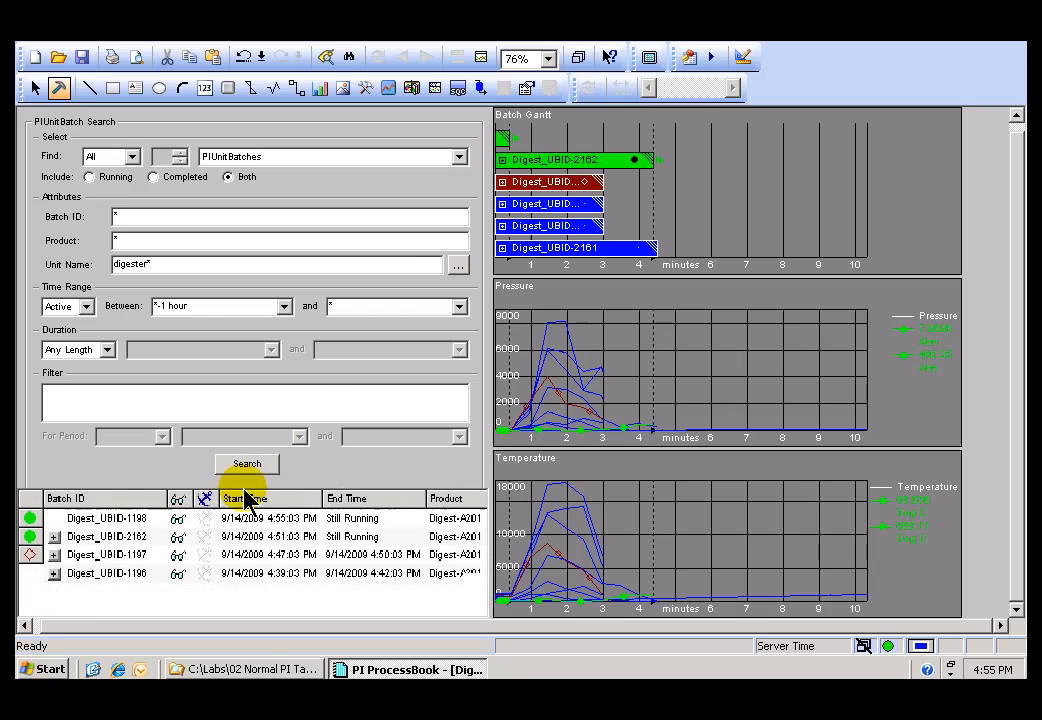
left_click(246, 463)
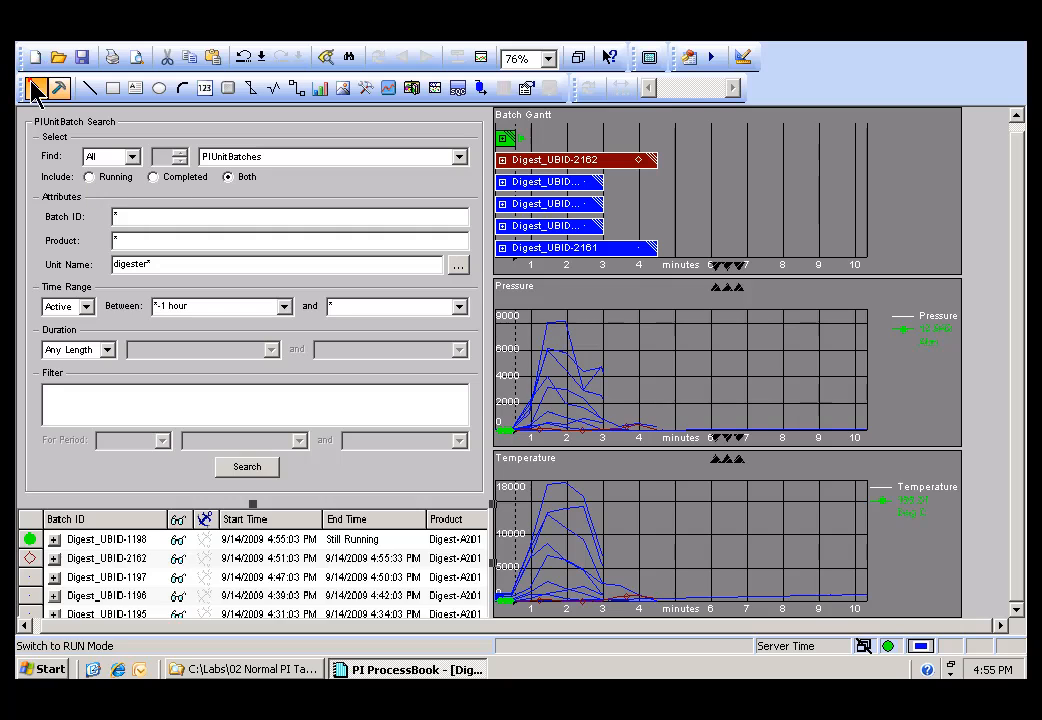
left_click(36, 89)
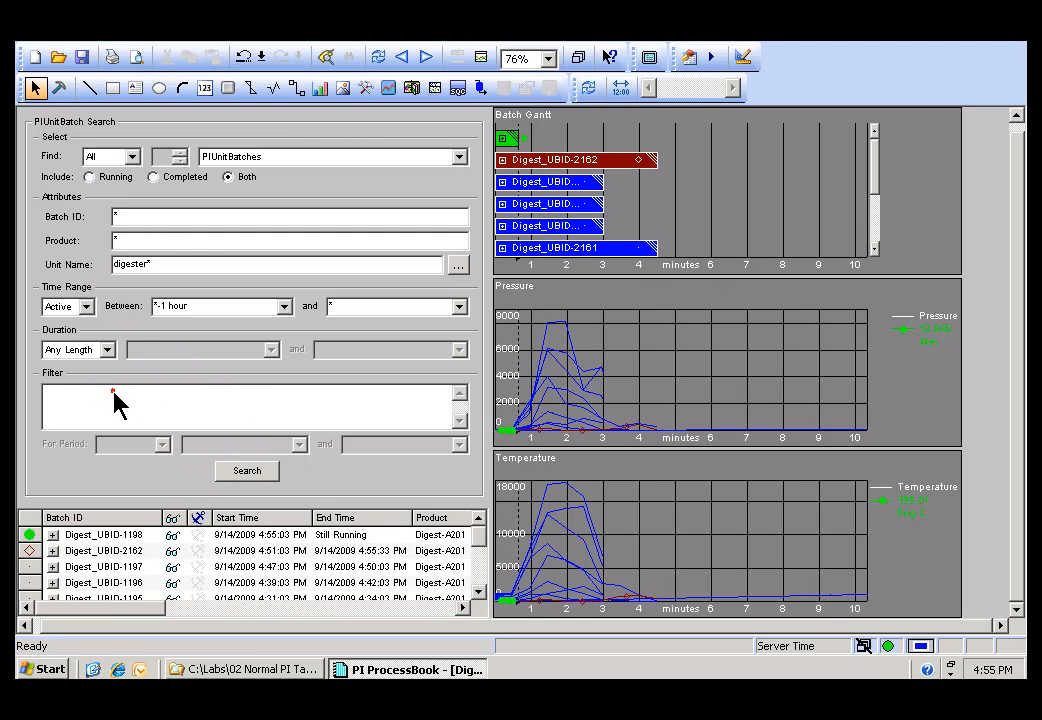
Scroll the results list down to the bottom Digest_UBID-1192 rows.
left_click(103, 551)
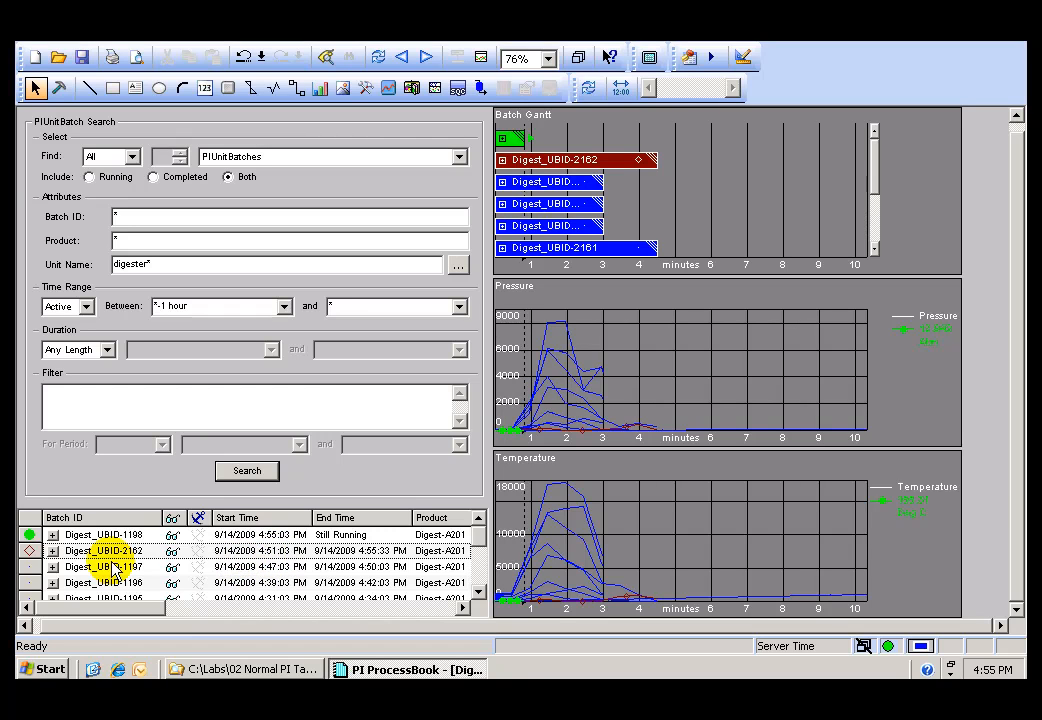
mouse_move(485, 565)
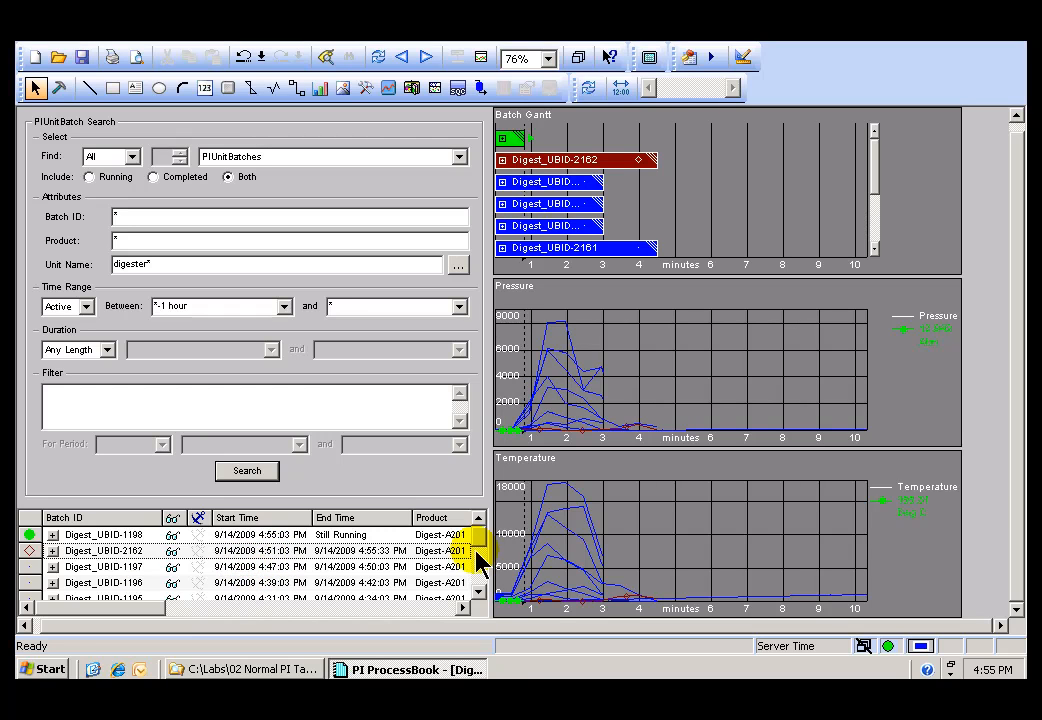
scroll("down", 3)
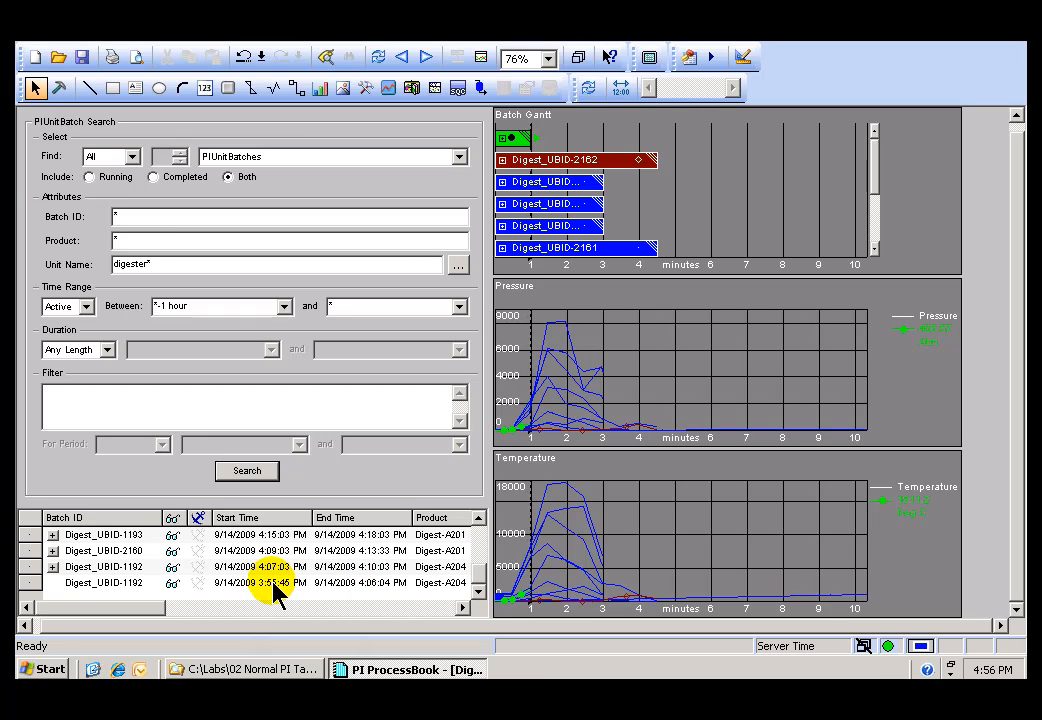
mouse_move(390, 598)
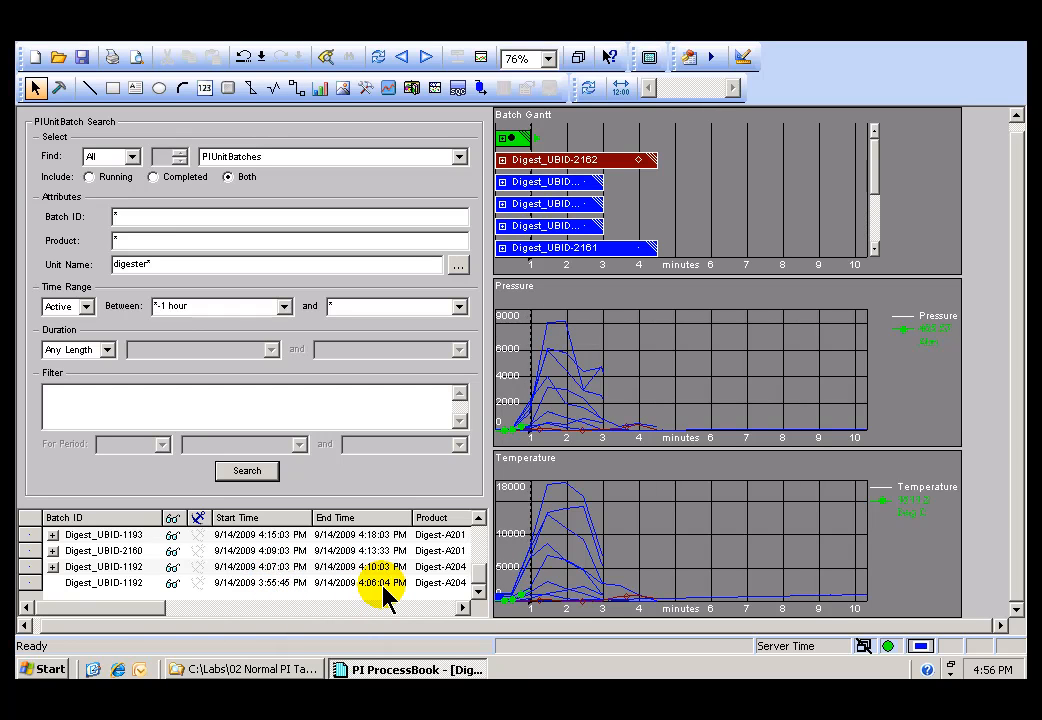
mouse_move(685, 288)
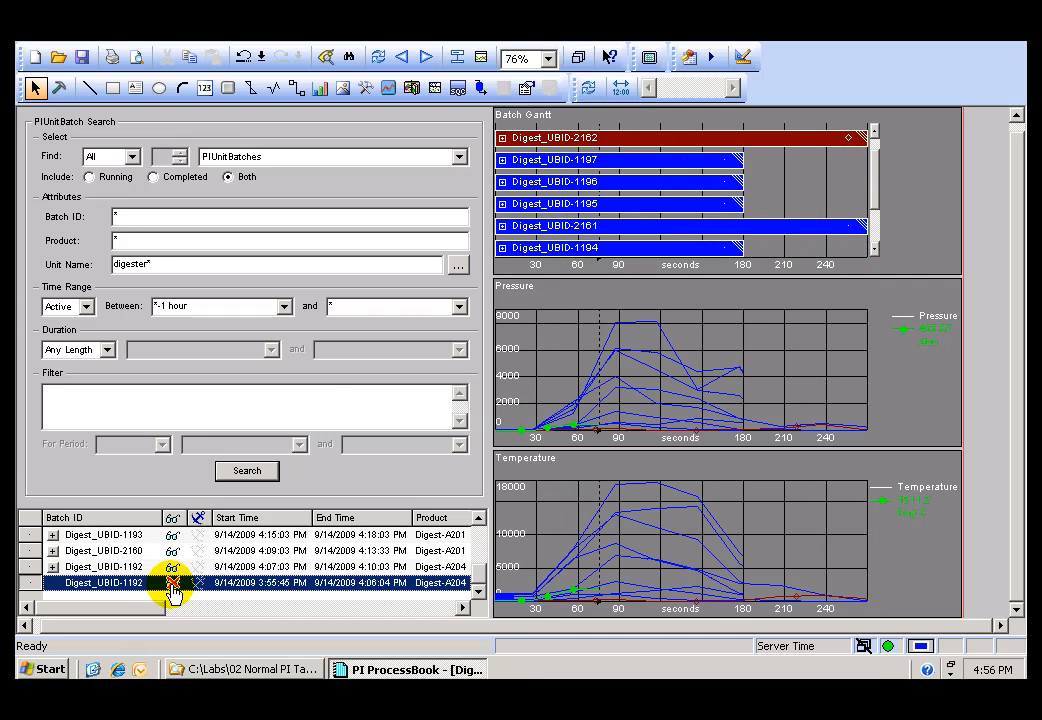
mouse_move(852, 340)
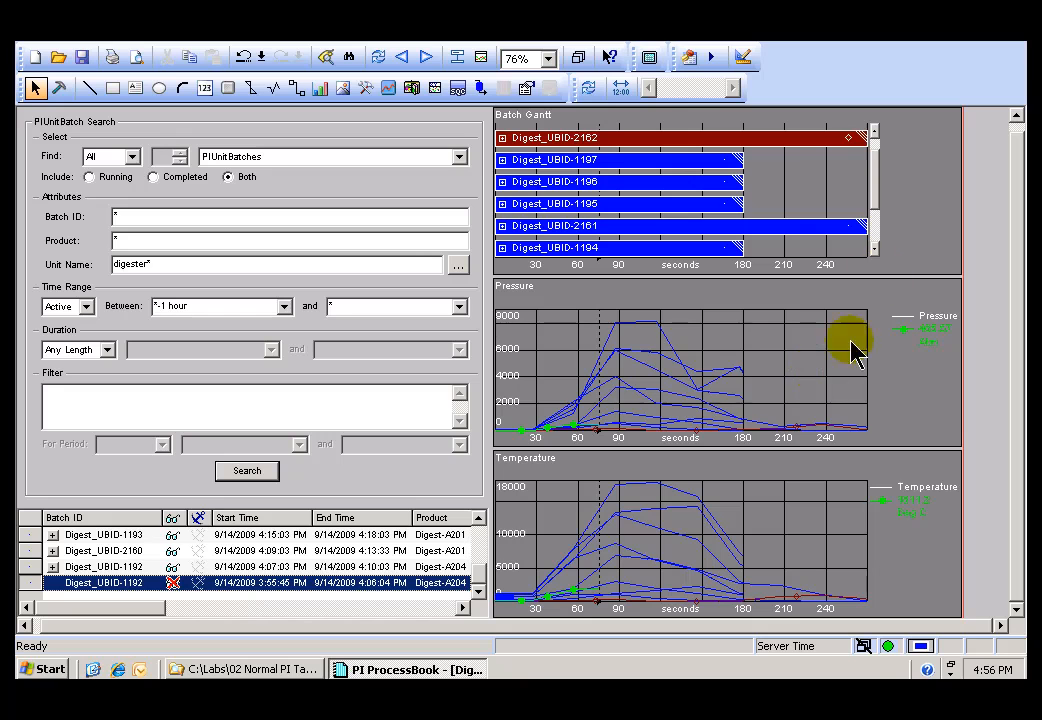
mouse_move(175, 595)
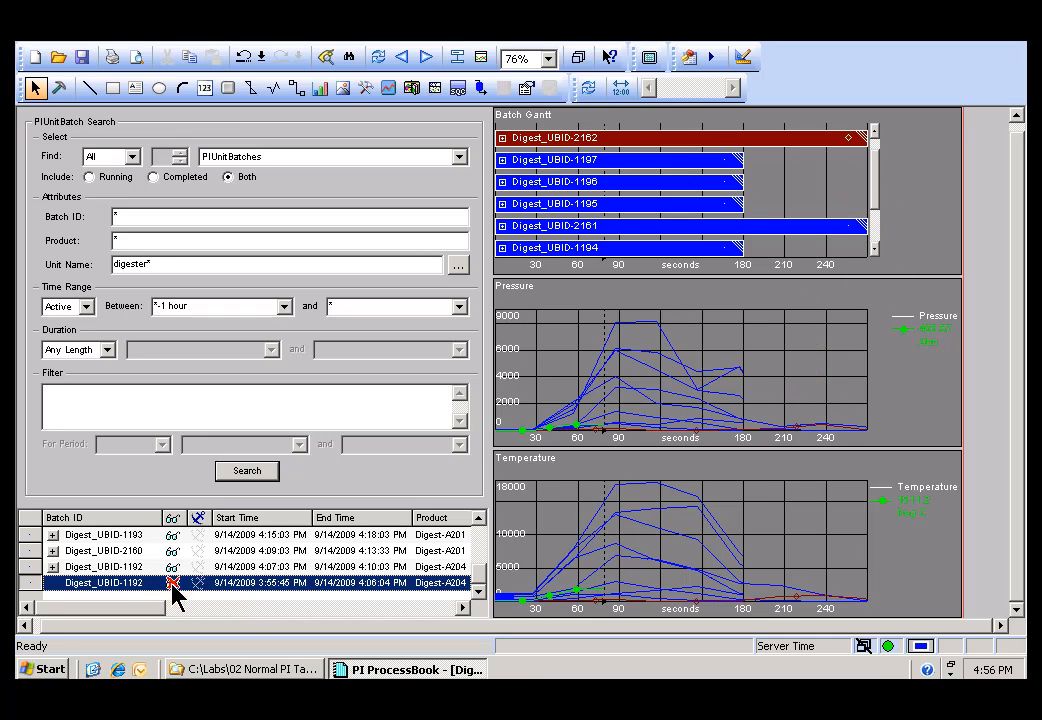